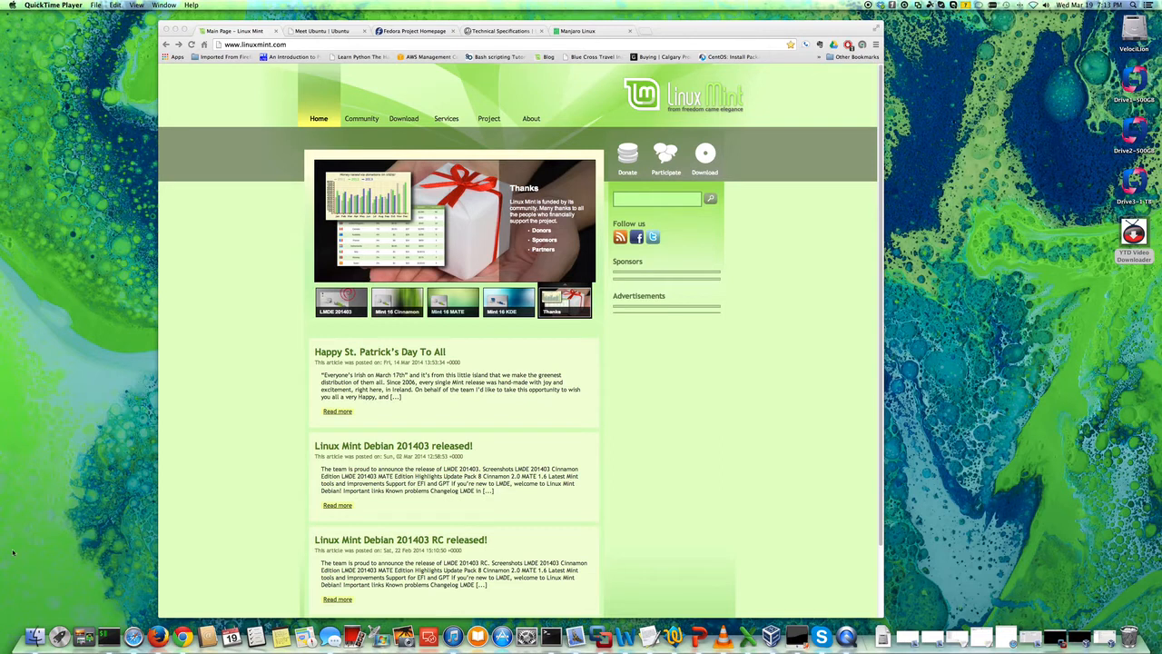
{"action": "mouse_move", "coordinate": [678, 23]}
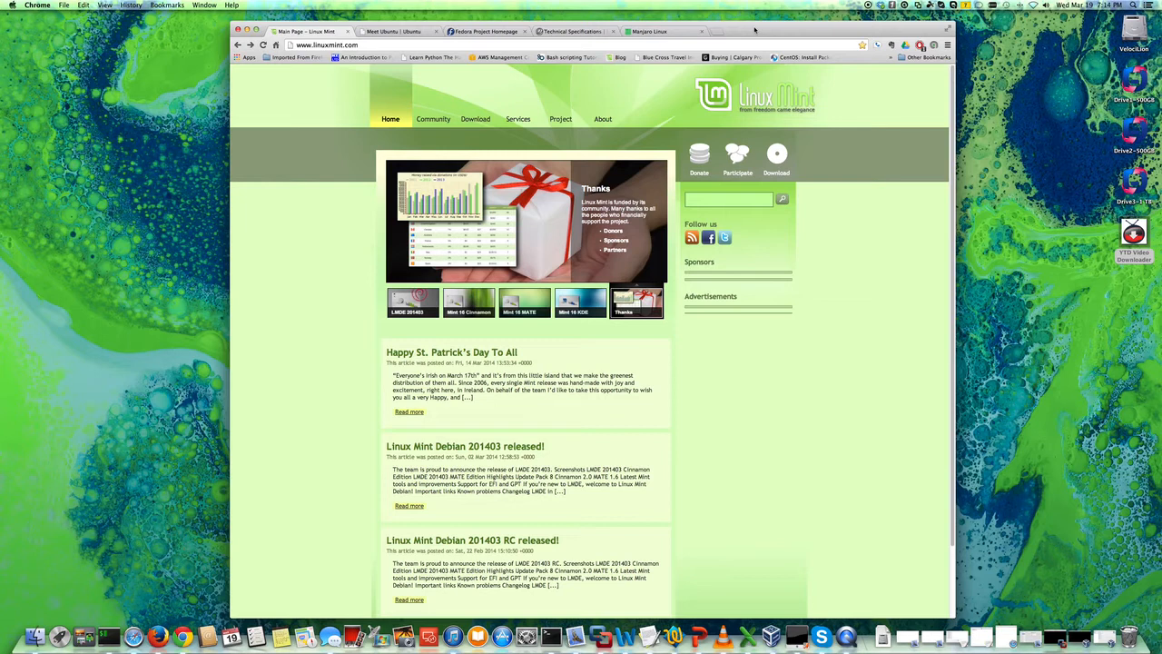
{"action": "mouse_move", "coordinate": [755, 29]}
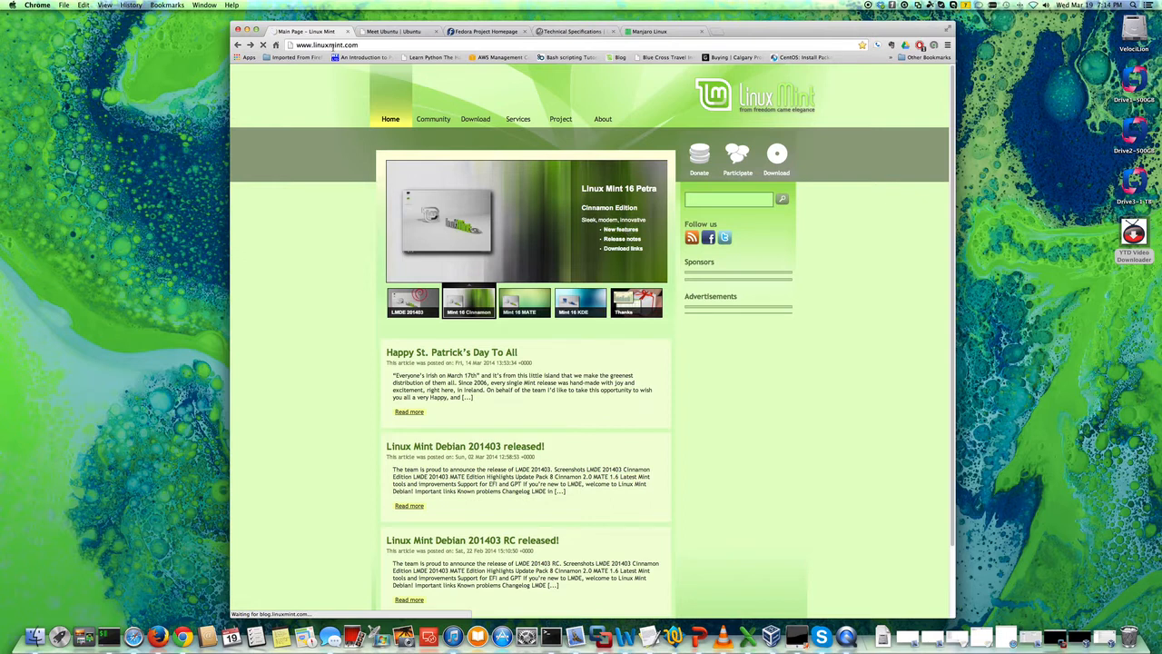
Browse the Linux Mint download page, then return to the Mint homepage
{"action": "left_click", "coordinate": [525, 302]}
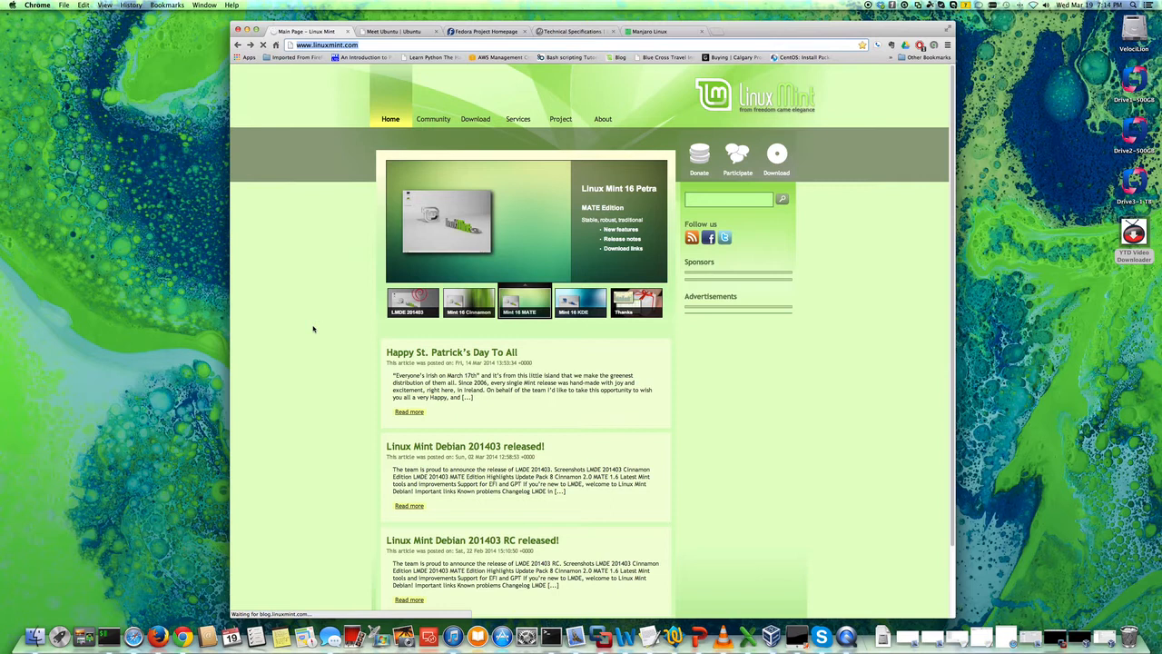
{"action": "mouse_move", "coordinate": [292, 297]}
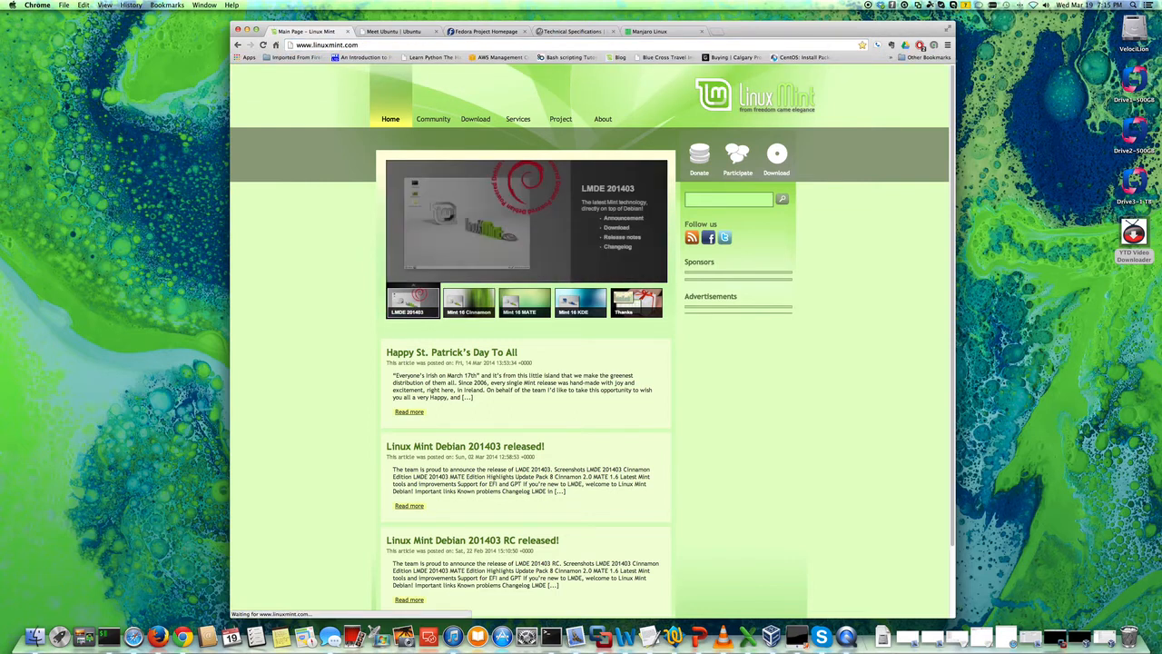
{"action": "left_click", "coordinate": [524, 302]}
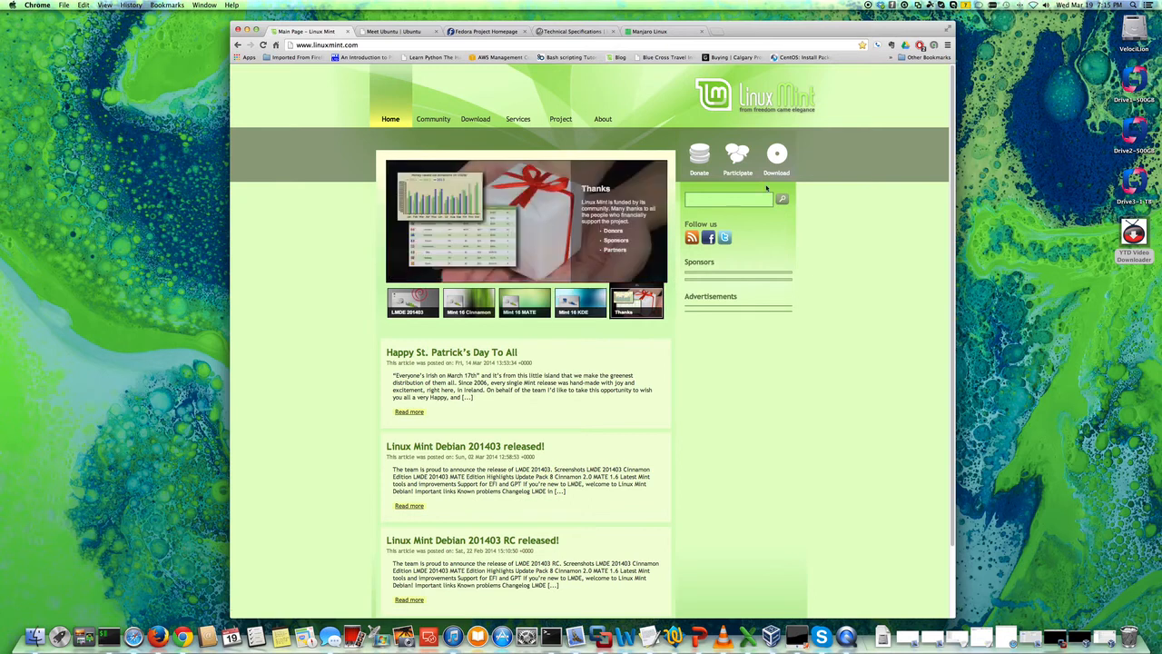
{"action": "left_click", "coordinate": [475, 119]}
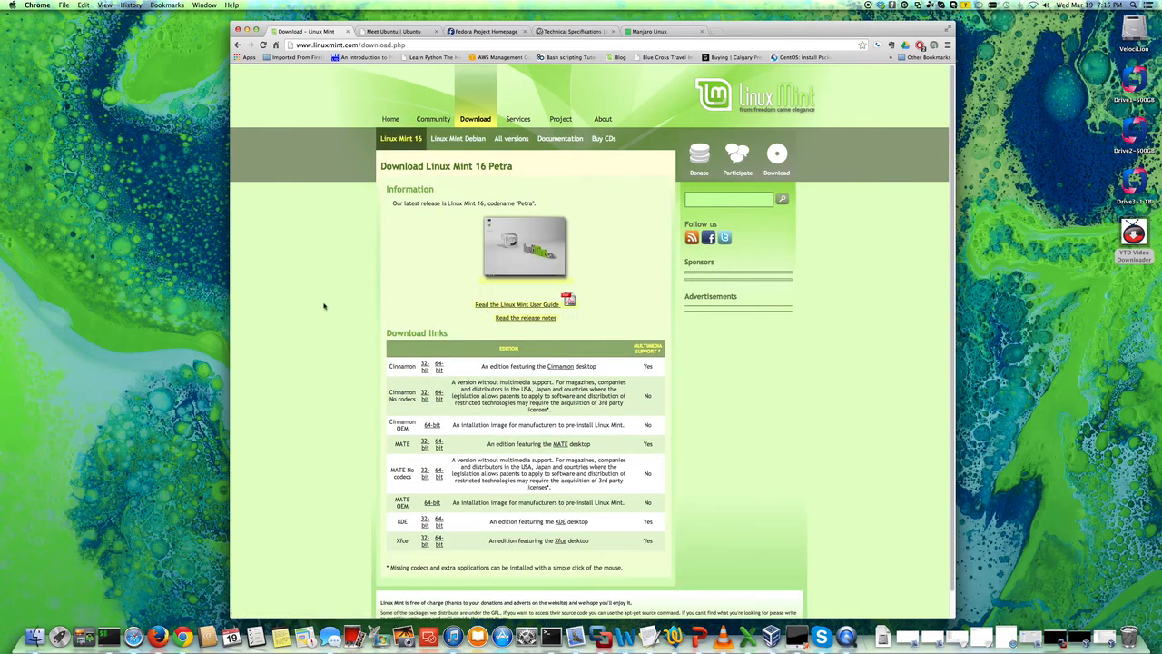
{"action": "scroll", "scroll_direction": "down", "scroll_amount": 3}
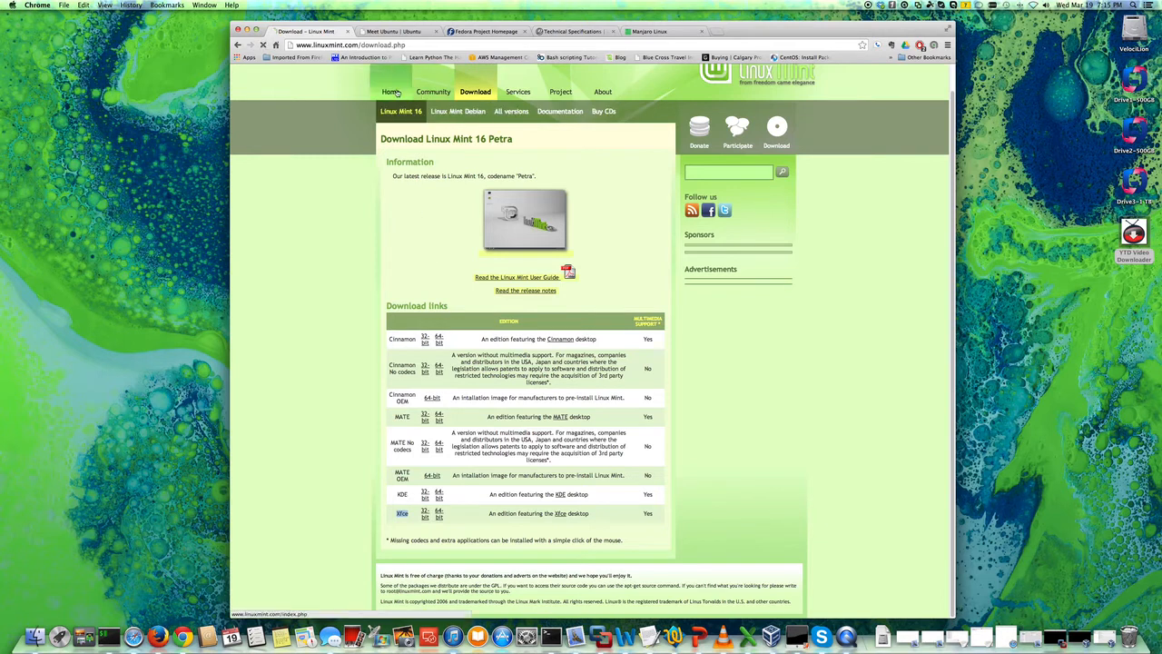
{"action": "left_click", "coordinate": [391, 92]}
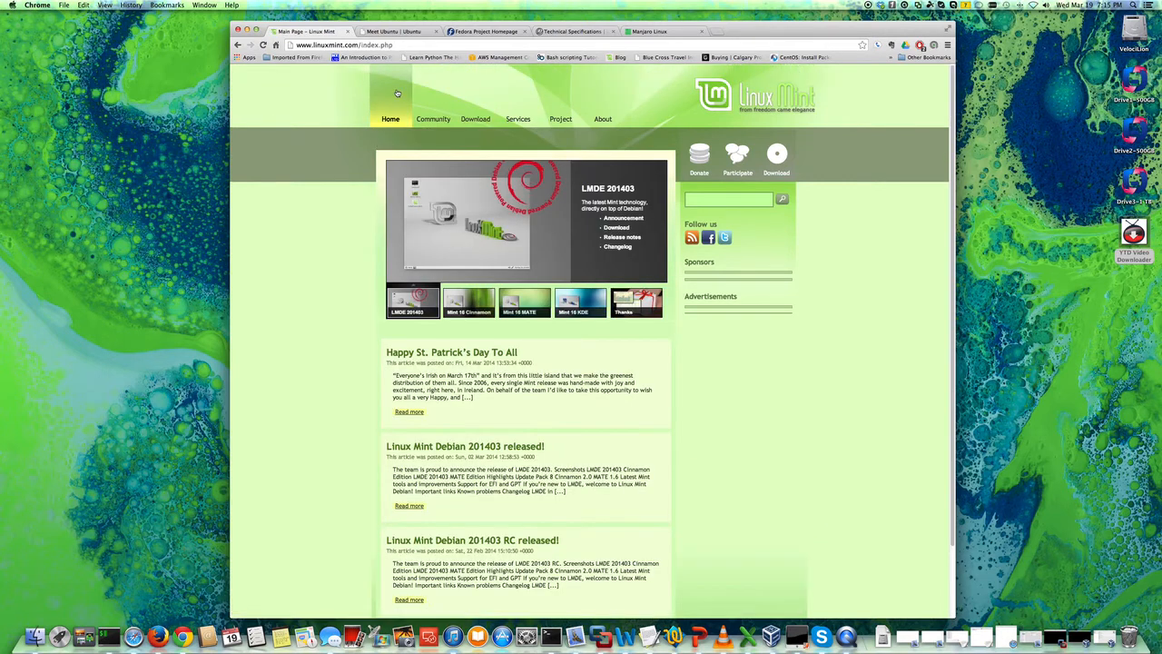
{"action": "mouse_move", "coordinate": [308, 232]}
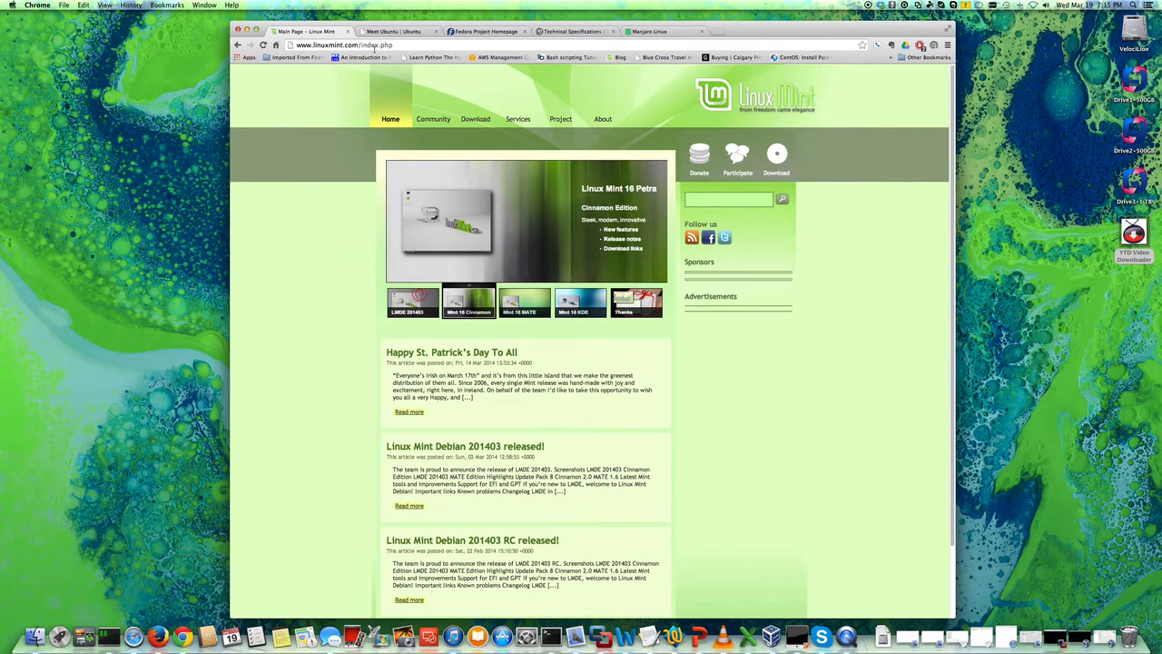
Switch to the Meet Ubuntu tab and scroll down its desktop overview
{"action": "left_click", "coordinate": [525, 301]}
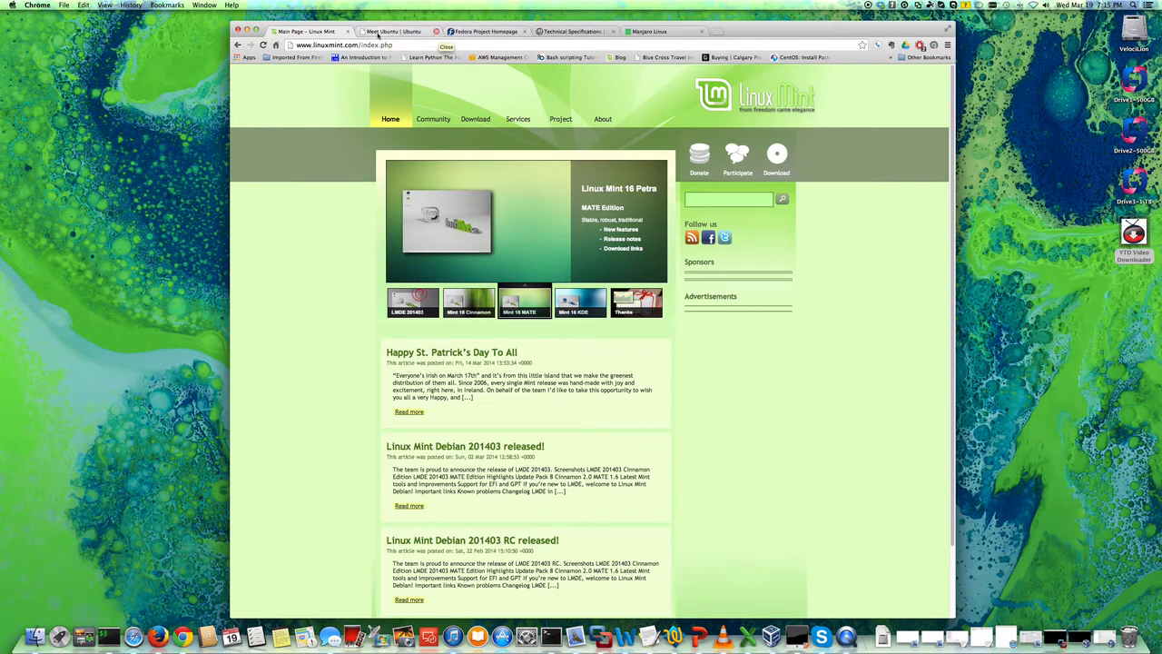
{"action": "left_click", "coordinate": [391, 30]}
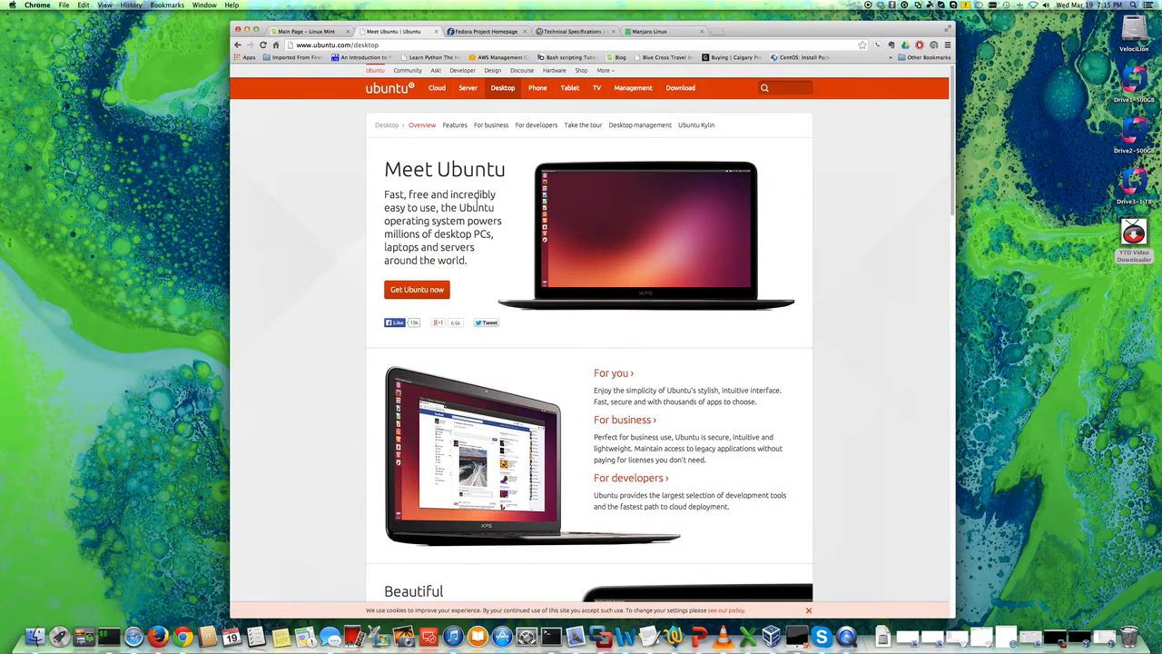
{"action": "mouse_move", "coordinate": [880, 397]}
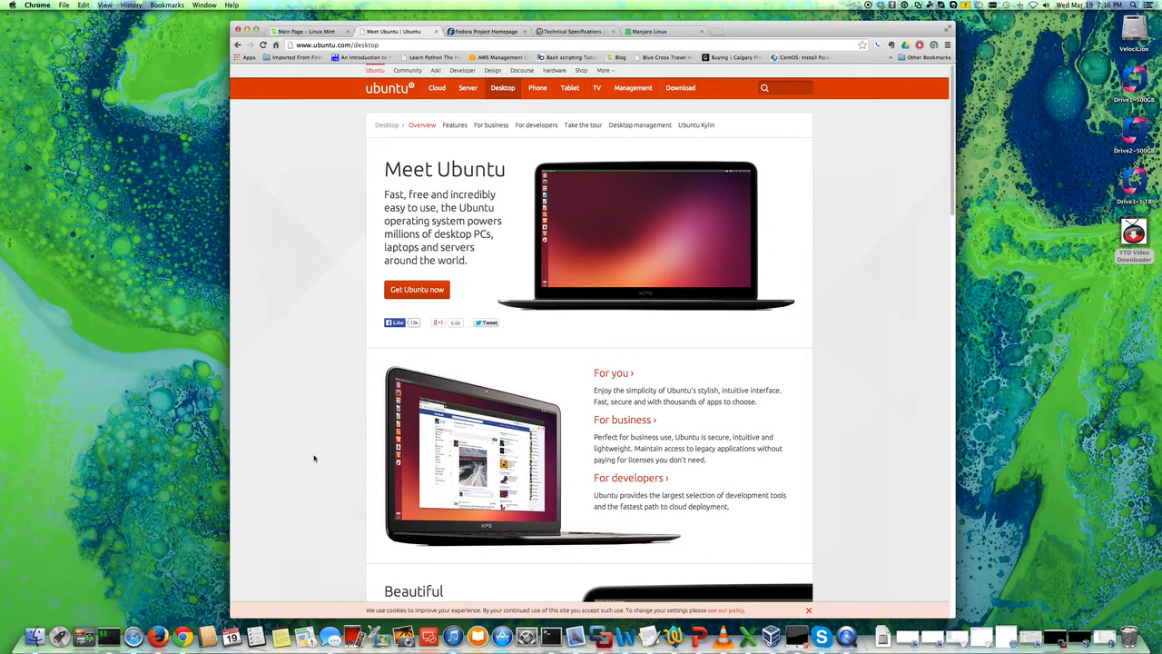
{"action": "scroll", "scroll_direction": "down", "scroll_amount": 3}
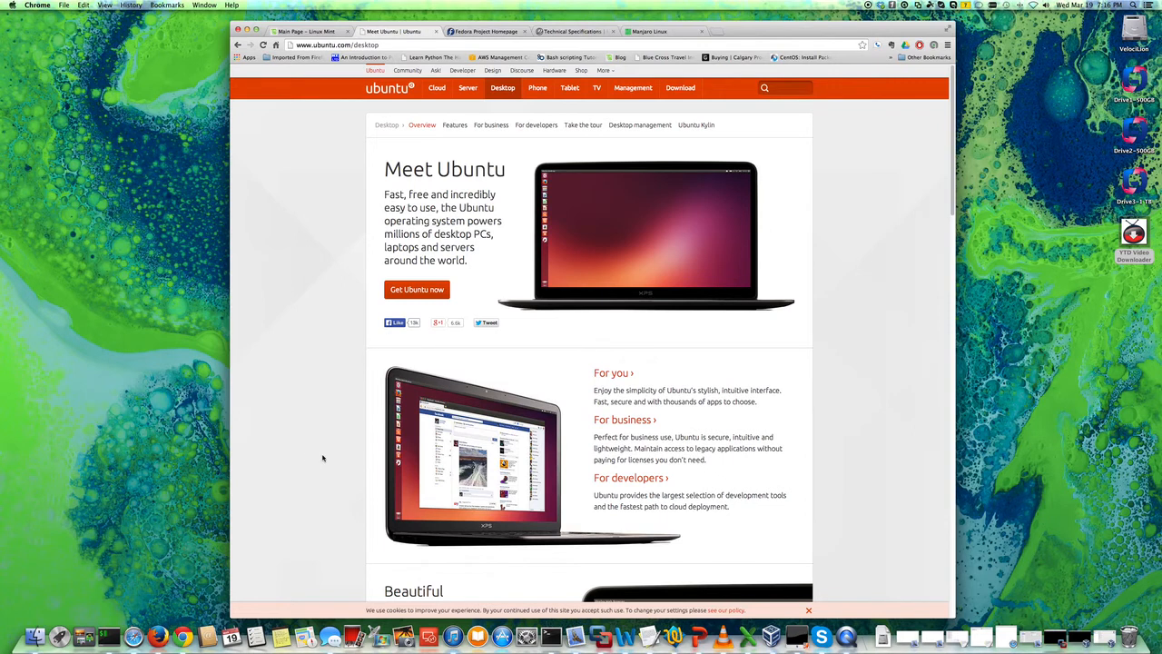
{"action": "mouse_move", "coordinate": [277, 345]}
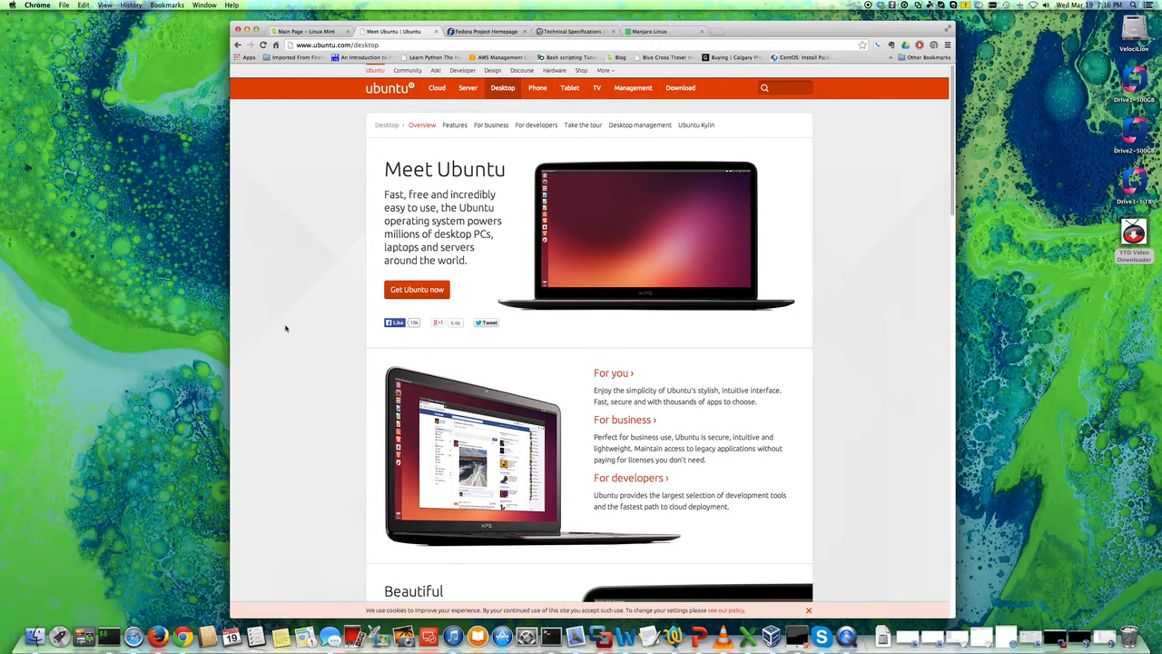
{"action": "mouse_move", "coordinate": [196, 284]}
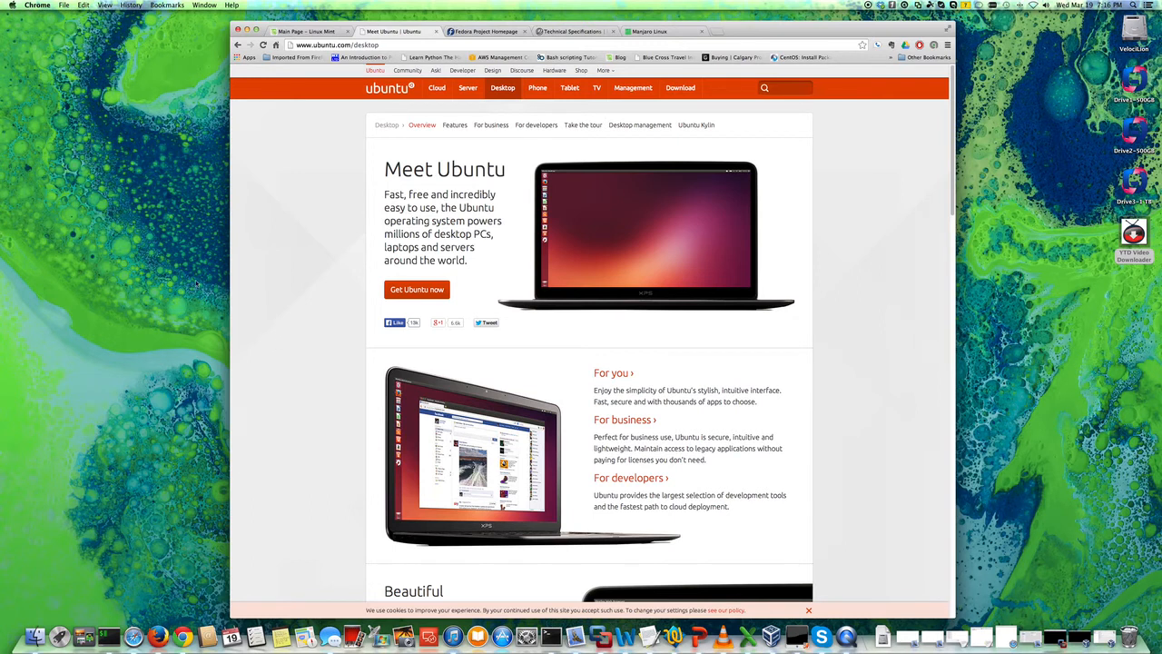
{"action": "mouse_move", "coordinate": [522, 187]}
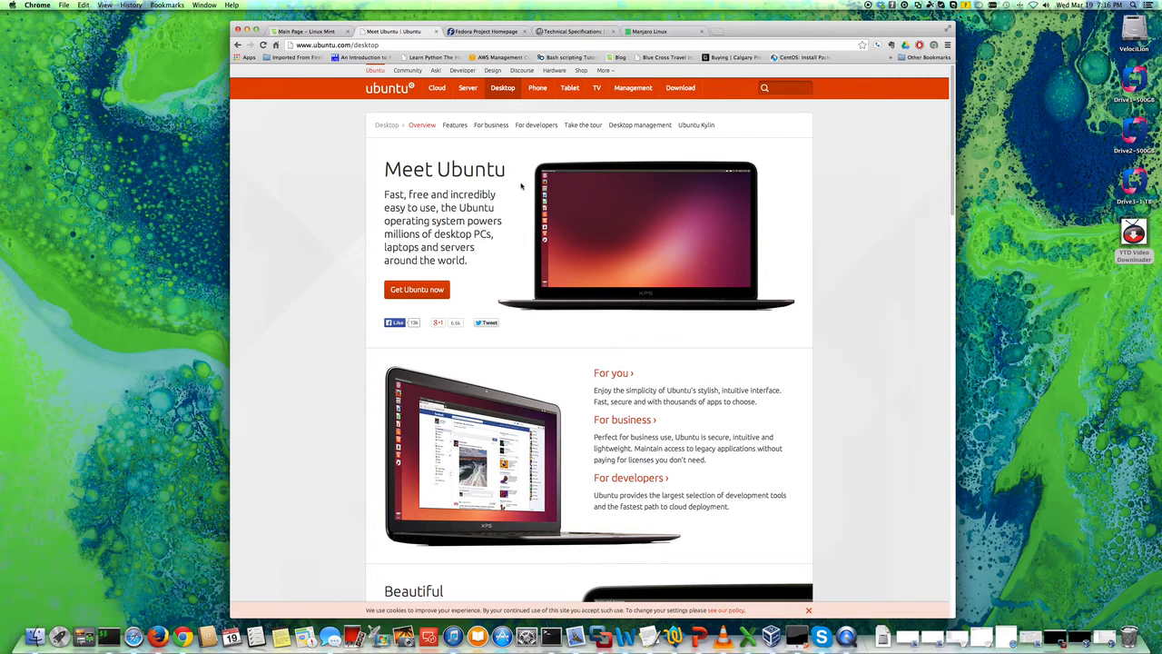
{"action": "mouse_move", "coordinate": [520, 186]}
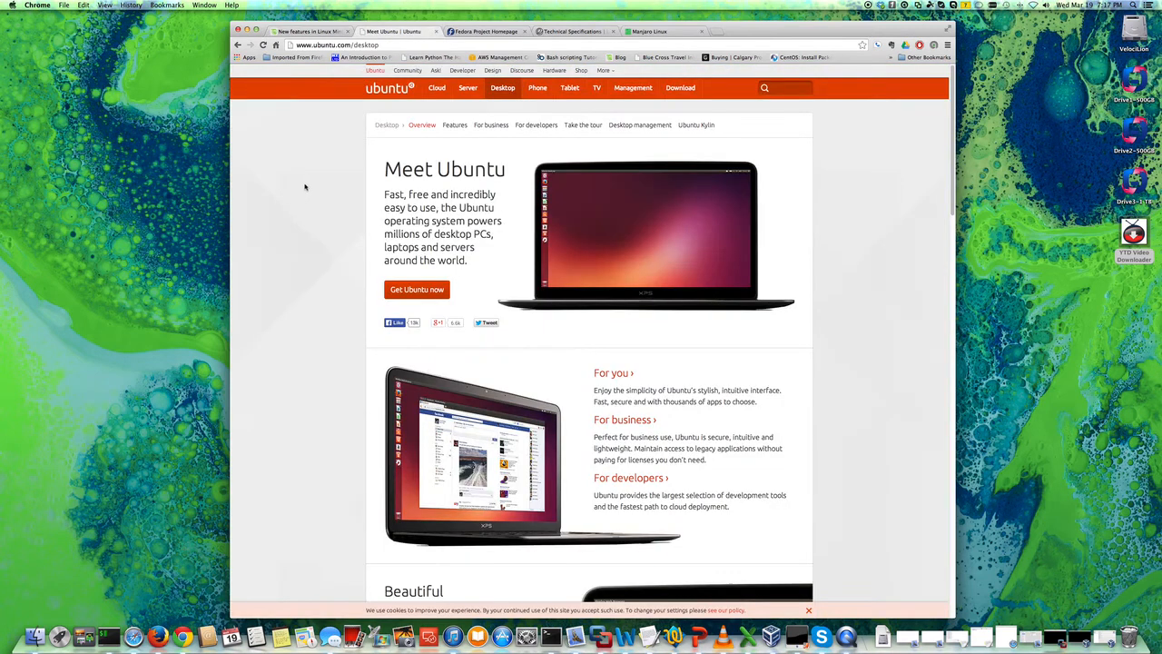
{"action": "mouse_move", "coordinate": [313, 189]}
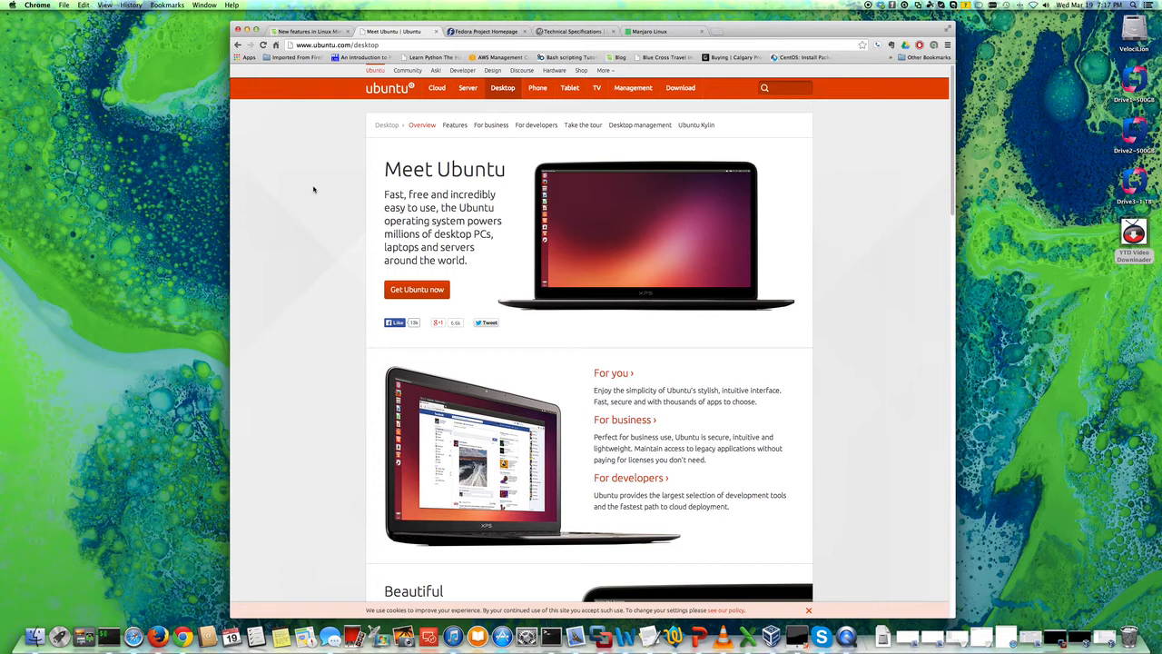
{"action": "scroll", "scroll_direction": "down", "scroll_amount": 3}
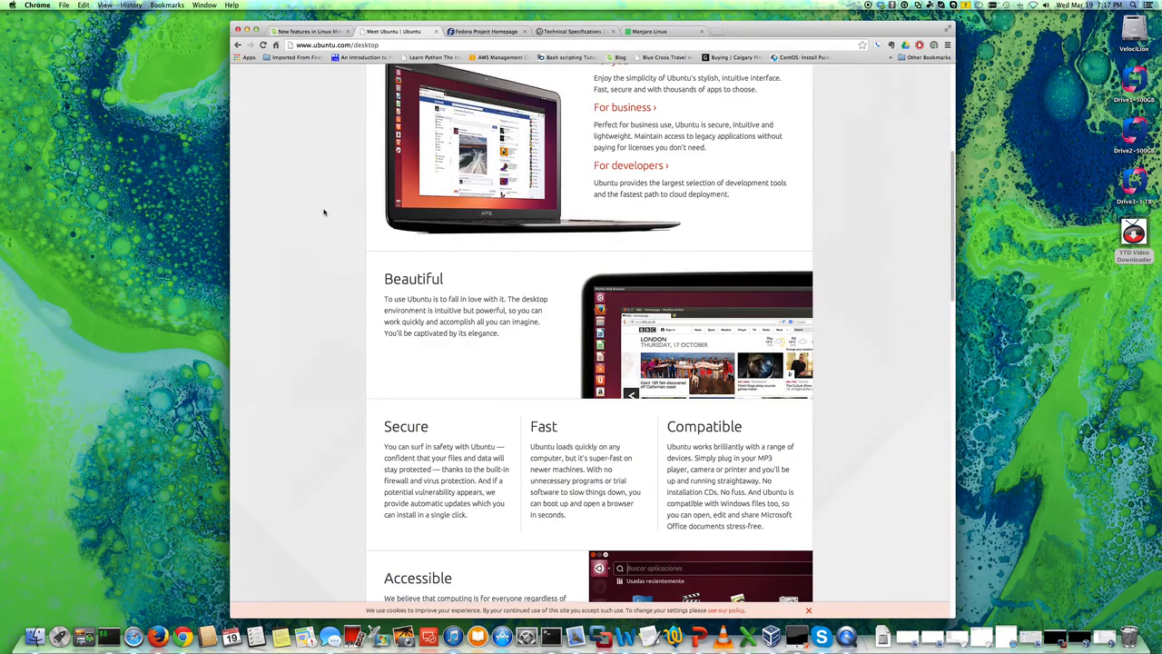
{"action": "scroll", "scroll_direction": "down", "scroll_amount": 3}
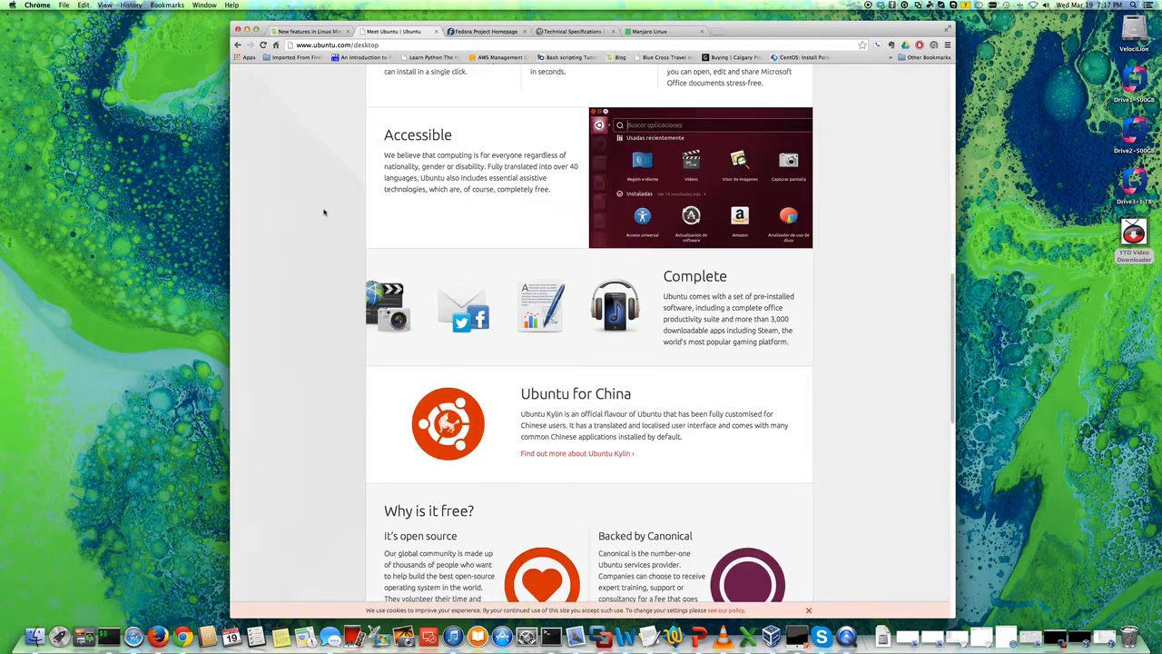
{"action": "scroll", "scroll_direction": "down", "scroll_amount": 3}
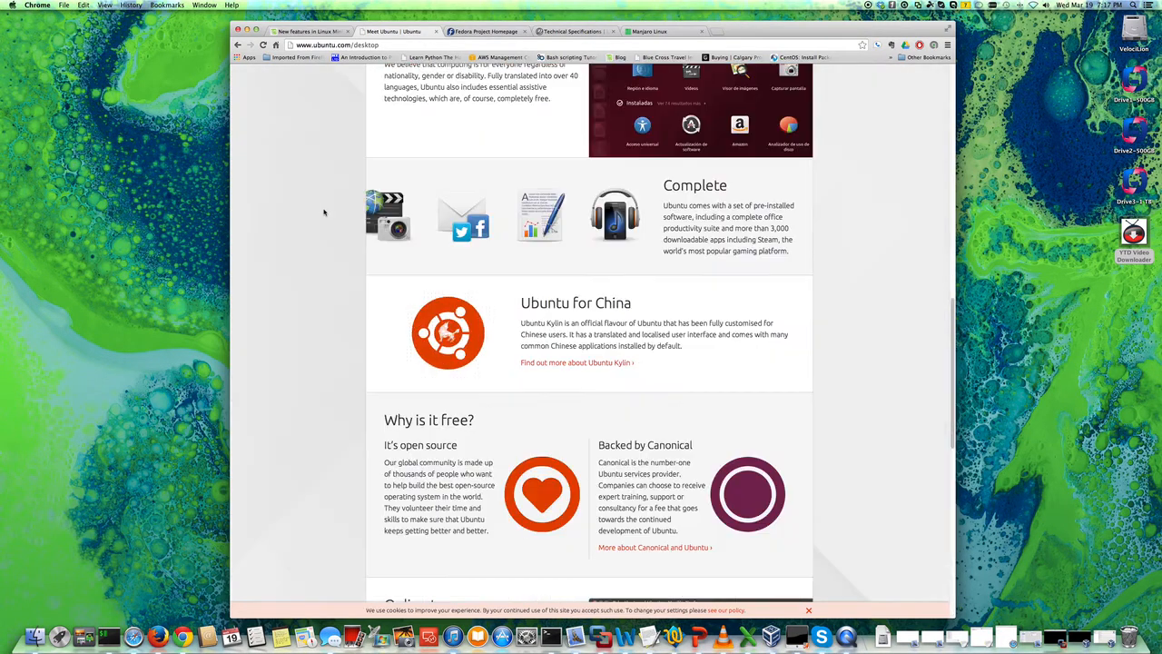
{"action": "scroll", "scroll_direction": "up", "scroll_amount": 3}
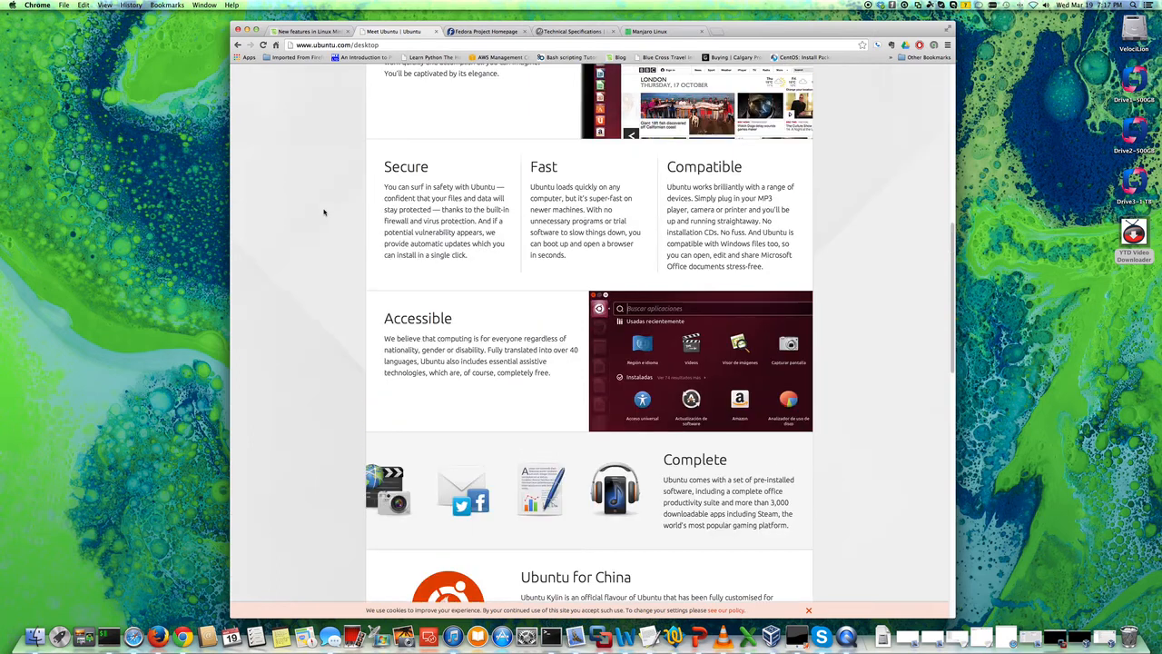
{"action": "mouse_move", "coordinate": [320, 207]}
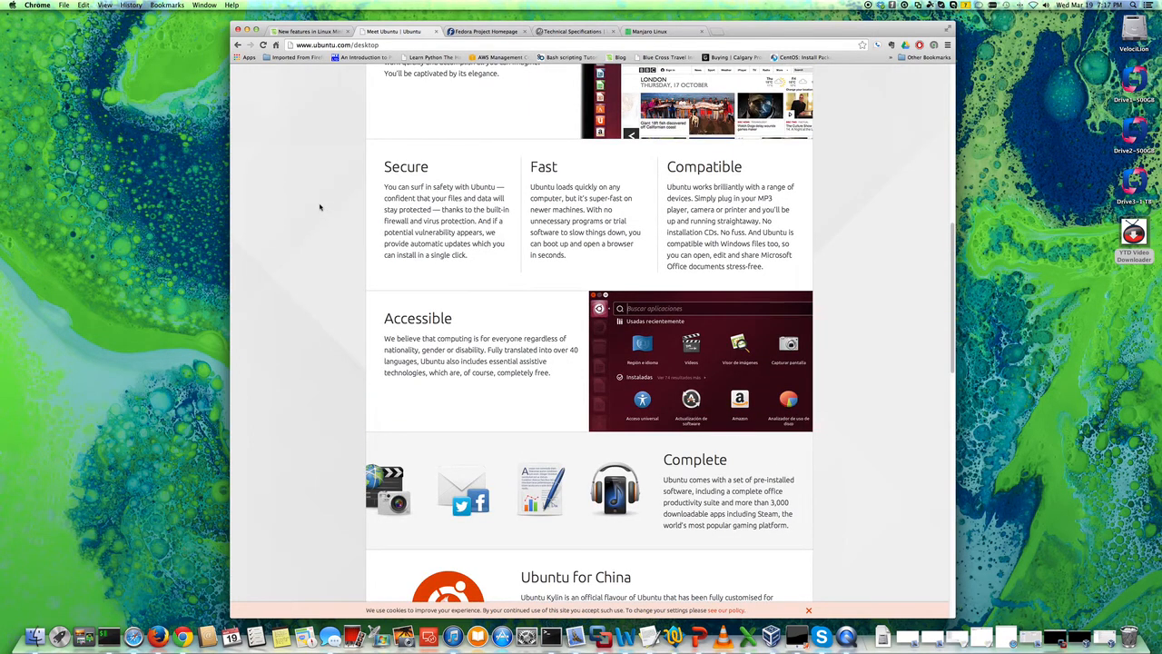
{"action": "mouse_move", "coordinate": [318, 207]}
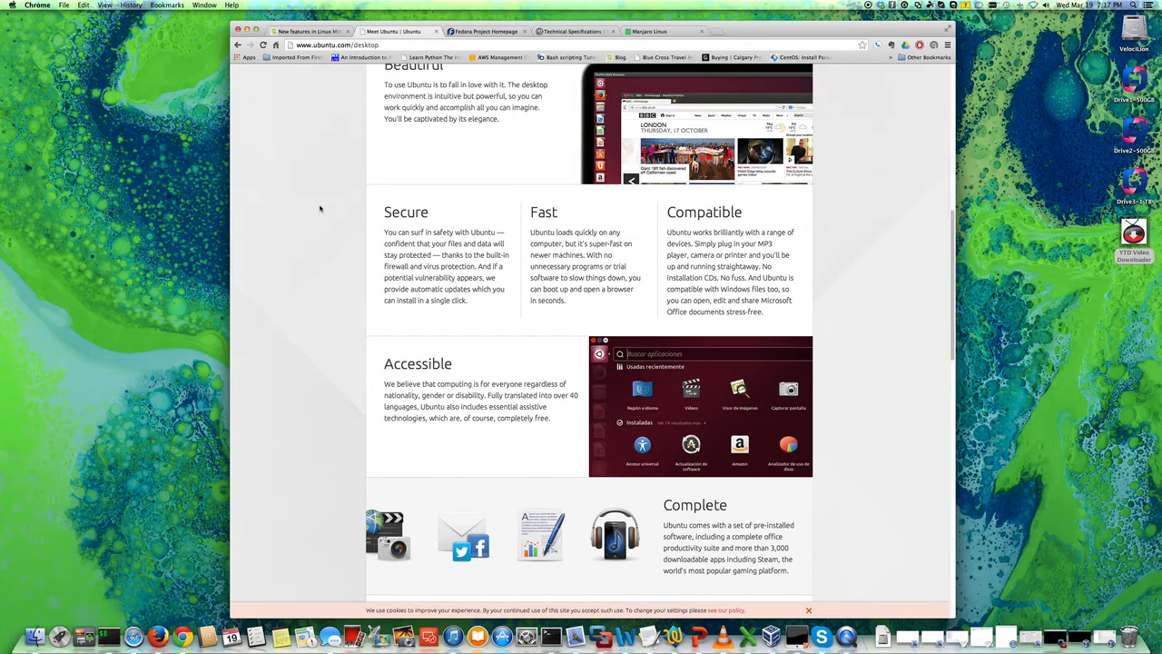
{"action": "scroll", "scroll_direction": "up", "scroll_amount": 3}
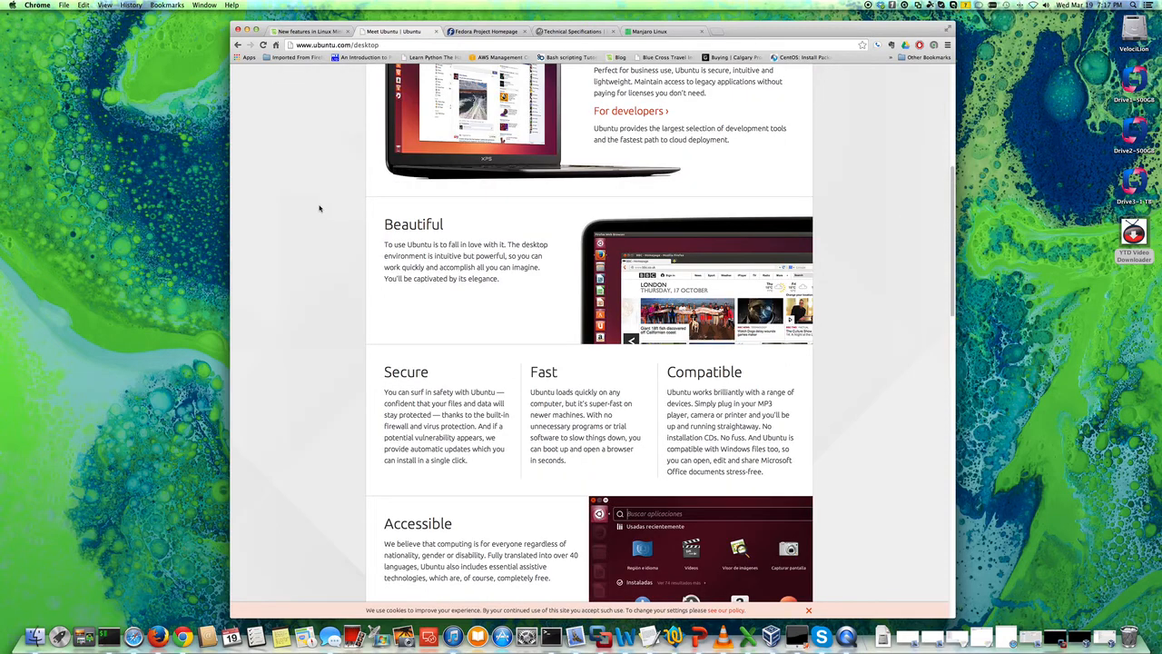
{"action": "scroll", "scroll_direction": "down", "scroll_amount": 3}
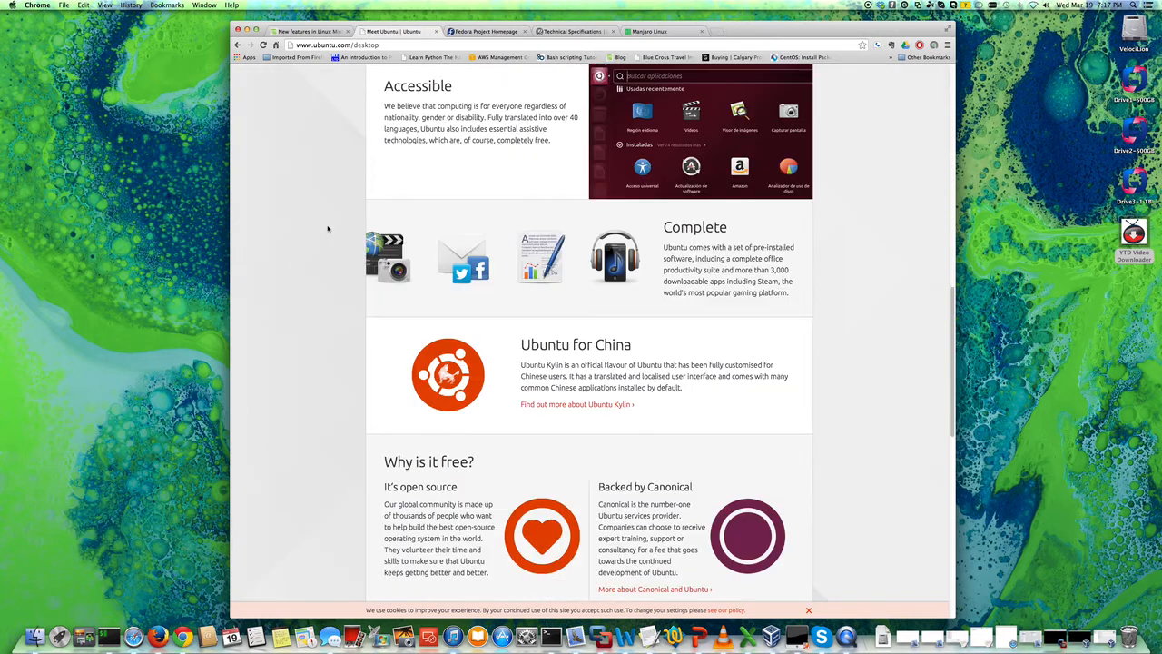
{"action": "scroll", "scroll_direction": "up", "scroll_amount": 3}
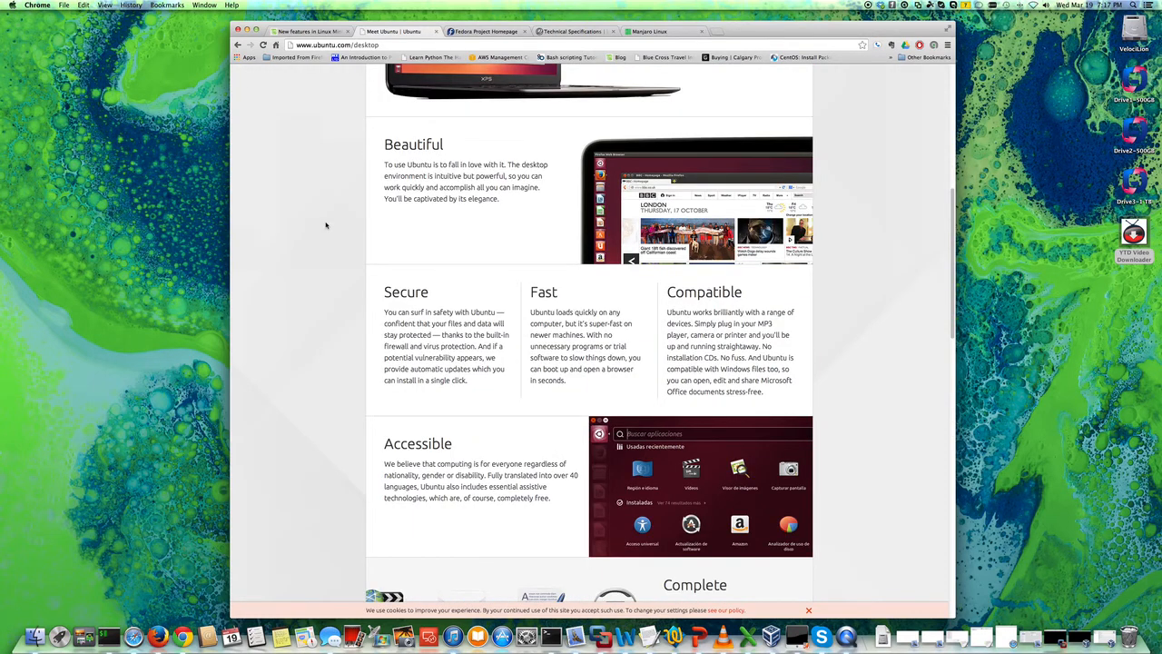
{"action": "scroll", "scroll_direction": "down", "scroll_amount": 3}
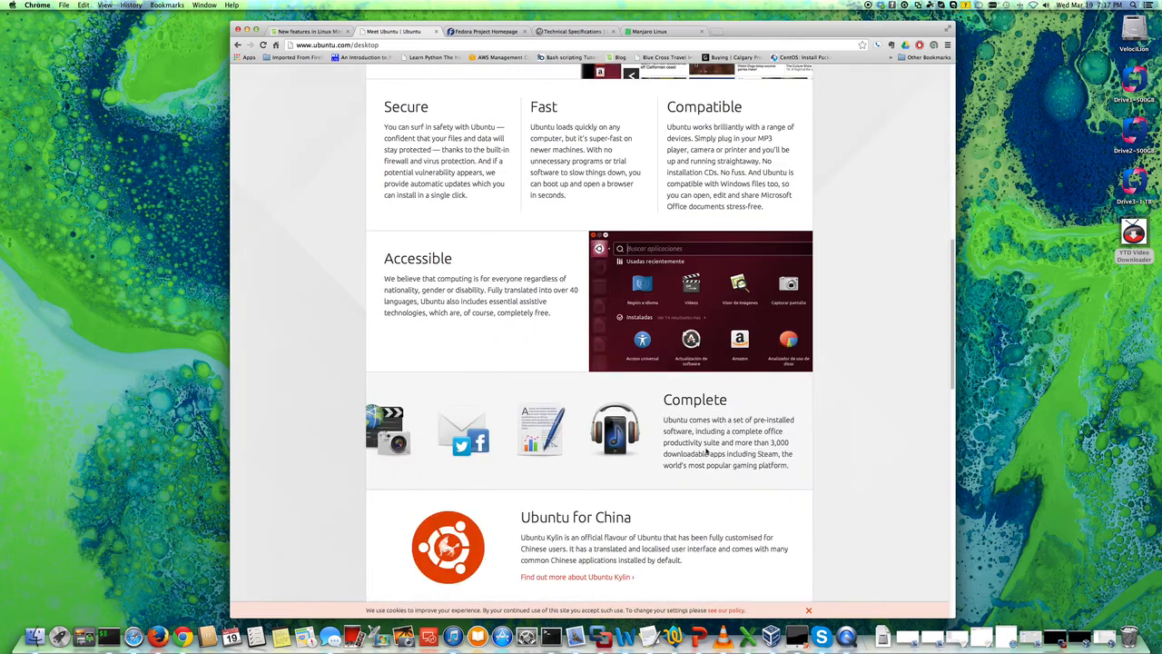
{"action": "scroll", "scroll_direction": "down", "scroll_amount": 3}
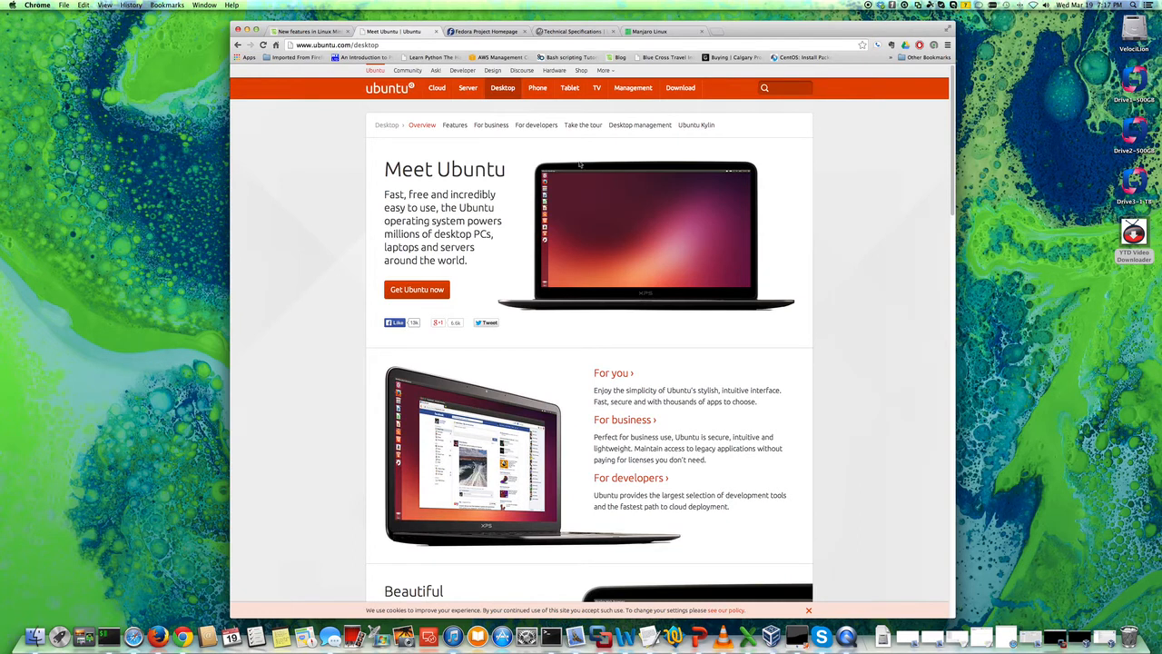
Reload the Meet Ubuntu page and scroll past its audience and Beautiful sections
{"action": "left_click", "coordinate": [437, 87]}
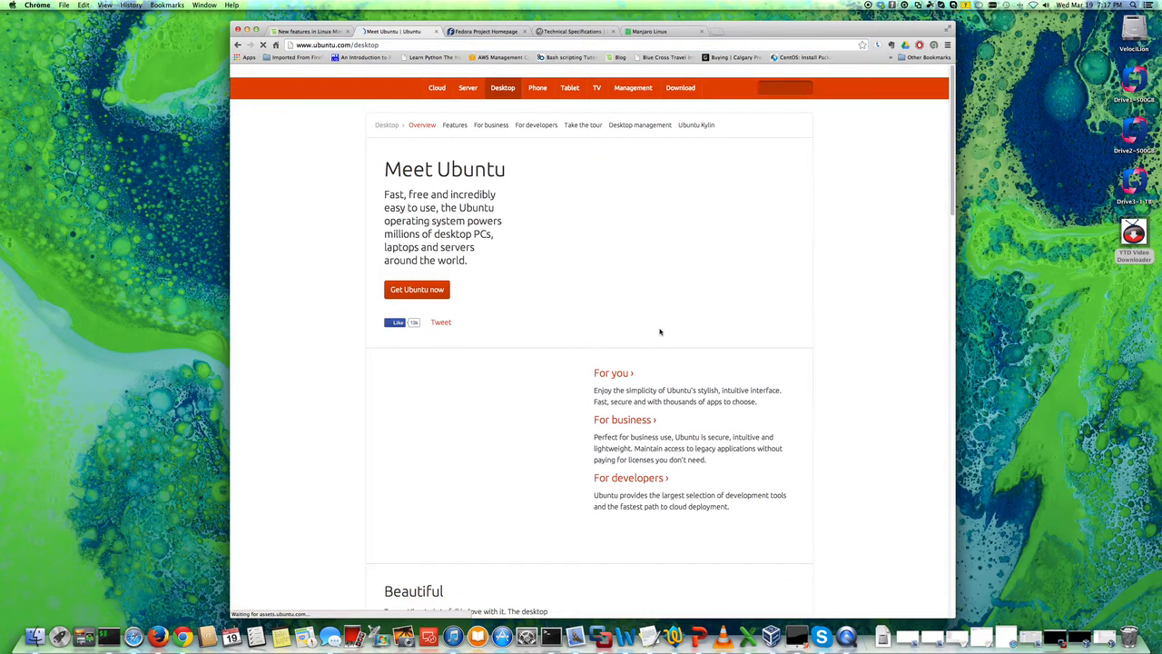
{"action": "scroll", "scroll_direction": "down", "scroll_amount": 3}
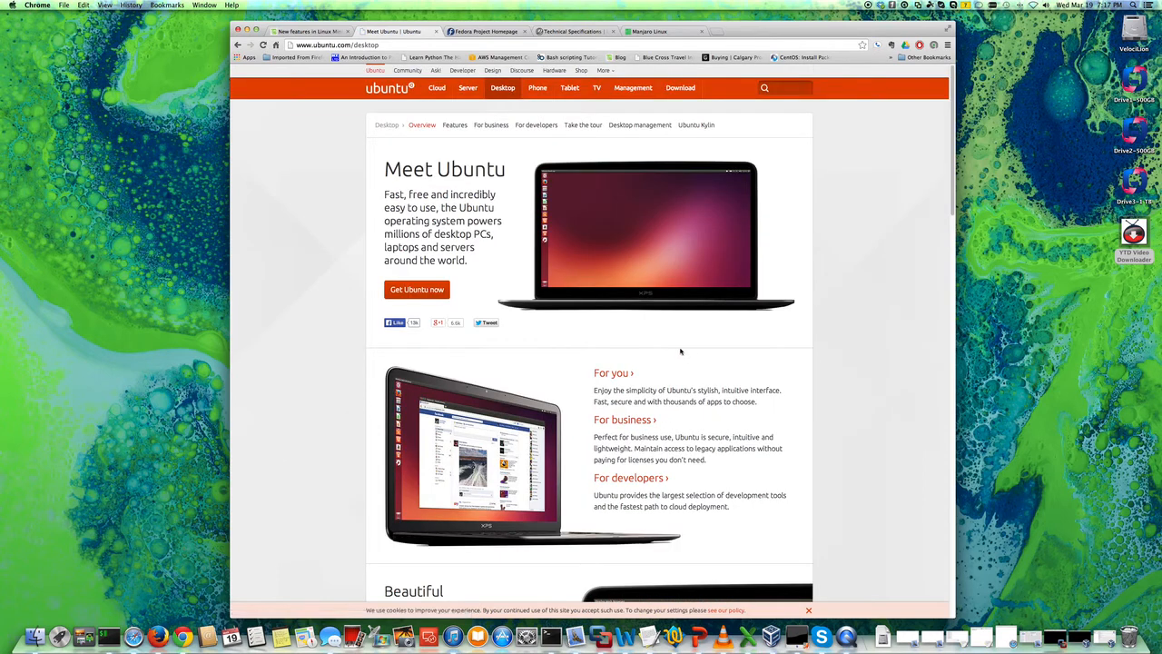
{"action": "mouse_move", "coordinate": [513, 116]}
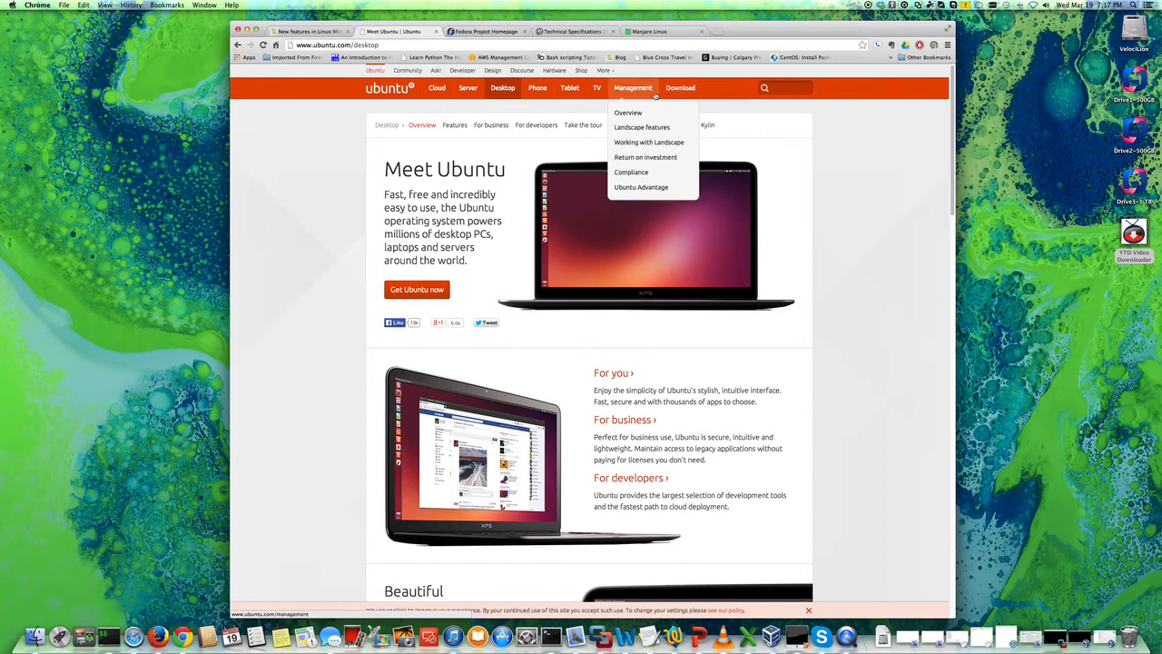
{"action": "mouse_move", "coordinate": [572, 147]}
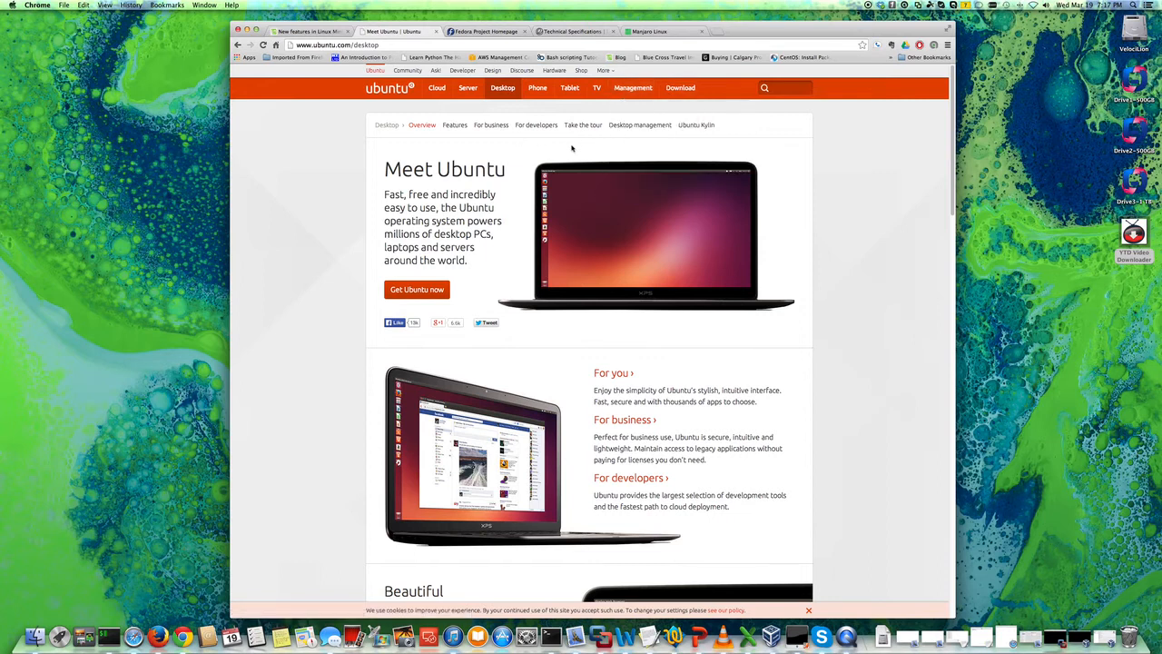
{"action": "scroll", "scroll_direction": "down", "scroll_amount": 3}
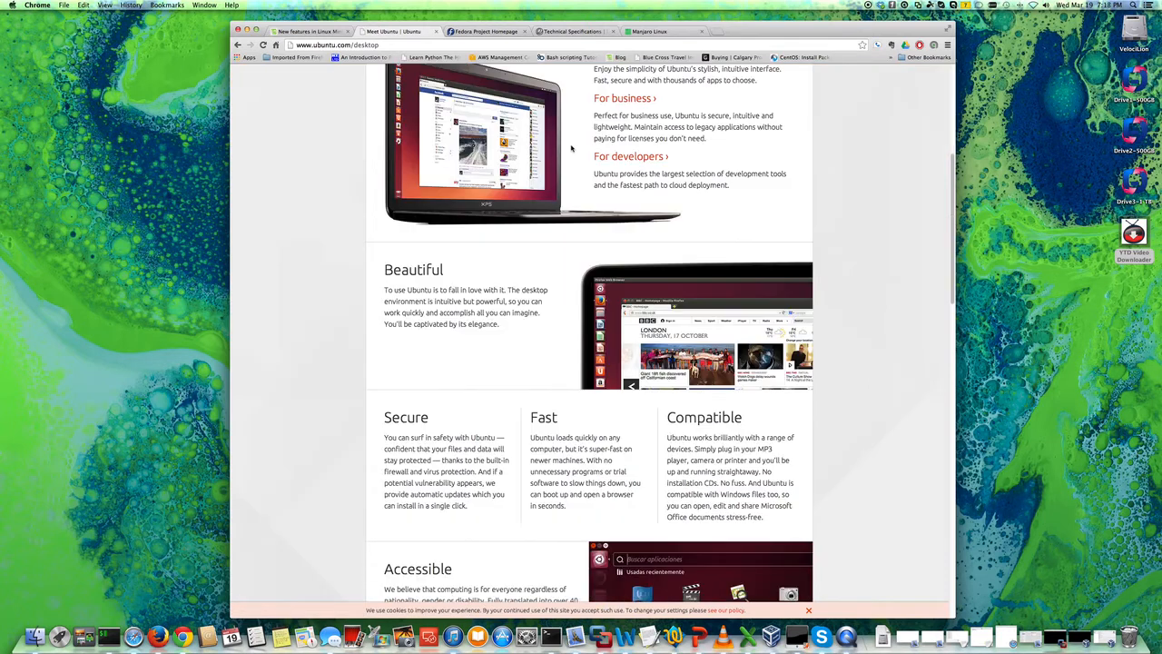
{"action": "scroll", "scroll_direction": "up", "scroll_amount": 3}
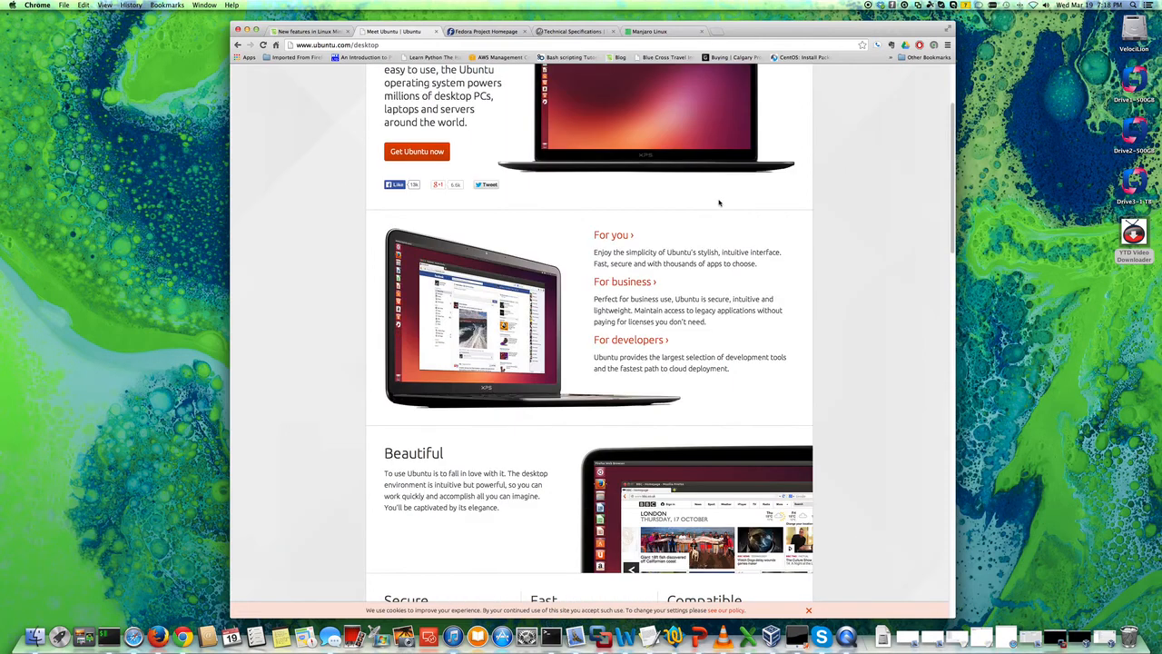
{"action": "mouse_move", "coordinate": [845, 234]}
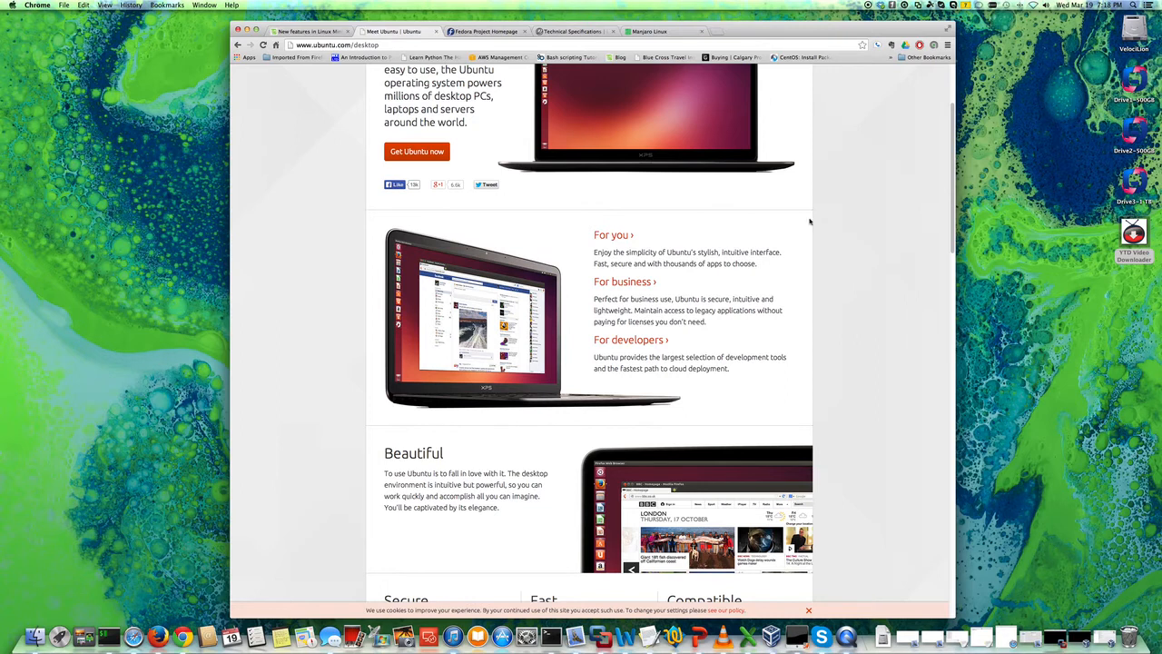
{"action": "mouse_move", "coordinate": [795, 230]}
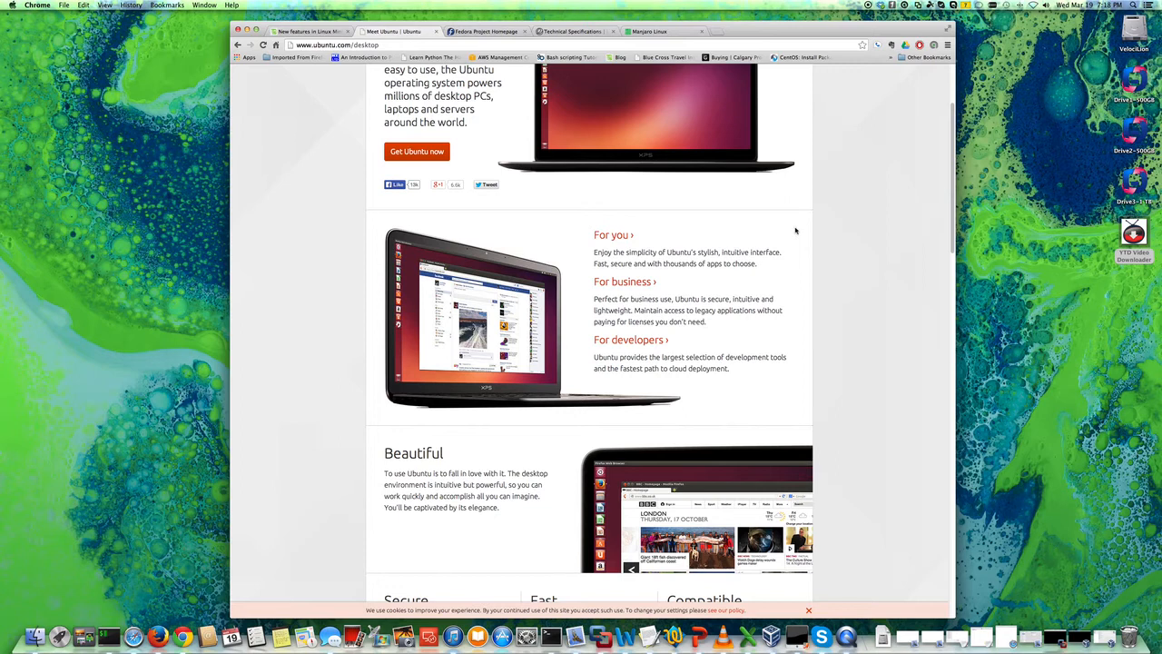
{"action": "mouse_move", "coordinate": [797, 238]}
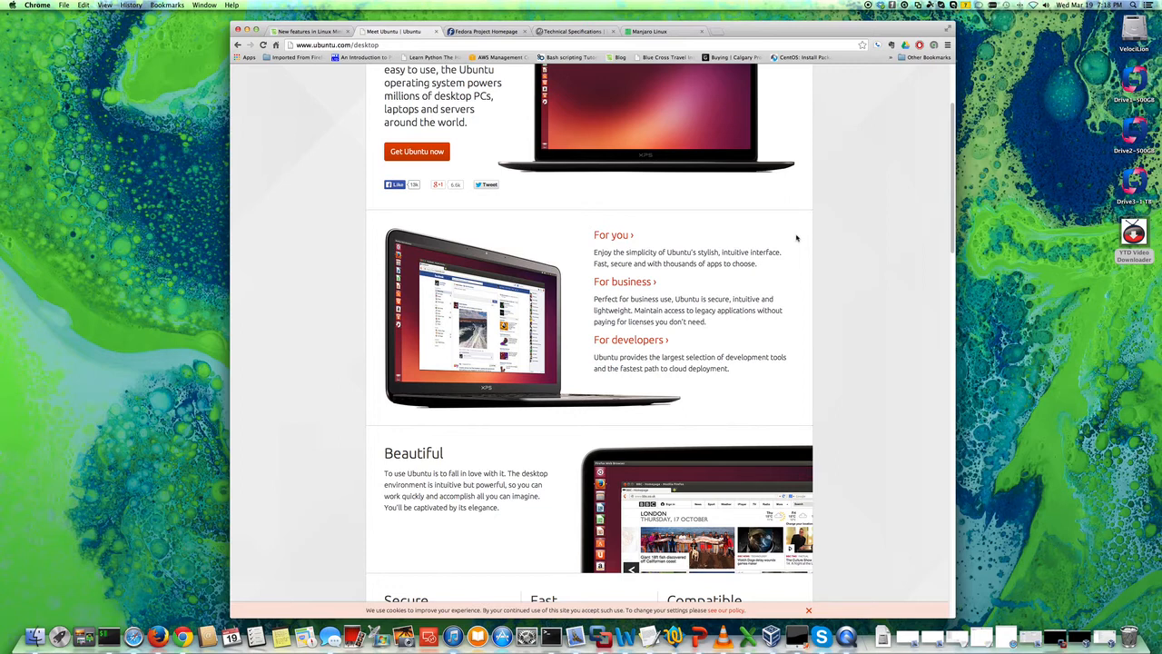
{"action": "mouse_move", "coordinate": [772, 242]}
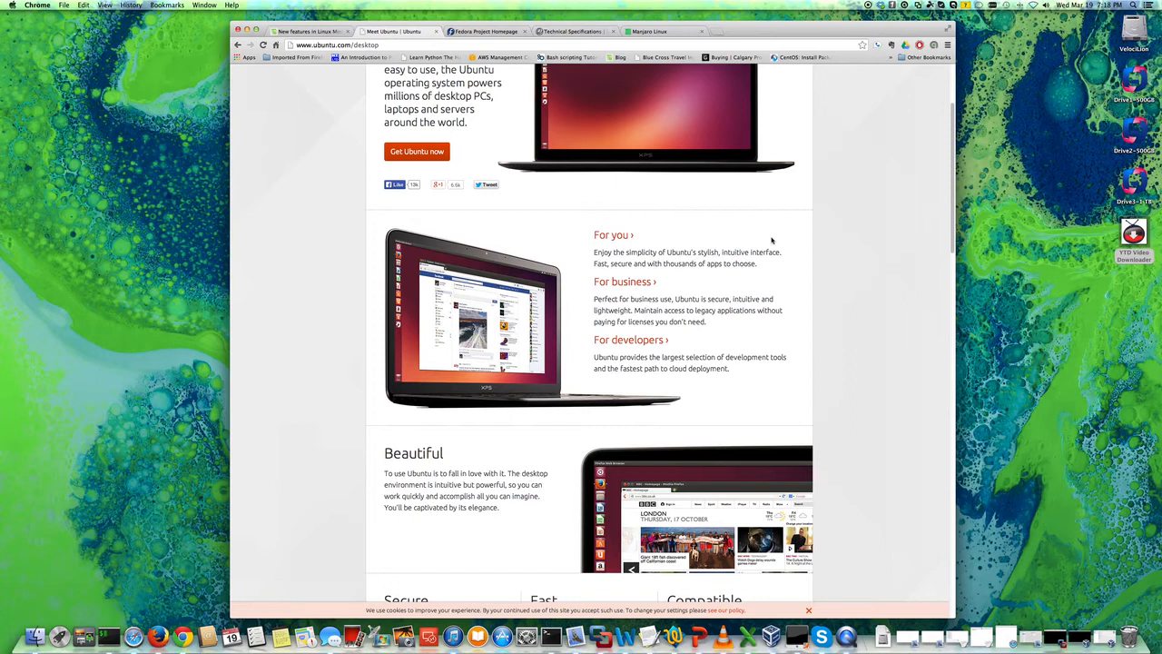
{"action": "mouse_move", "coordinate": [470, 41]}
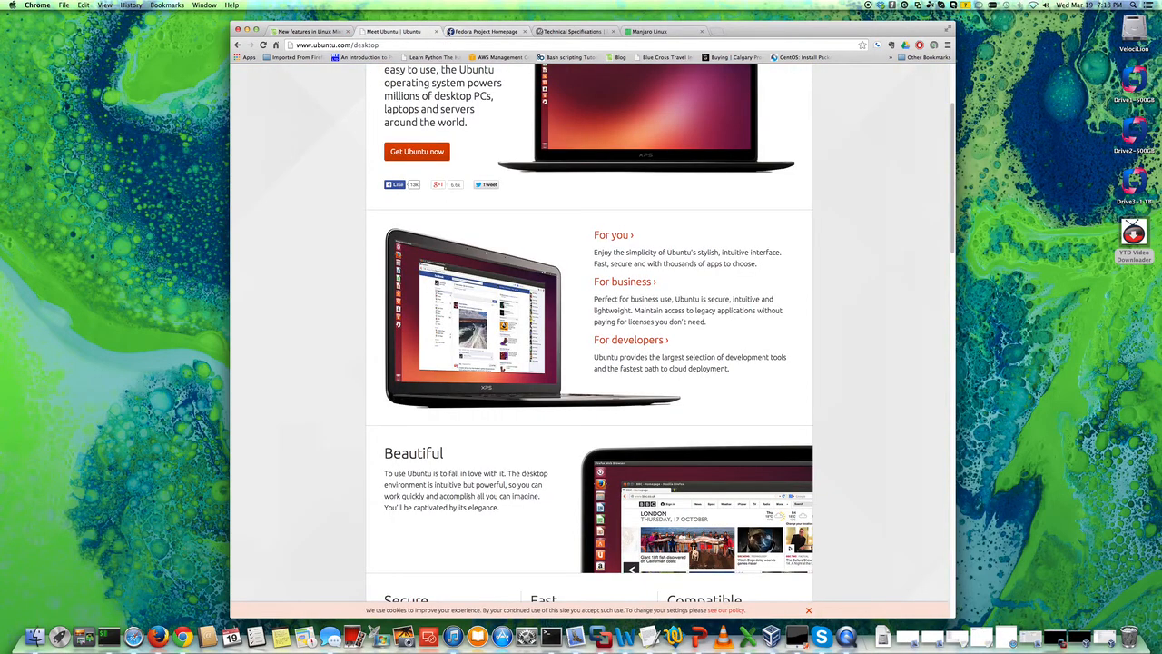
{"action": "mouse_move", "coordinate": [657, 143]}
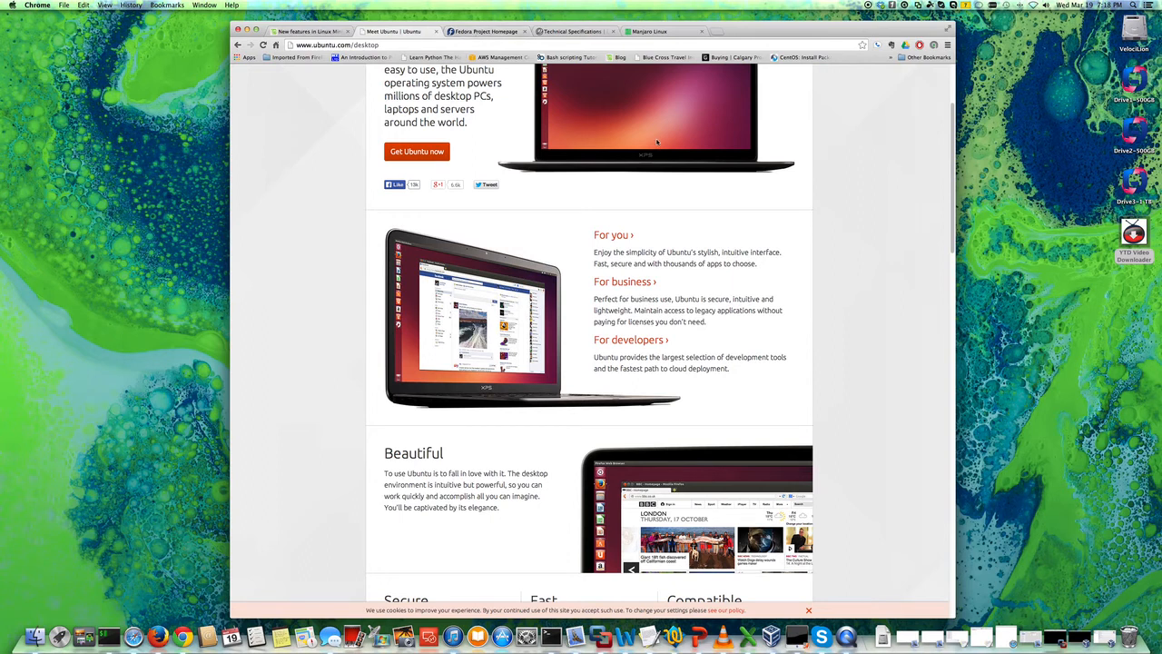
{"action": "mouse_move", "coordinate": [854, 243]}
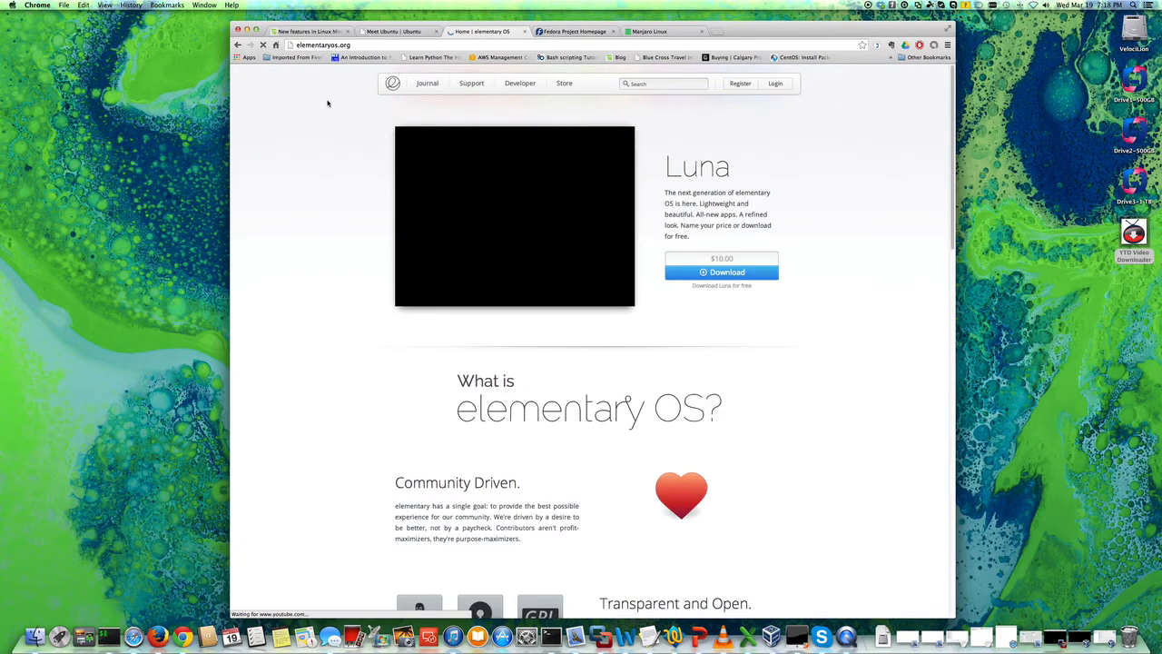
{"action": "scroll", "scroll_direction": "down", "scroll_amount": 3}
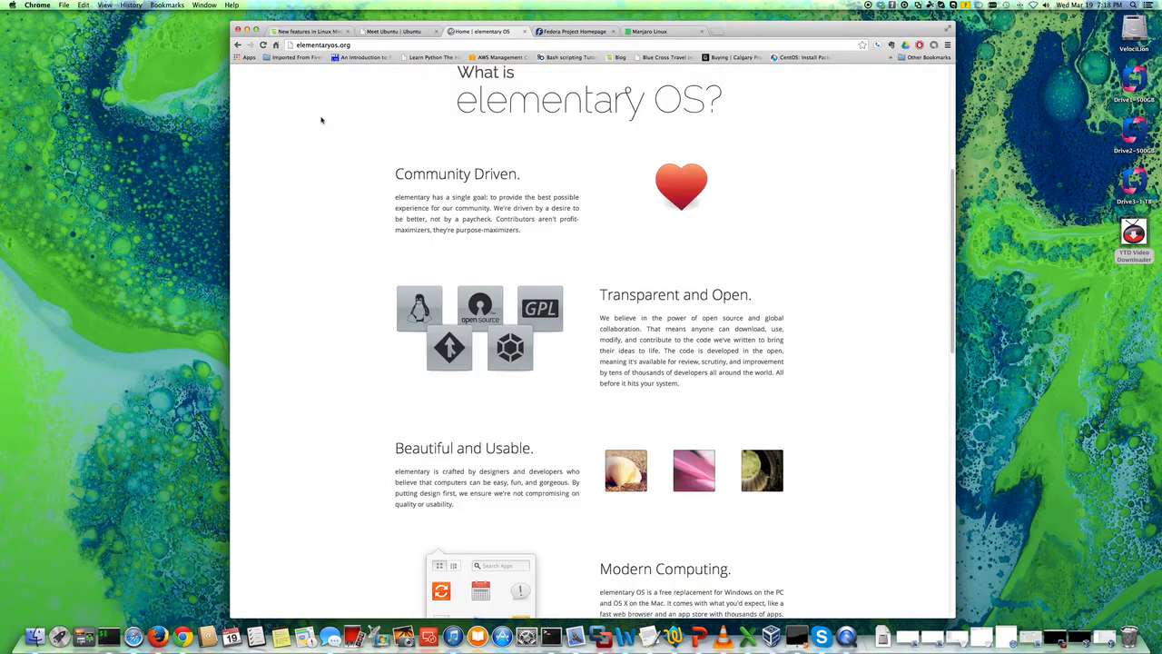
{"action": "scroll", "scroll_direction": "down", "scroll_amount": 3}
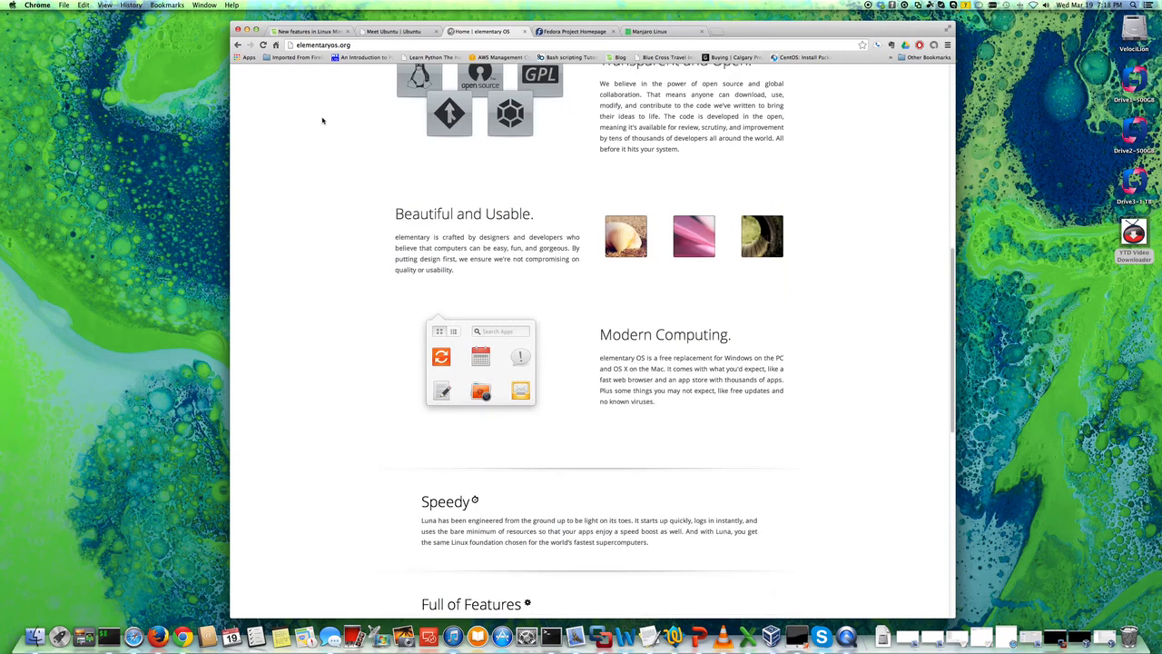
{"action": "scroll", "scroll_direction": "down", "scroll_amount": 3}
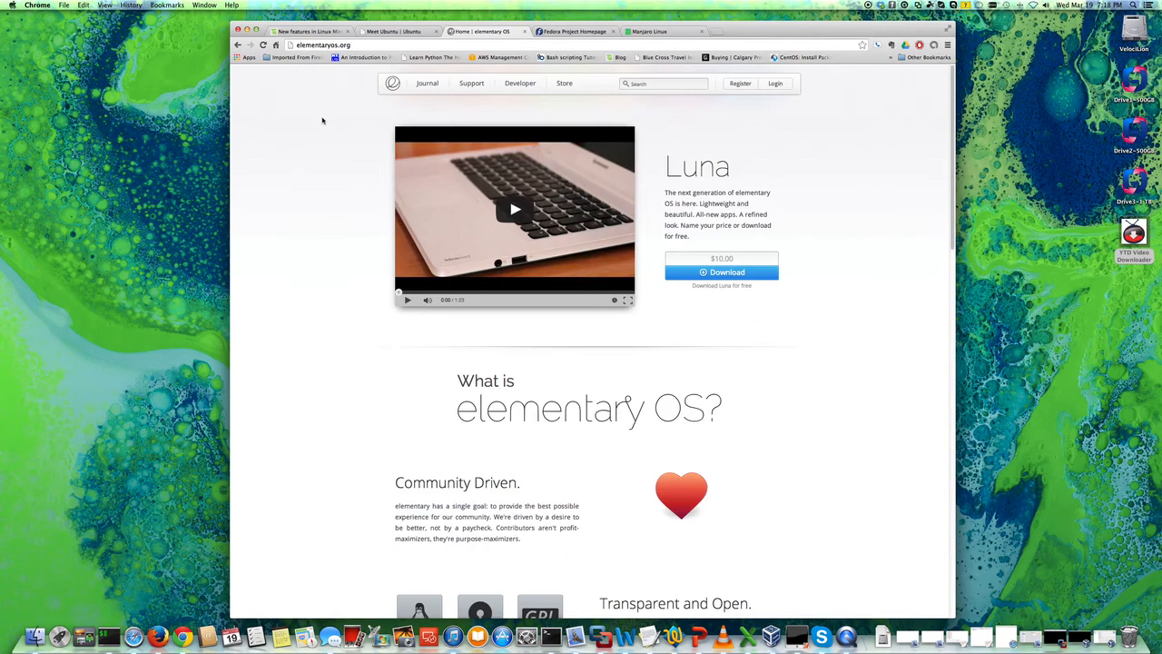
{"action": "mouse_move", "coordinate": [683, 124]}
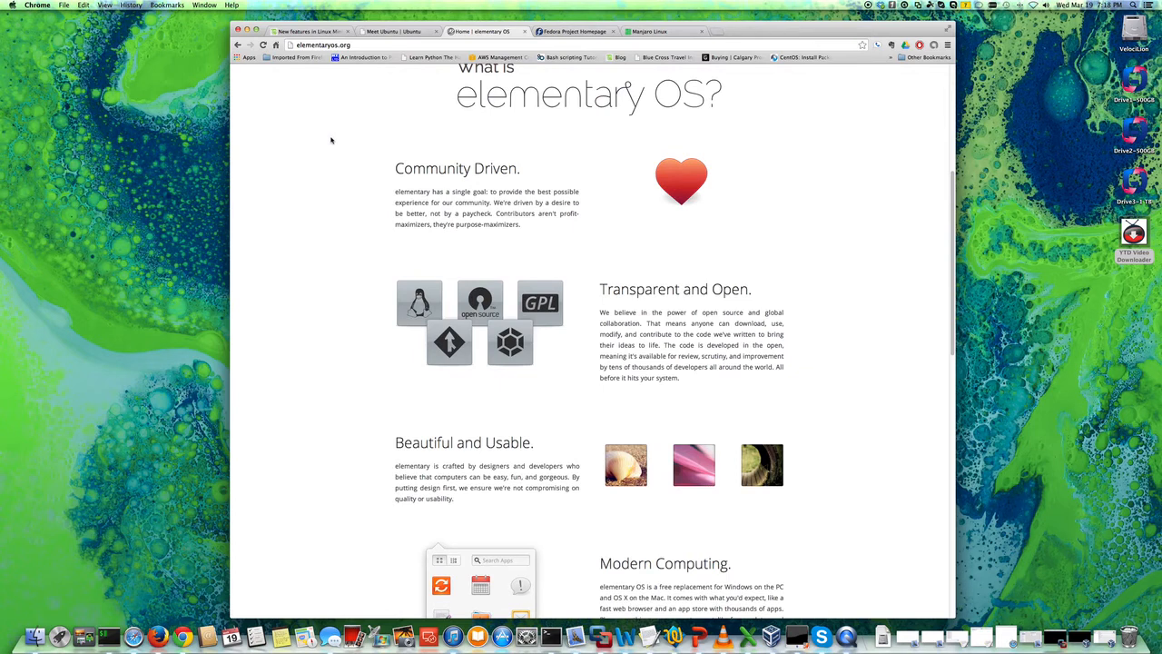
{"action": "scroll", "scroll_direction": "up", "scroll_amount": 3}
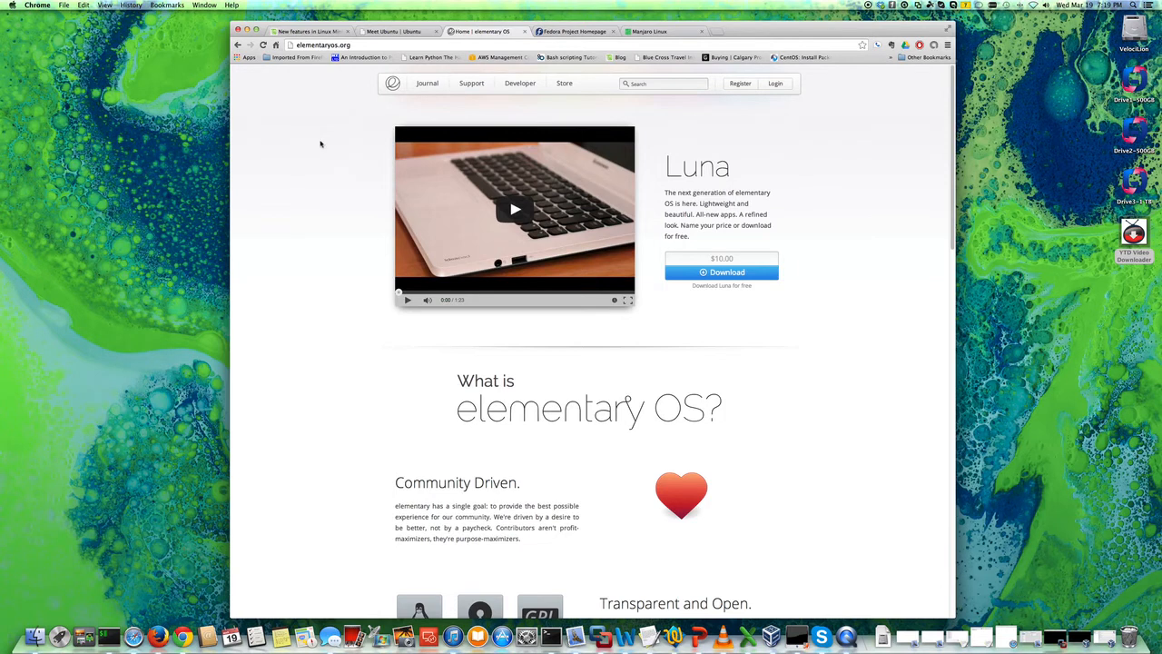
{"action": "mouse_move", "coordinate": [286, 68]}
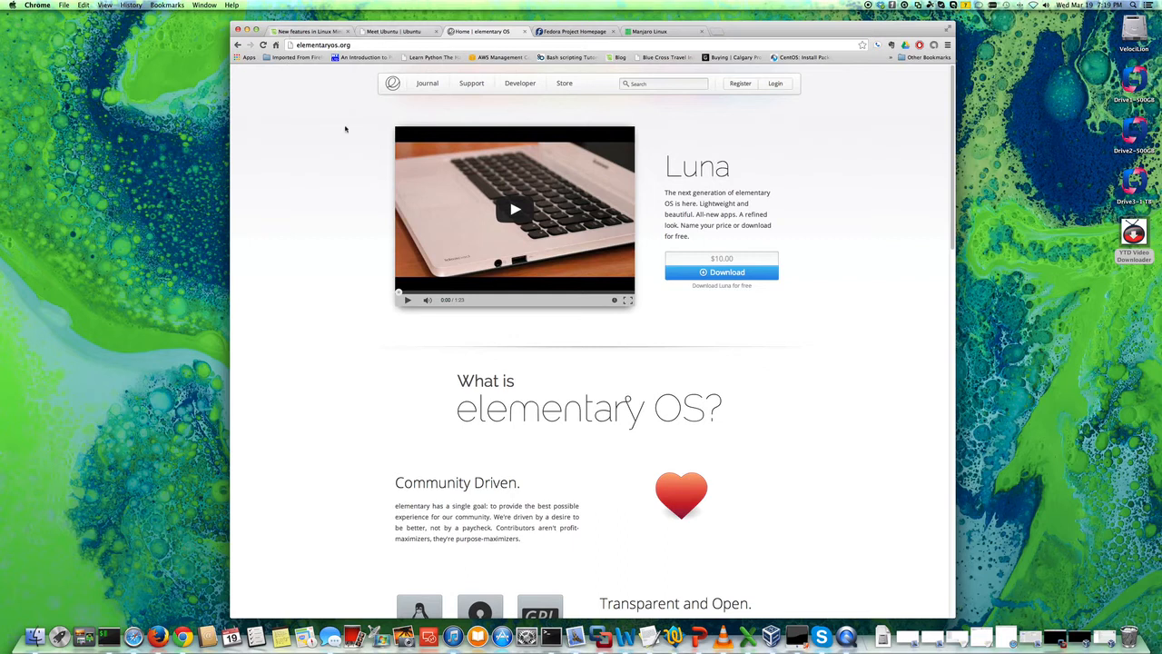
{"action": "mouse_move", "coordinate": [614, 153]}
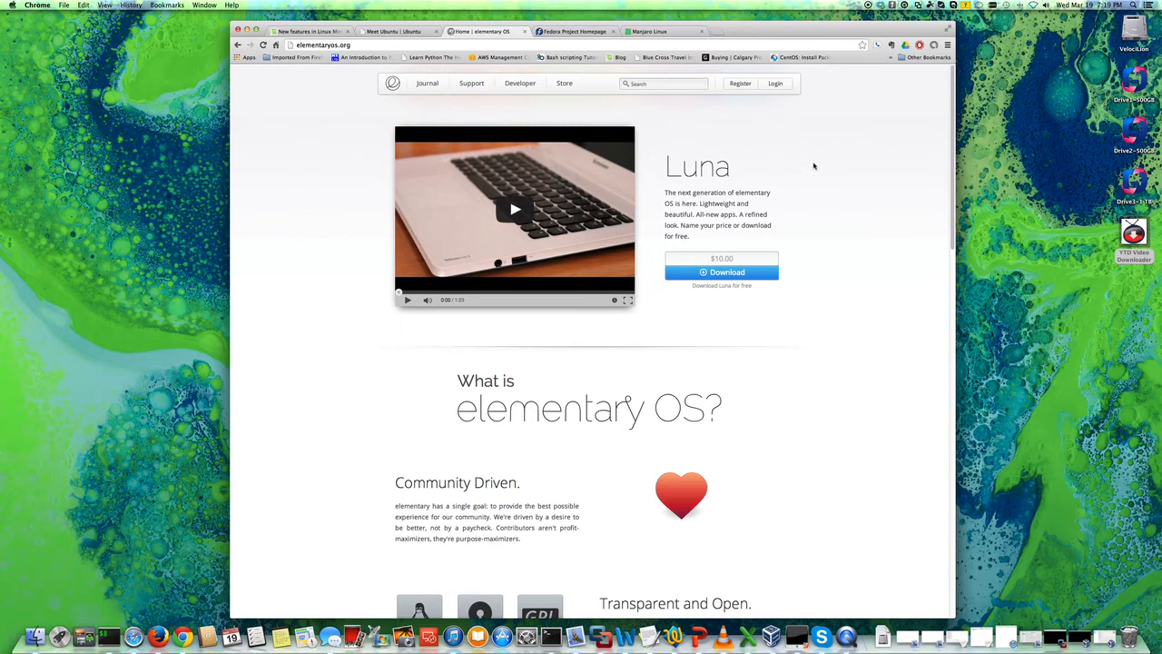
{"action": "scroll", "scroll_direction": "down", "scroll_amount": 3}
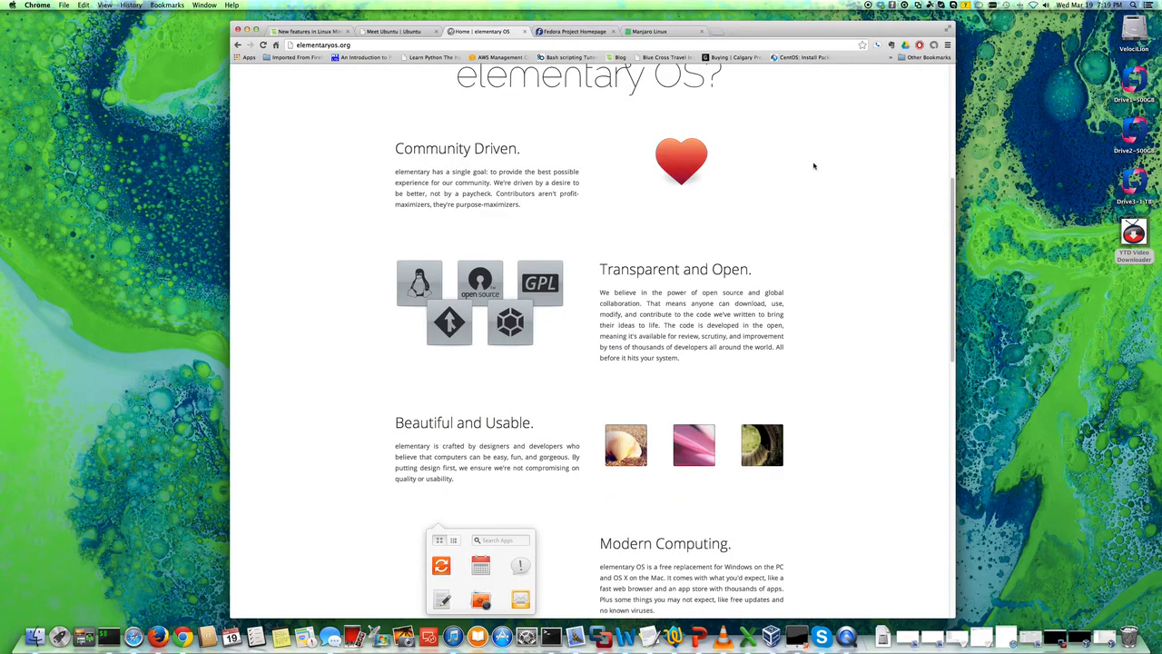
{"action": "mouse_move", "coordinate": [810, 178]}
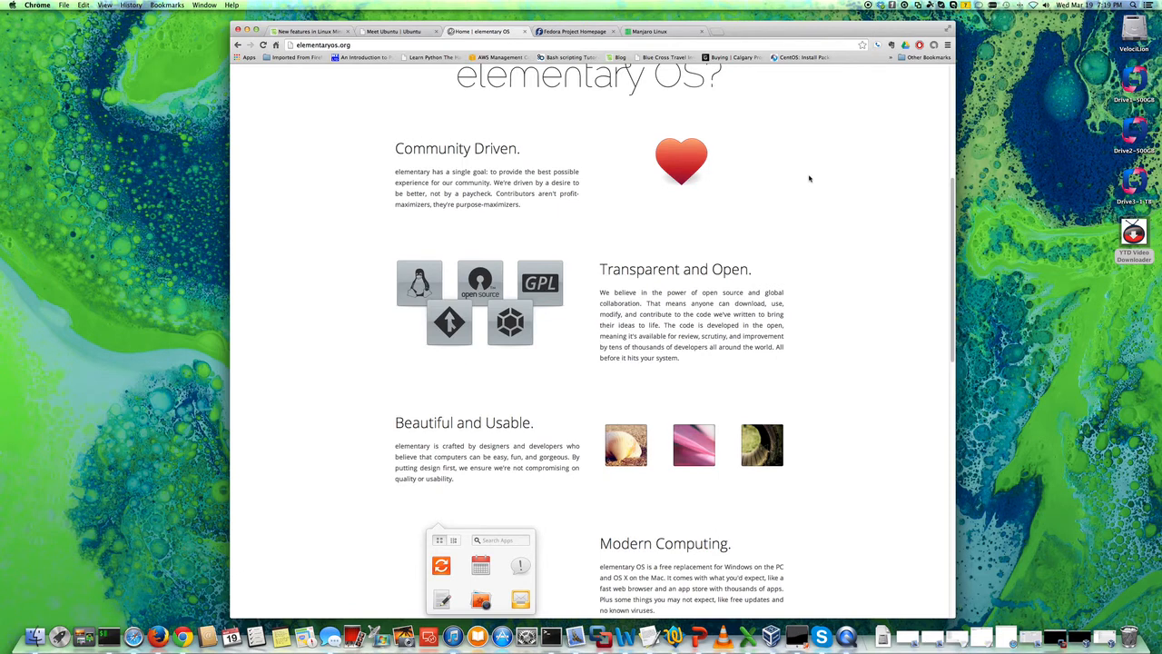
{"action": "scroll", "scroll_direction": "down", "scroll_amount": 3}
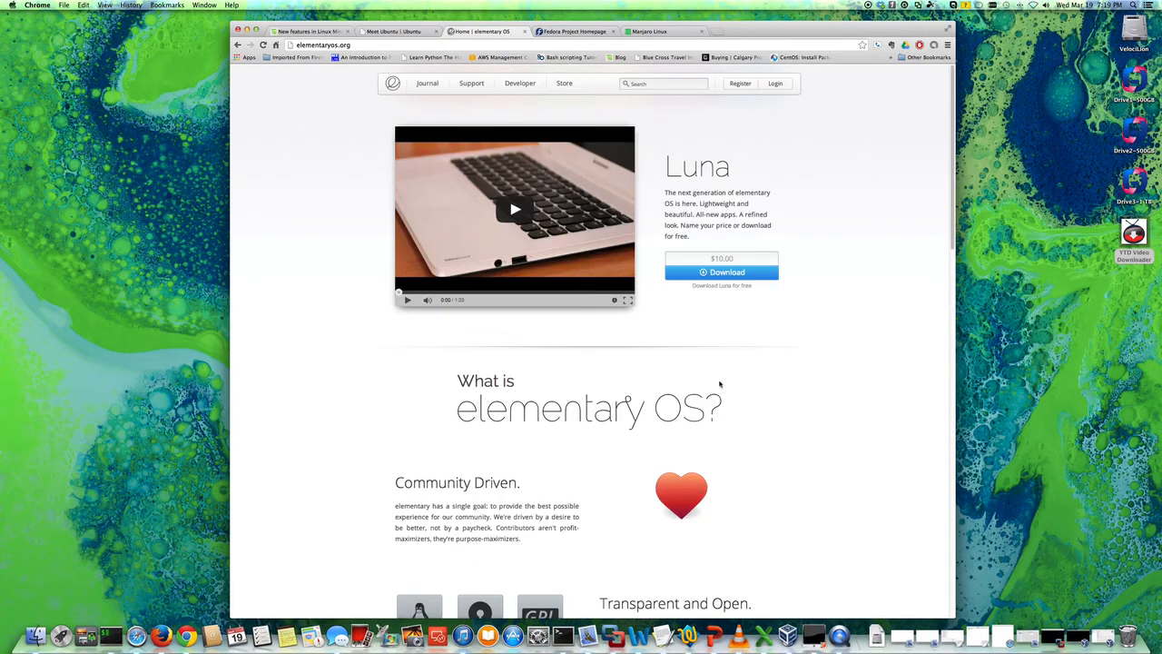
{"action": "mouse_move", "coordinate": [636, 394]}
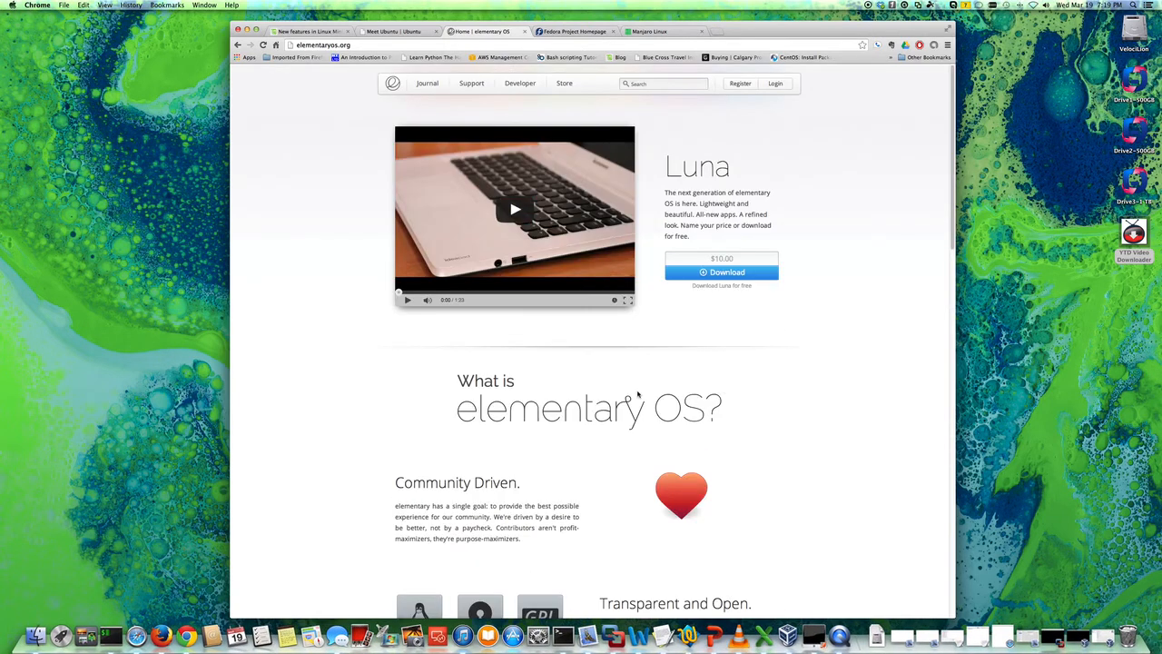
{"action": "mouse_move", "coordinate": [783, 362]}
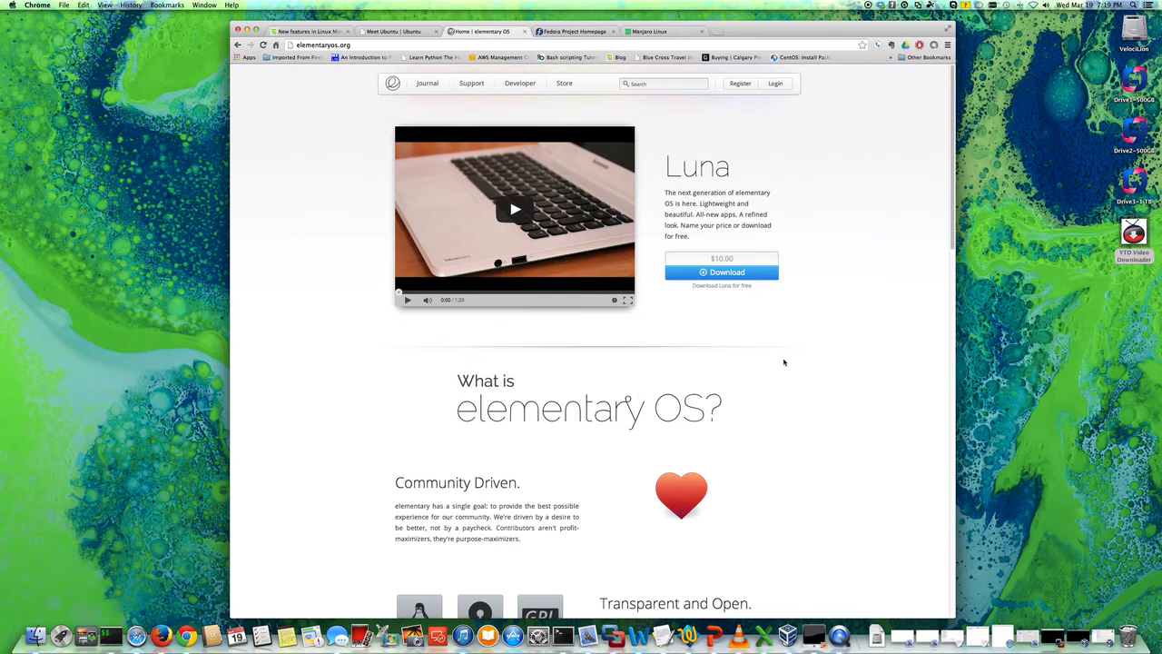
{"action": "left_click", "coordinate": [323, 44]}
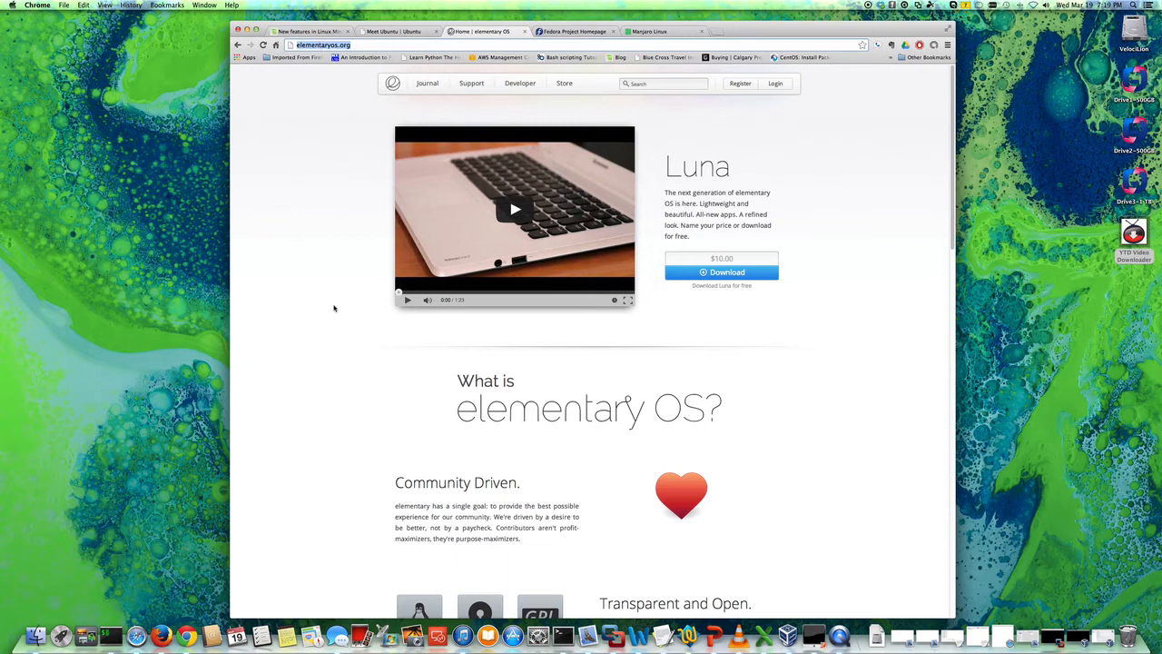
{"action": "mouse_move", "coordinate": [225, 333]}
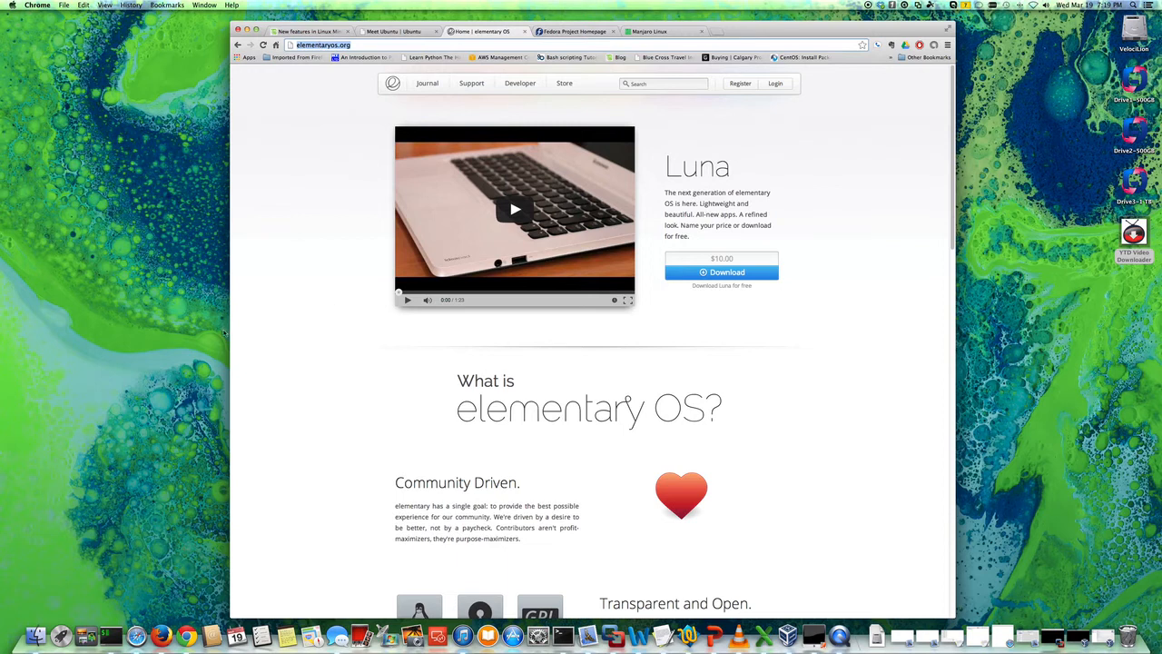
{"action": "mouse_move", "coordinate": [373, 340]}
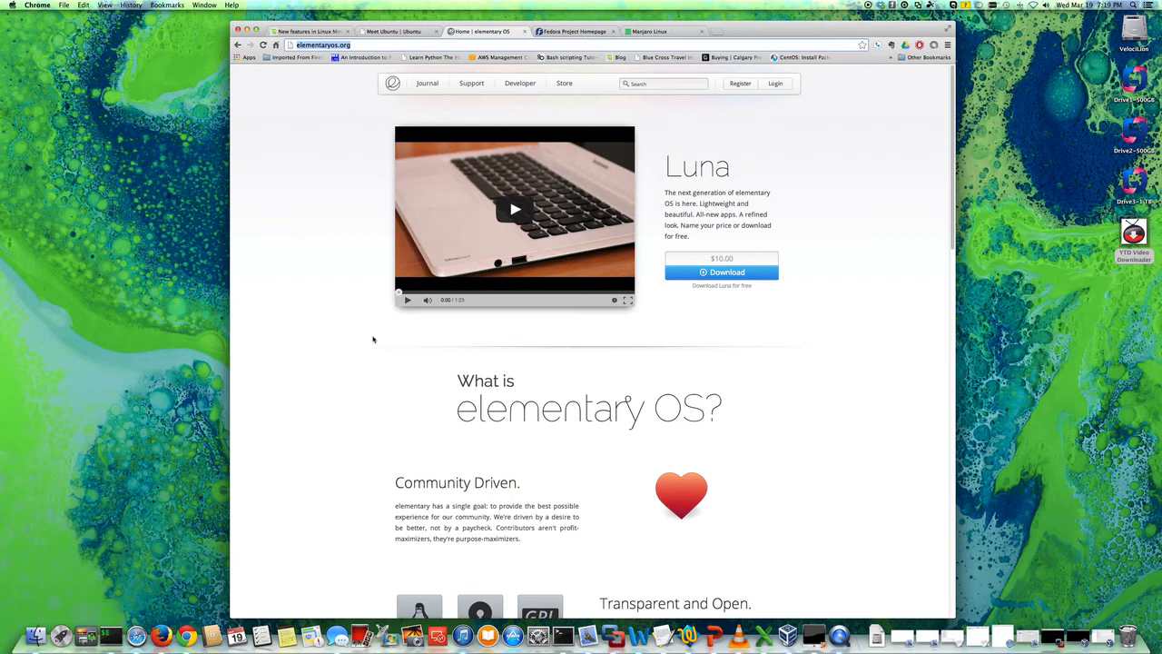
{"action": "scroll", "scroll_direction": "down", "scroll_amount": 3}
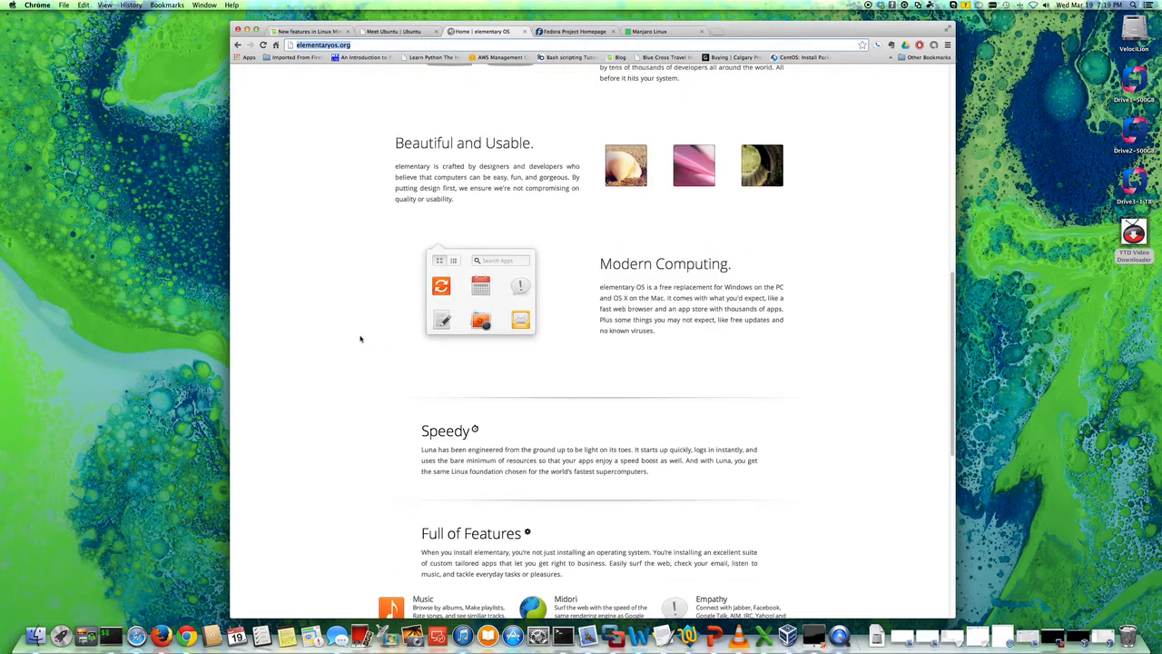
{"action": "scroll", "scroll_direction": "up", "scroll_amount": 3}
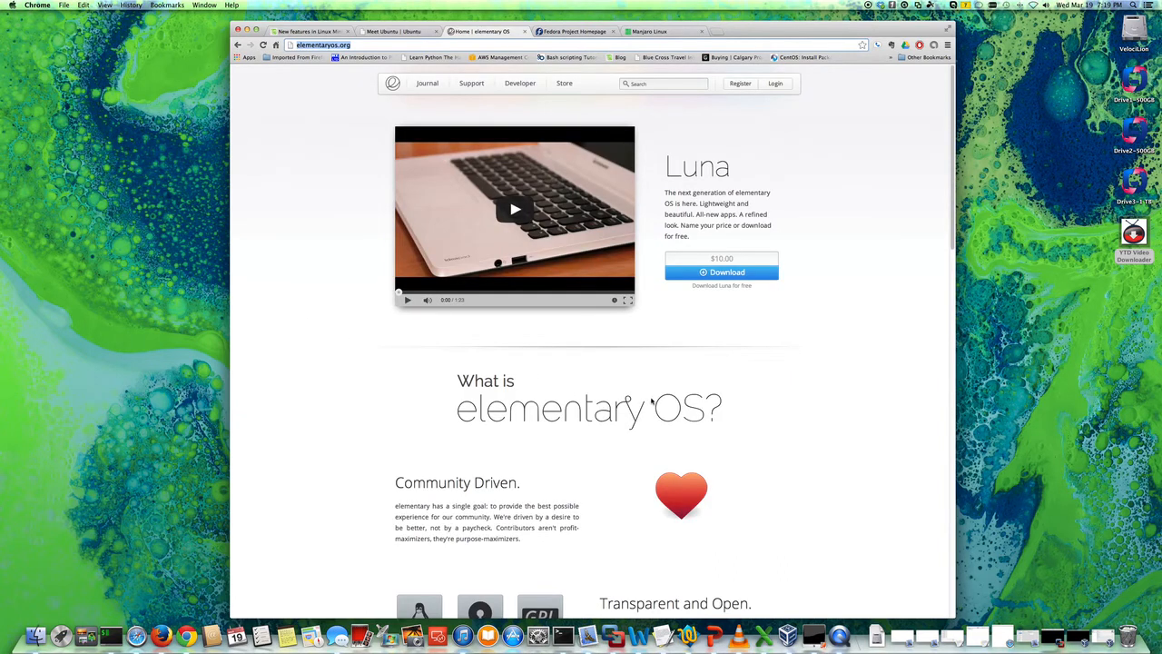
{"action": "mouse_move", "coordinate": [890, 446]}
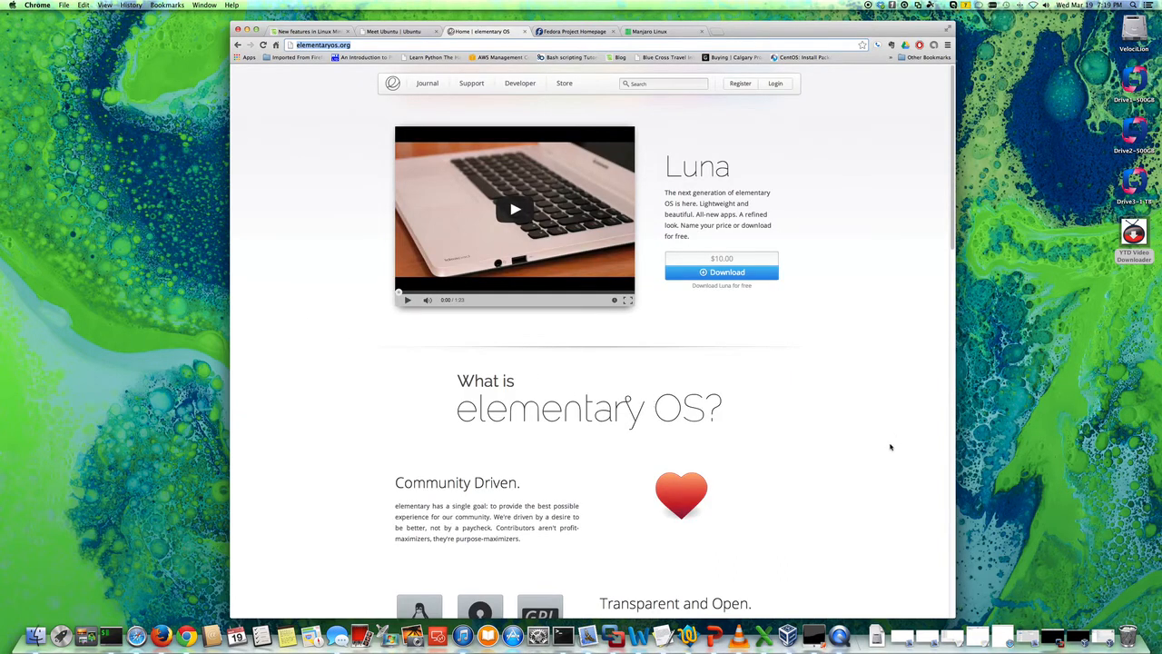
{"action": "mouse_move", "coordinate": [599, 101]}
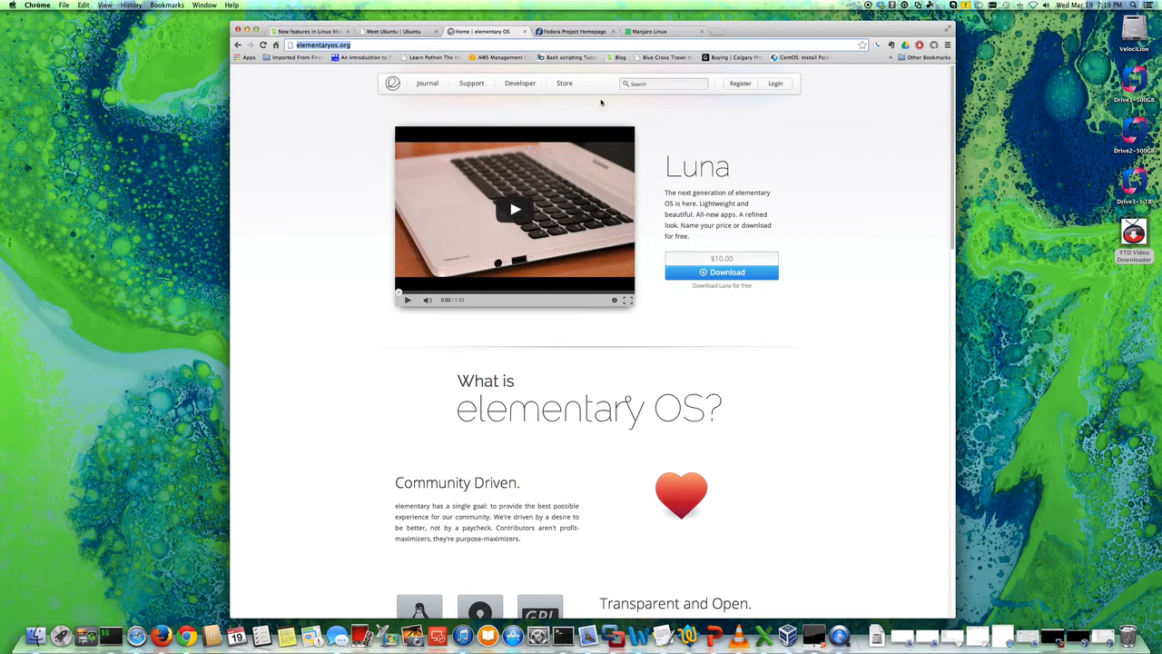
{"action": "scroll", "scroll_direction": "down", "scroll_amount": 3}
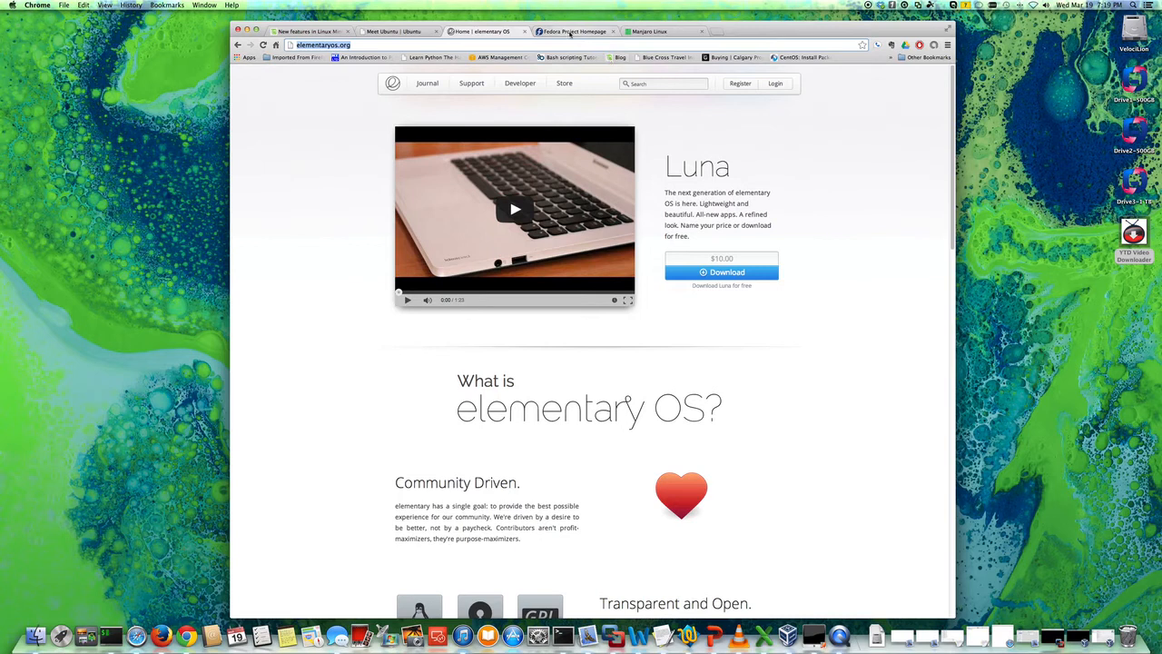
{"action": "left_click", "coordinate": [574, 31]}
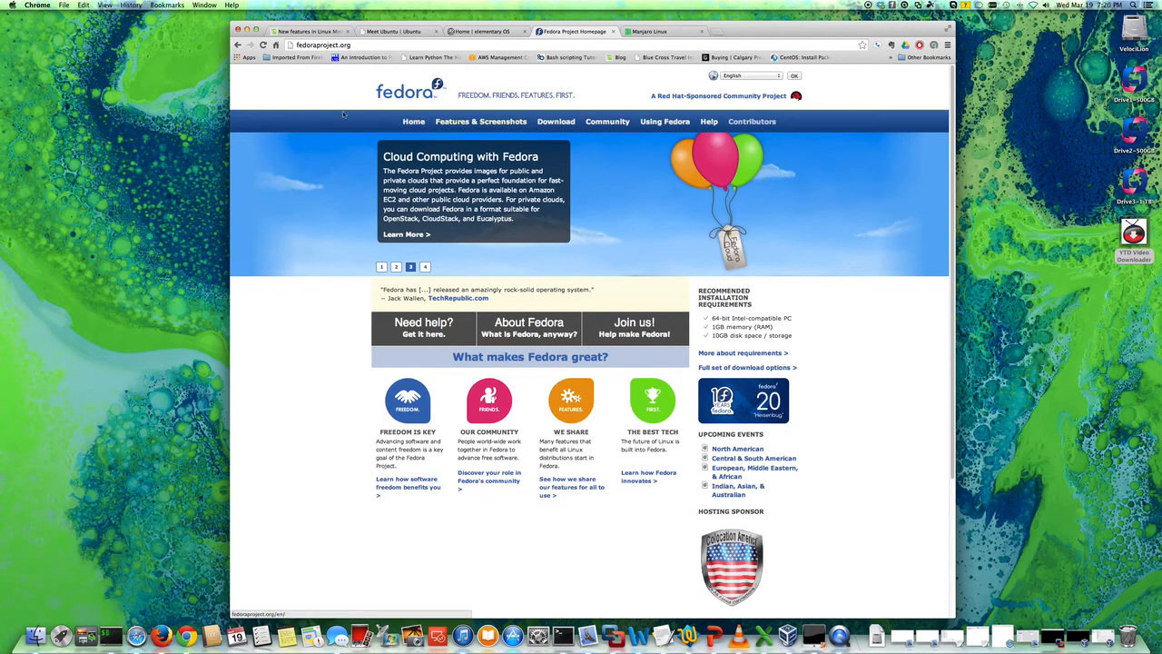
{"action": "mouse_move", "coordinate": [481, 121]}
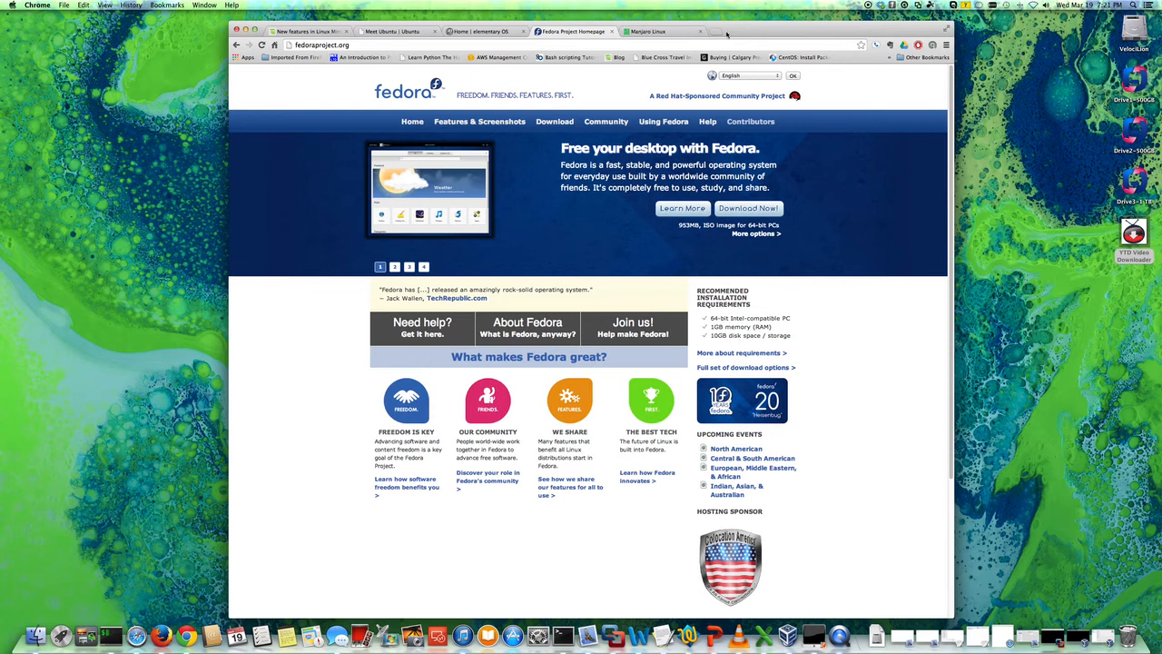
Open the SourceForge Fedora Utils (Fedy script) project page in a new tab
{"action": "left_click", "coordinate": [720, 31]}
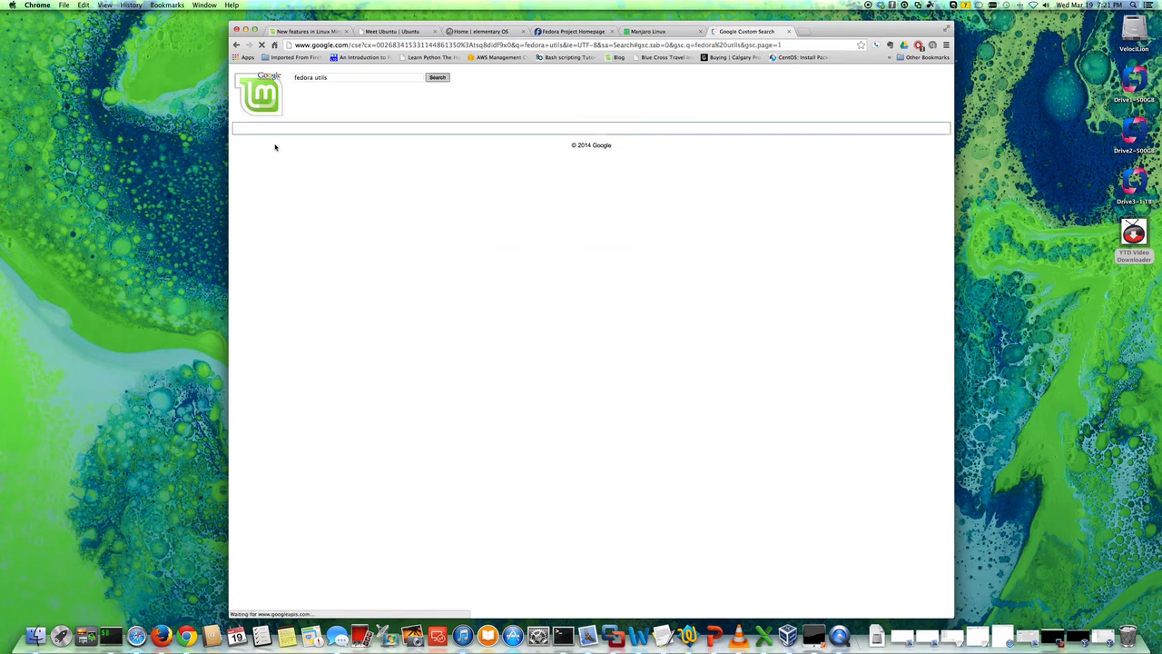
{"action": "left_click", "coordinate": [437, 77]}
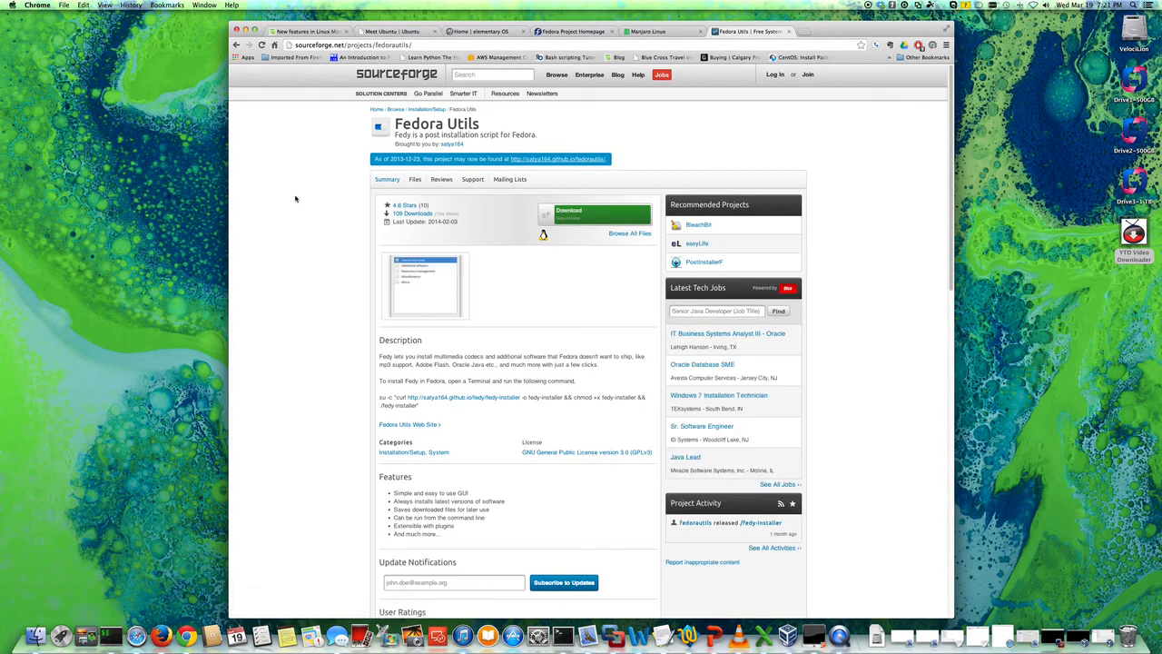
{"action": "mouse_move", "coordinate": [321, 190]}
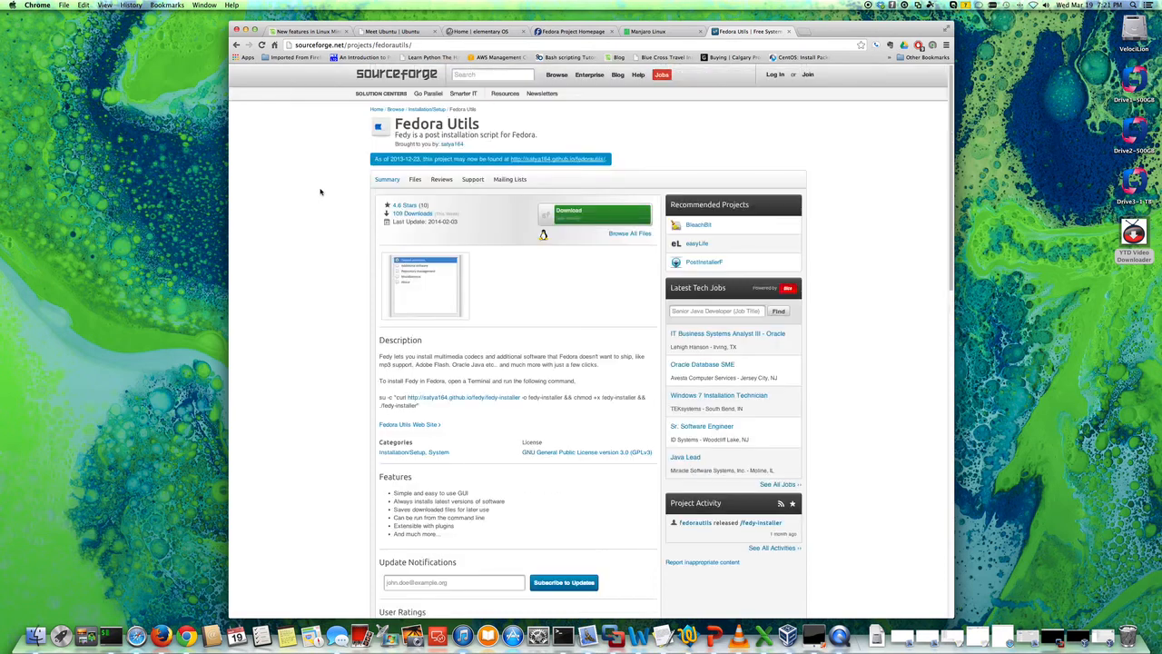
{"action": "mouse_move", "coordinate": [260, 110]}
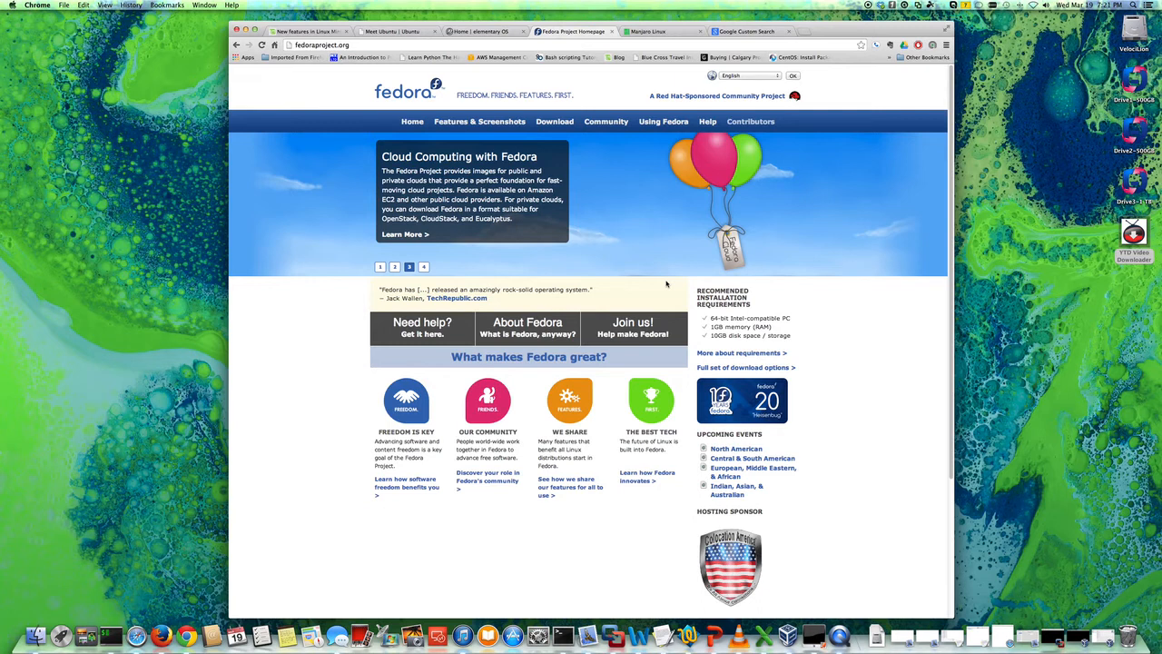
{"action": "mouse_move", "coordinate": [555, 121]}
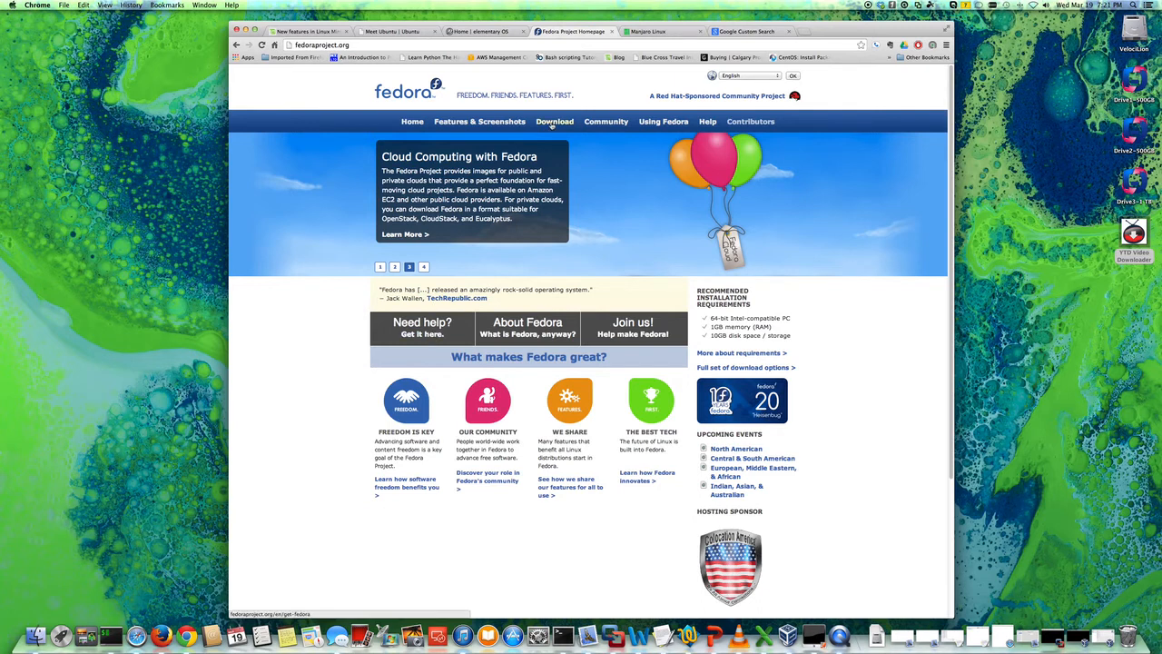
Open the Get Fedora download page and start the Fedora 20 Desktop live ISO download
{"action": "left_click", "coordinate": [554, 121]}
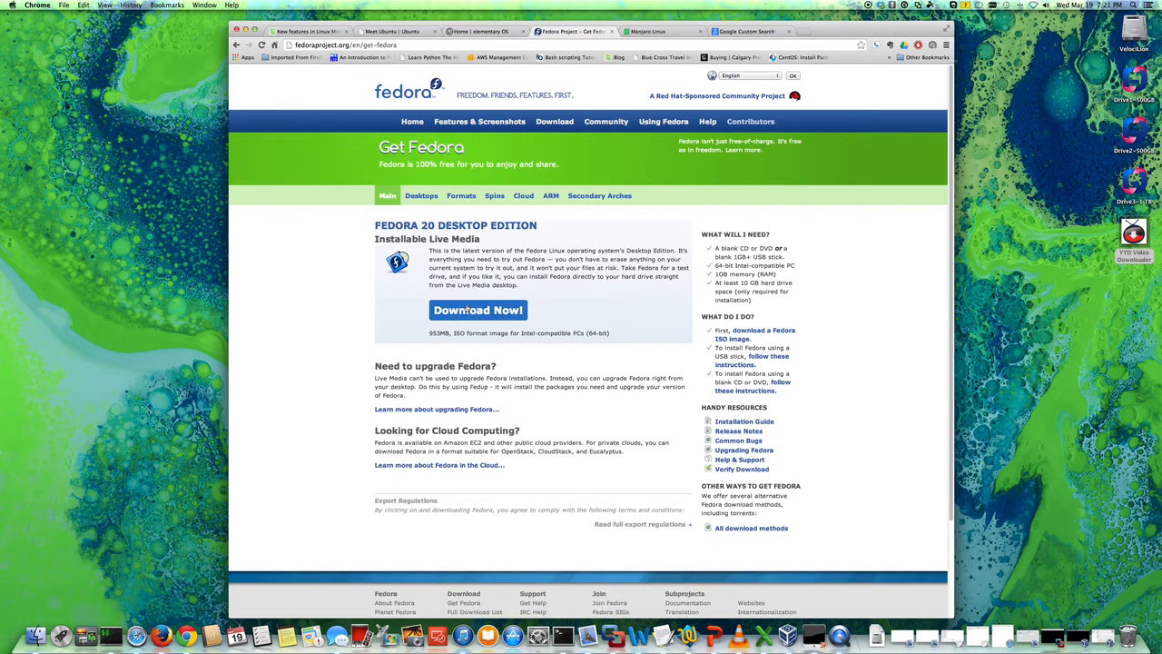
{"action": "mouse_move", "coordinate": [478, 310]}
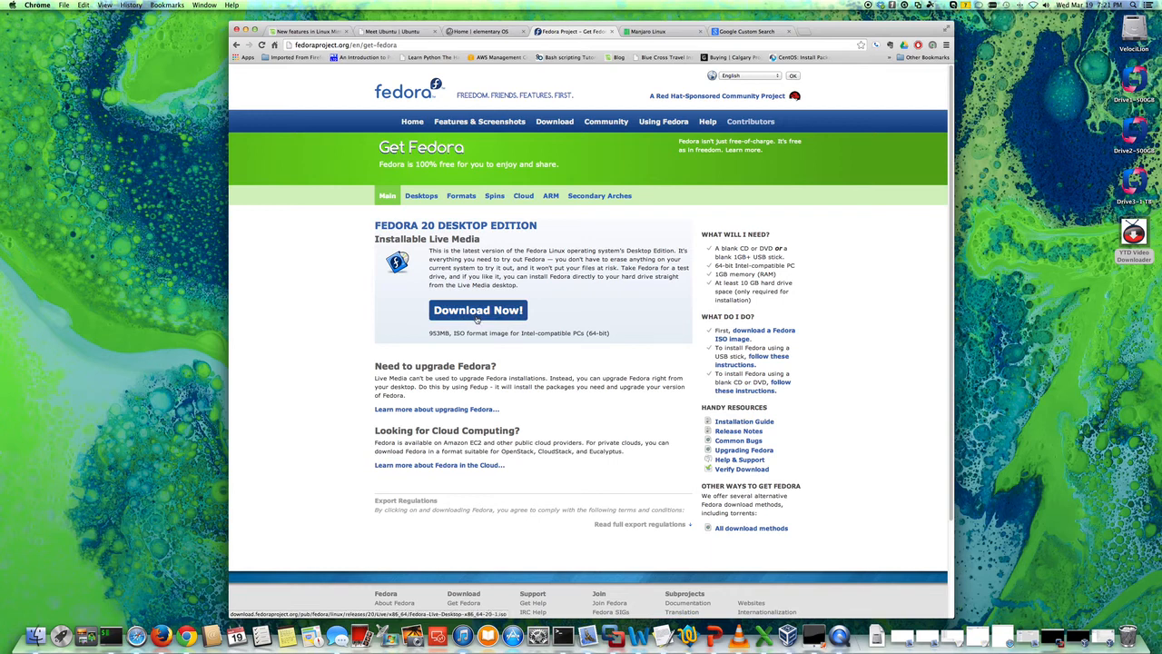
{"action": "left_click", "coordinate": [477, 310]}
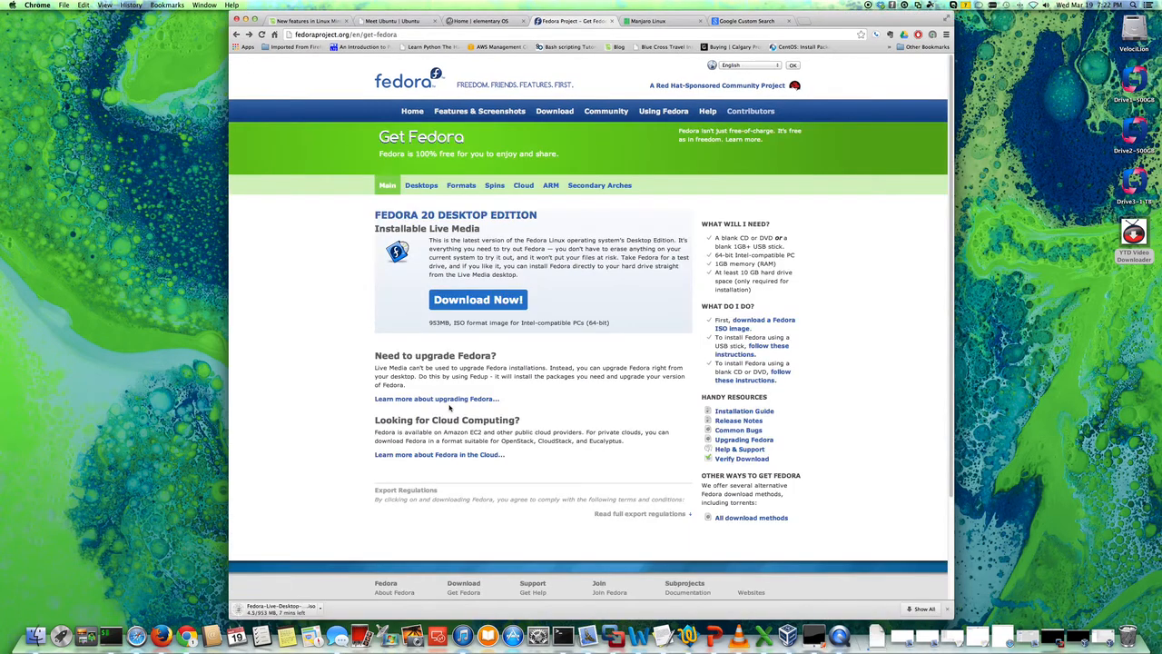
{"action": "mouse_move", "coordinate": [756, 302]}
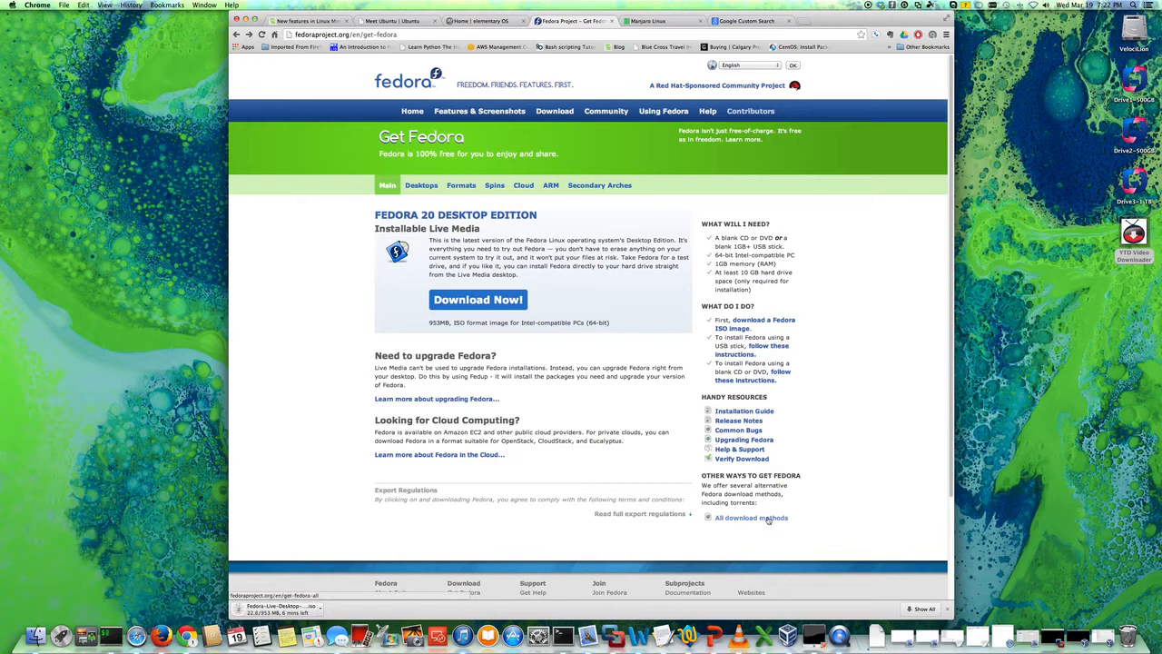
Scroll through Fedora's list of all download options
{"action": "left_click", "coordinate": [751, 517]}
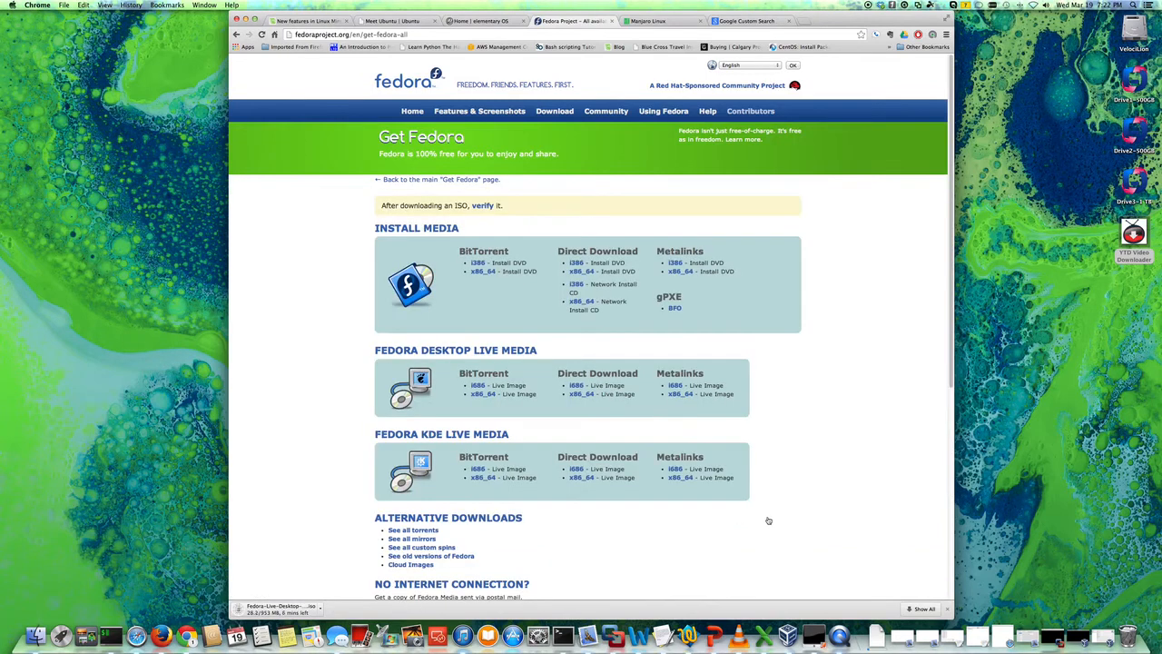
{"action": "scroll", "scroll_direction": "down", "scroll_amount": 3}
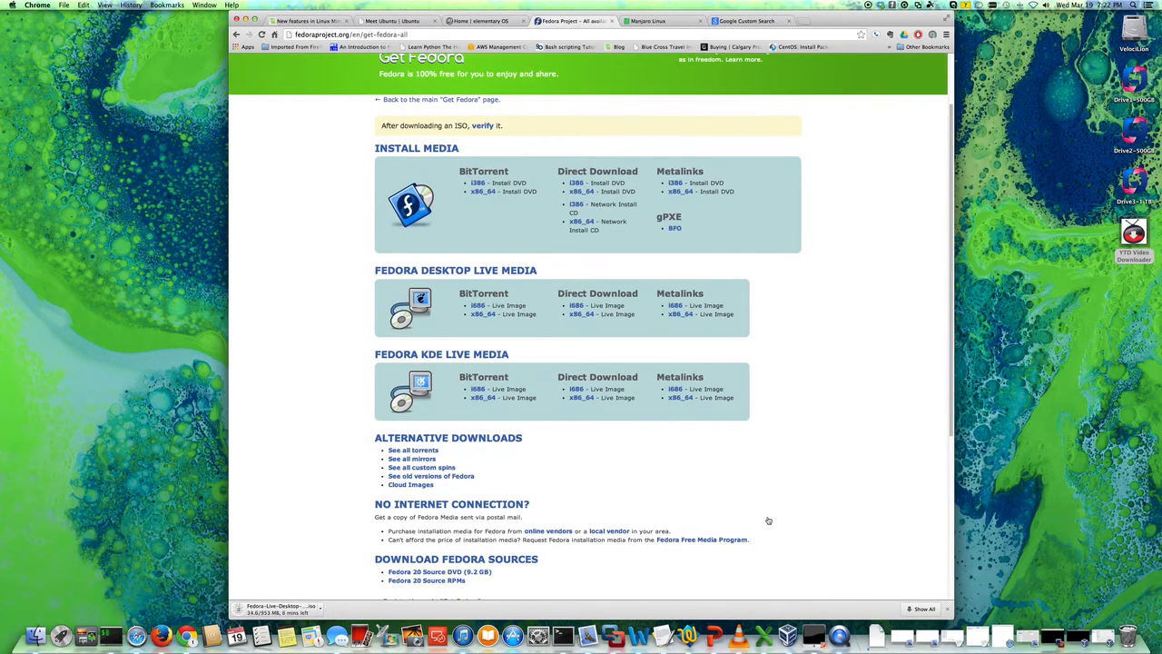
{"action": "mouse_move", "coordinate": [575, 182]}
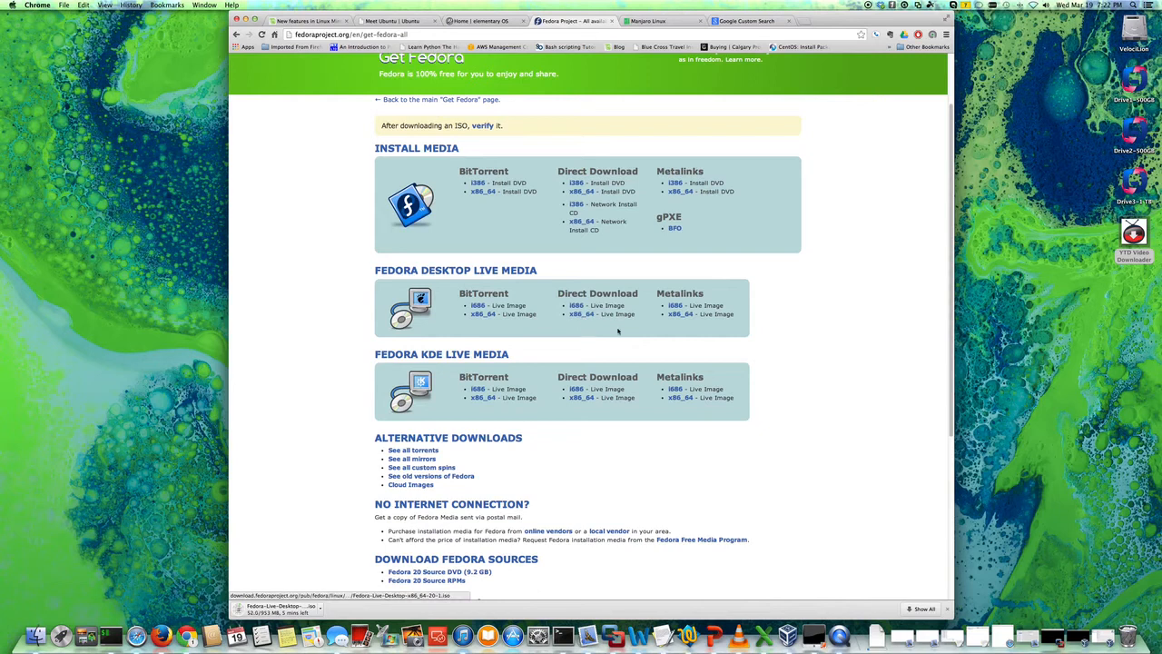
{"action": "mouse_move", "coordinate": [582, 314]}
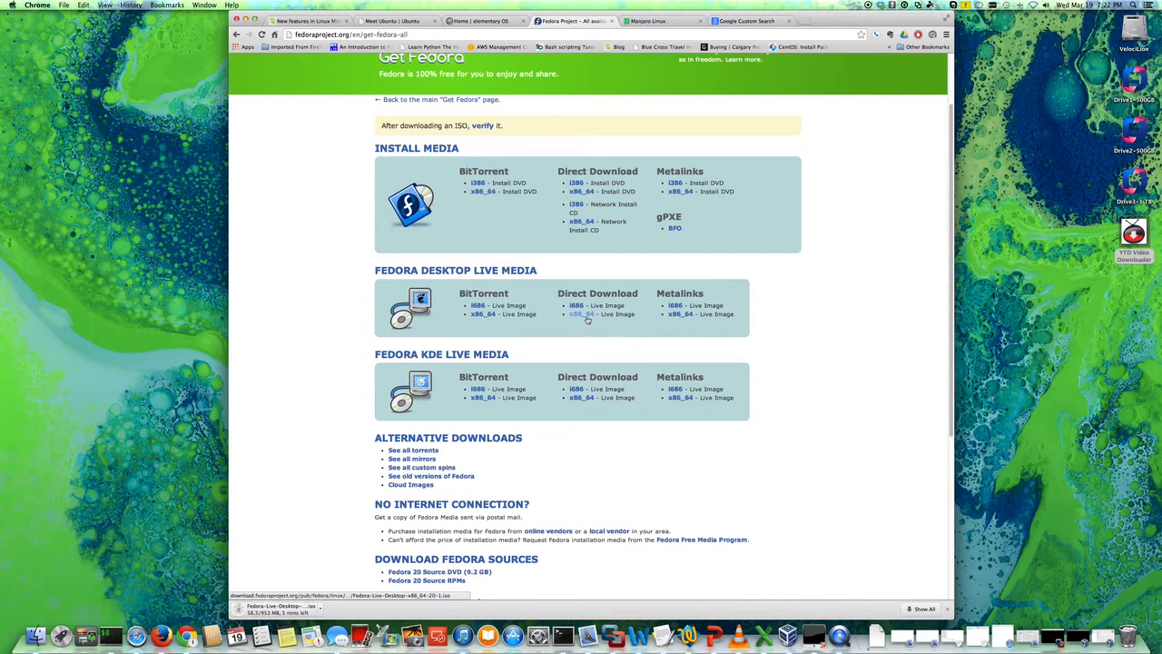
{"action": "scroll", "scroll_direction": "down", "scroll_amount": 3}
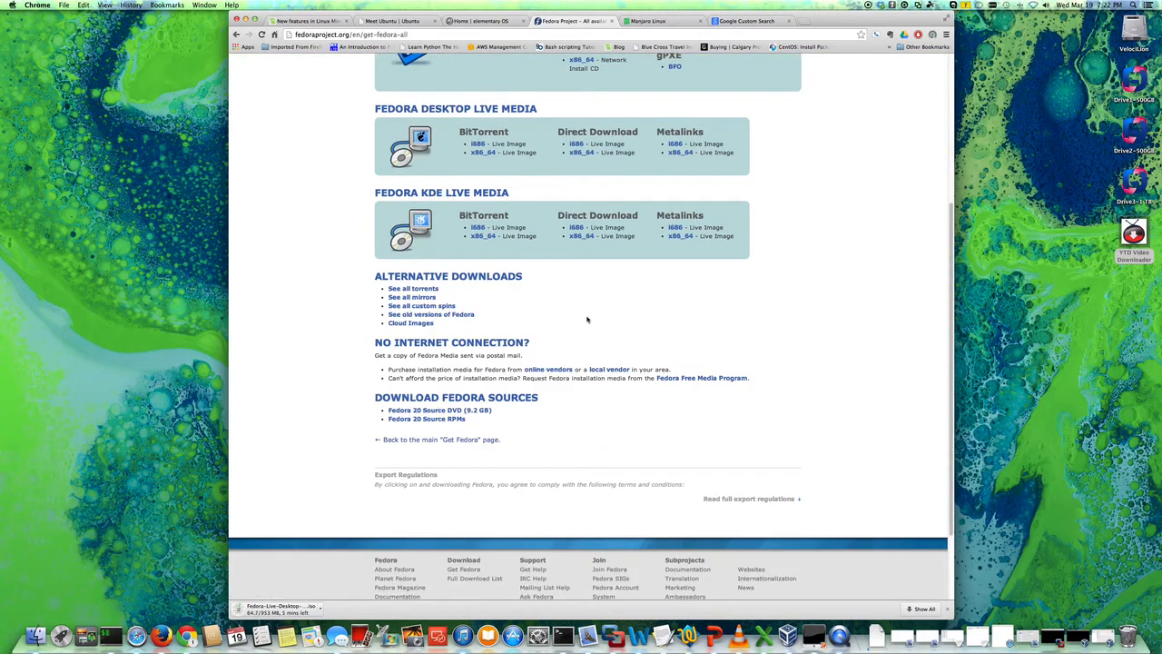
{"action": "scroll", "scroll_direction": "up", "scroll_amount": 3}
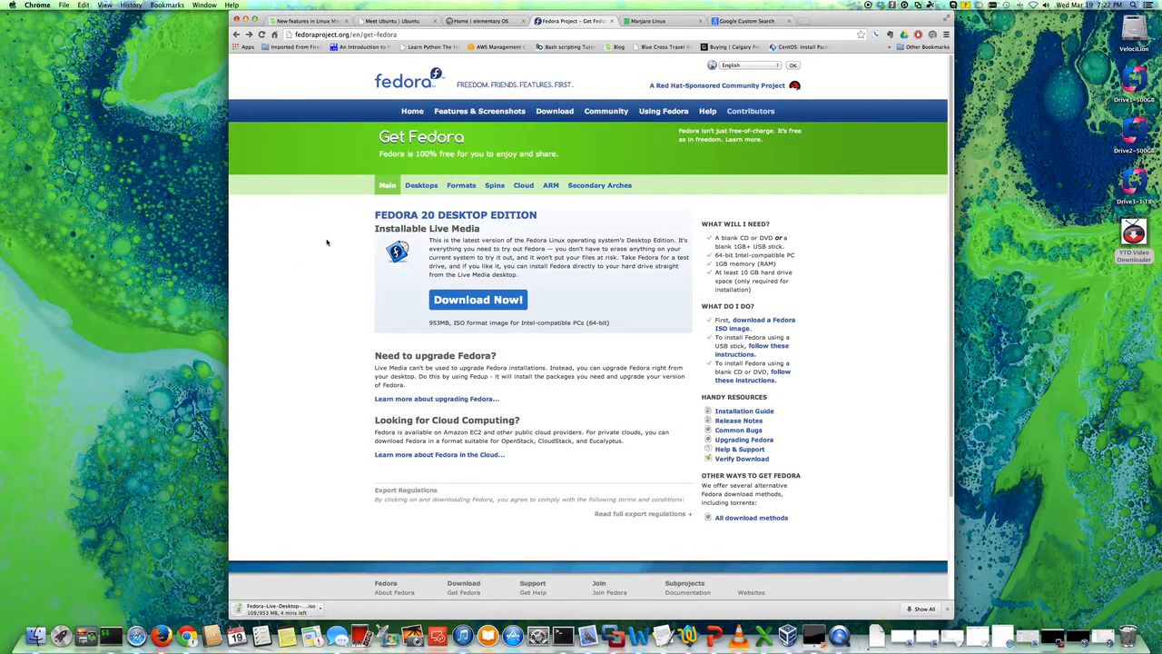
{"action": "mouse_move", "coordinate": [765, 350]}
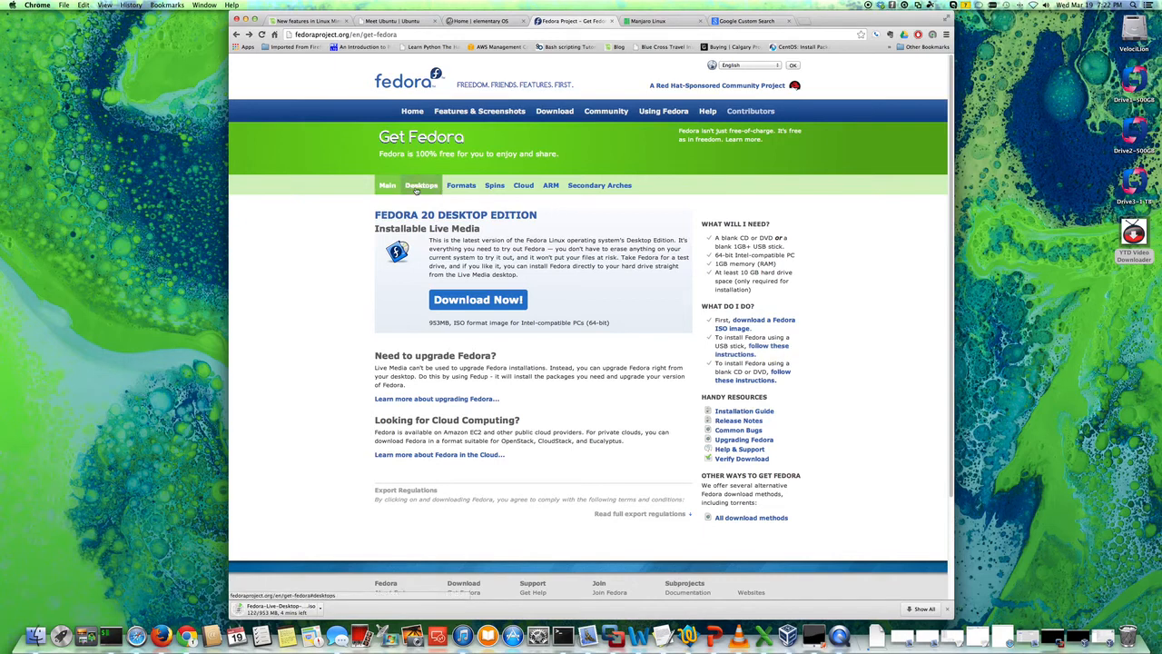
Scroll the Fedora Desktops spin list, highlighting the Xfce and MATE-Compiz spin names
{"action": "left_click", "coordinate": [421, 186]}
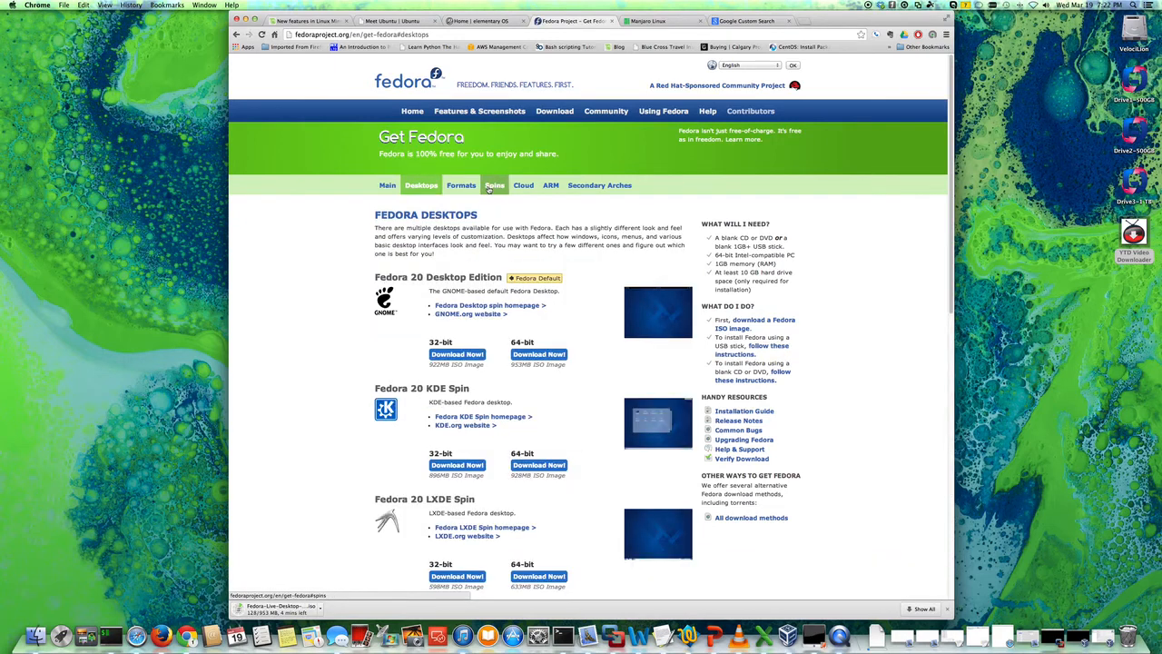
{"action": "scroll", "scroll_direction": "down", "scroll_amount": 3}
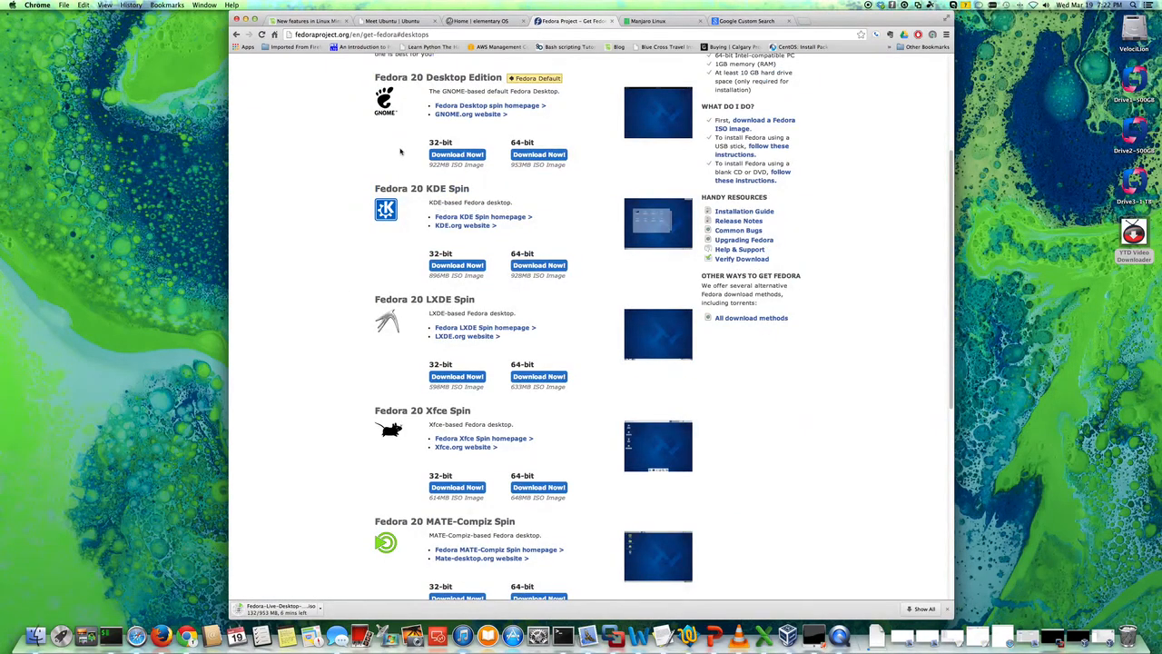
{"action": "mouse_move", "coordinate": [408, 229]}
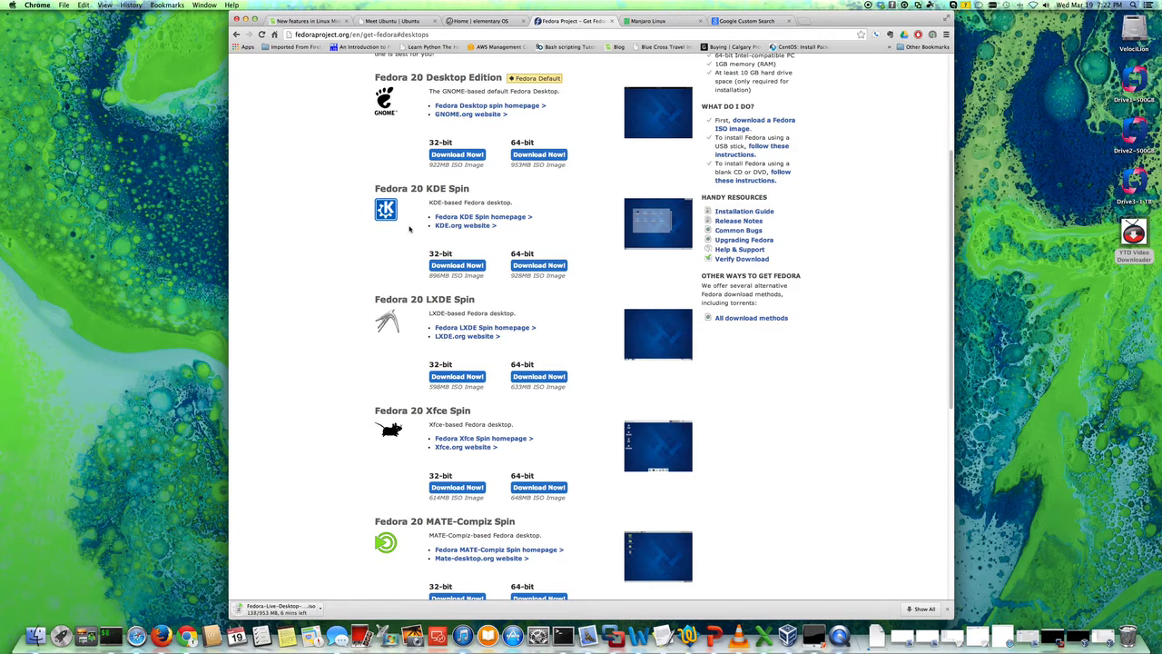
{"action": "scroll", "scroll_direction": "down", "scroll_amount": 3}
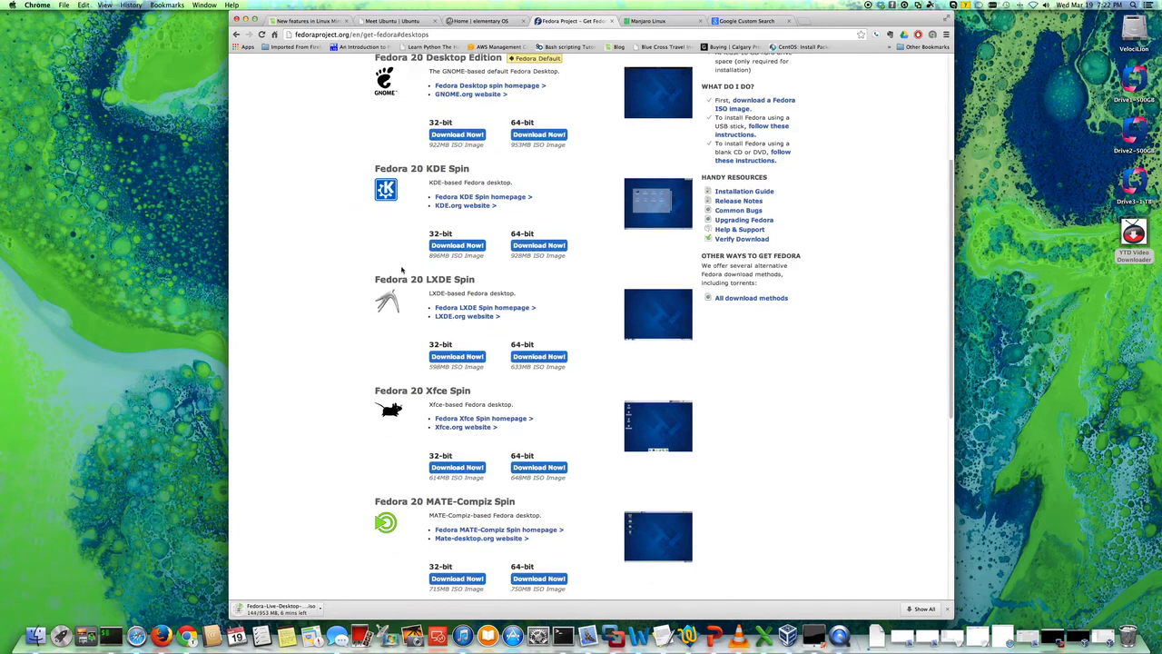
{"action": "scroll", "scroll_direction": "down", "scroll_amount": 3}
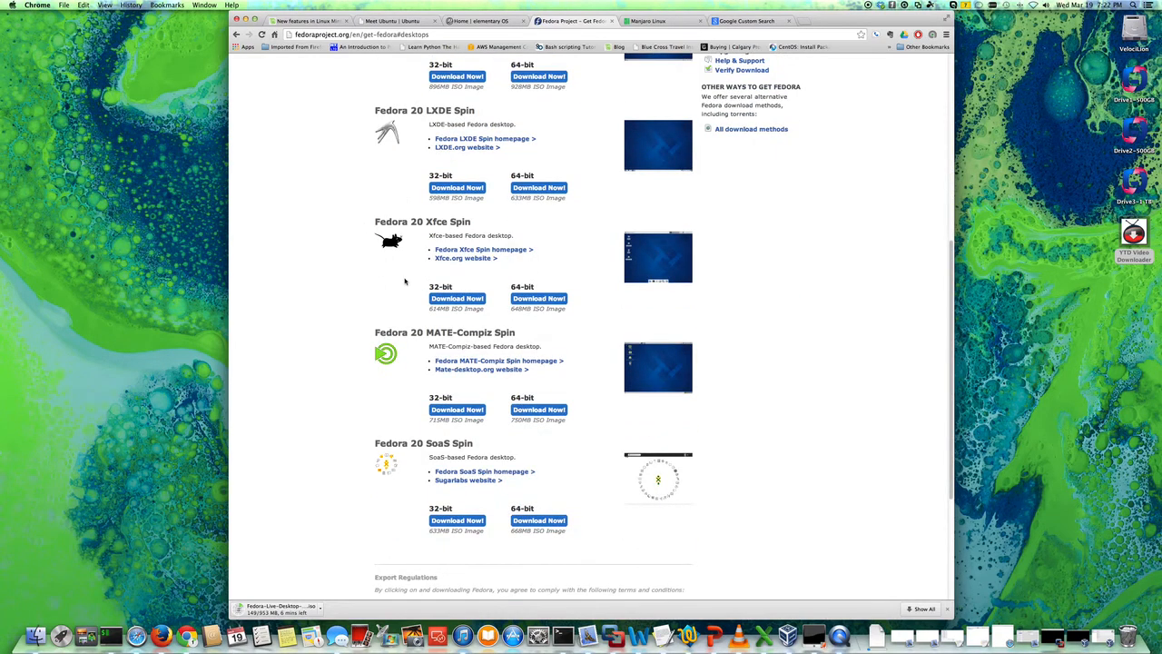
{"action": "mouse_move", "coordinate": [424, 312]}
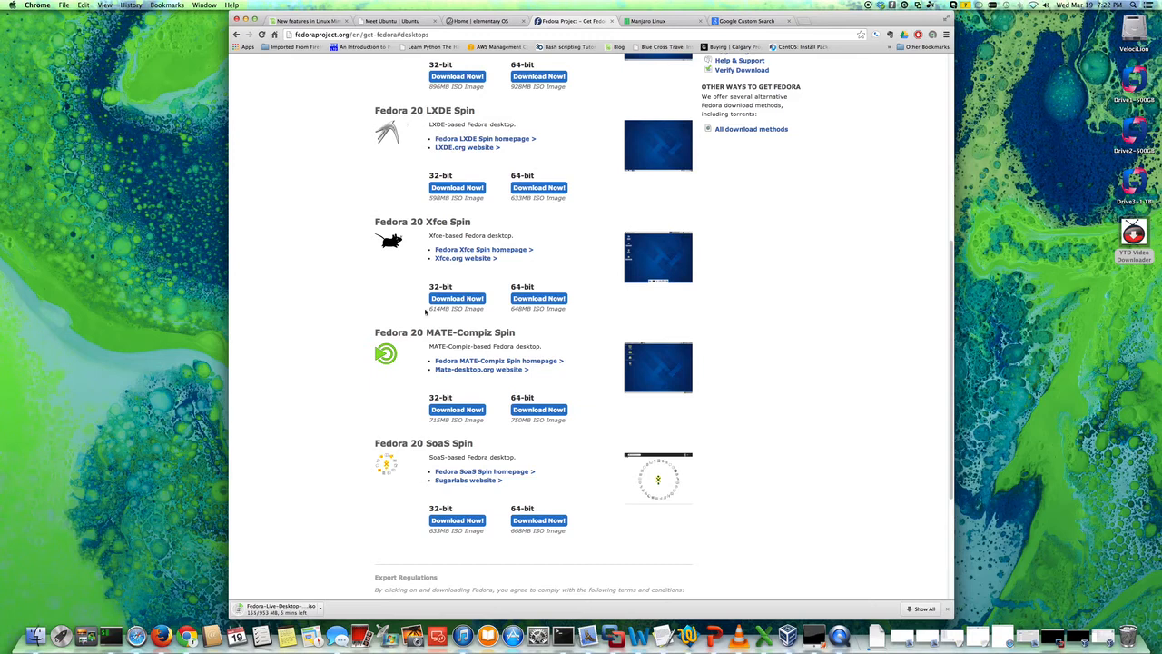
{"action": "double_click", "coordinate": [422, 220]}
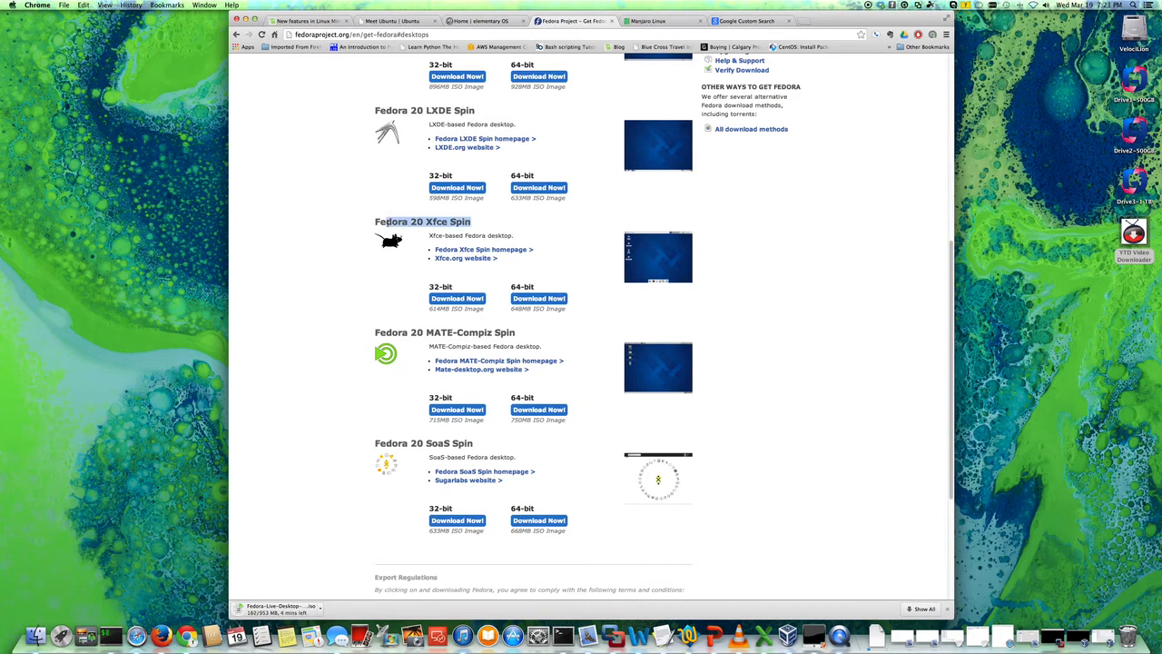
{"action": "mouse_move", "coordinate": [685, 277]}
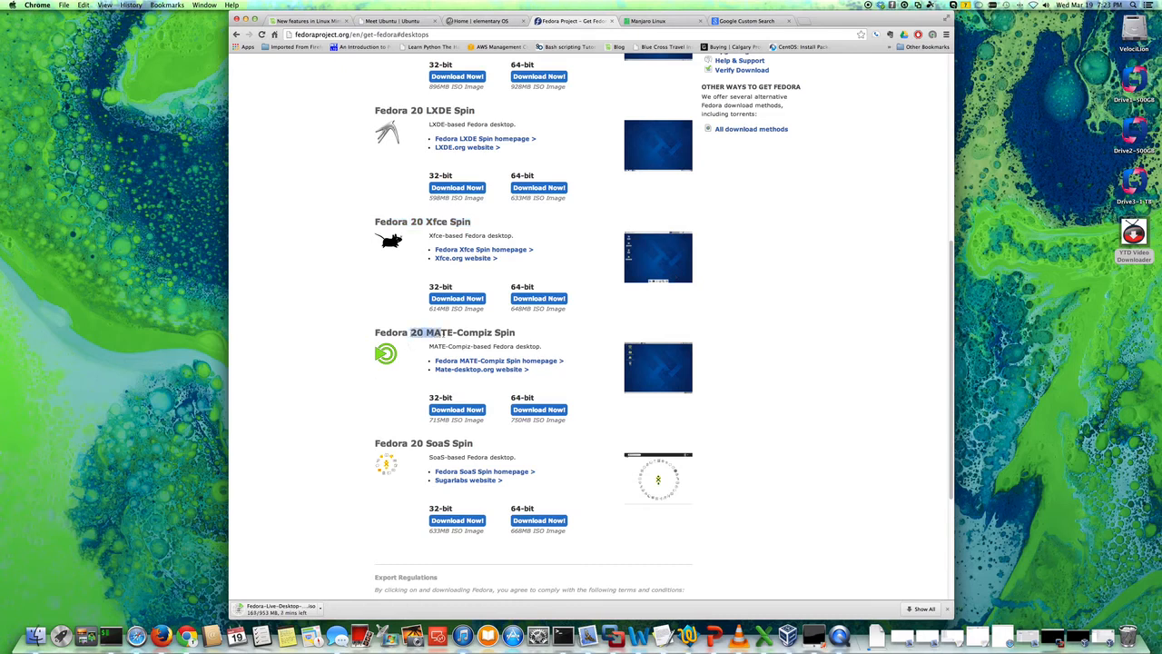
{"action": "left_click_drag", "start_coordinate": [415, 332], "coordinate": [513, 332]}
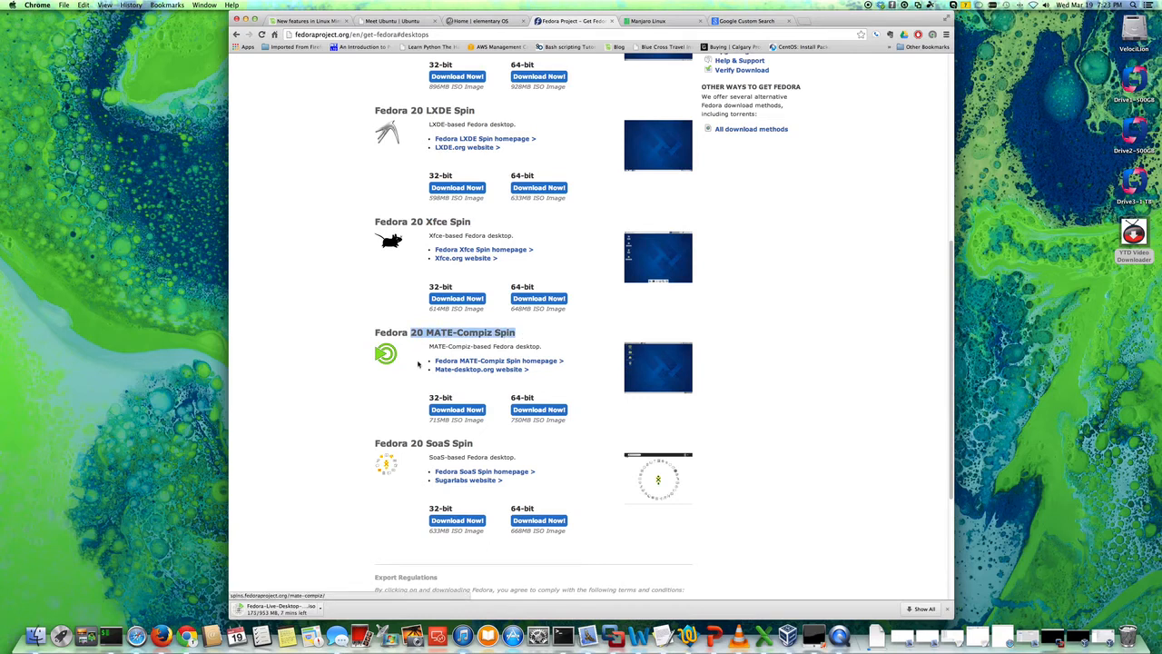
{"action": "scroll", "scroll_direction": "down", "scroll_amount": 3}
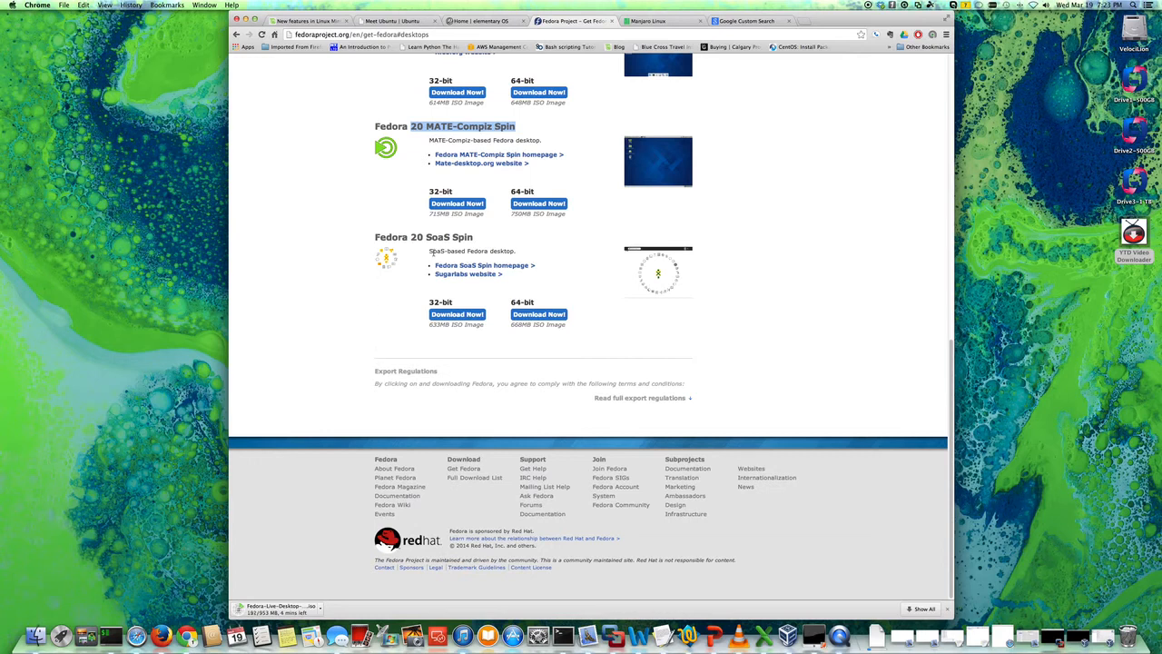
{"action": "mouse_move", "coordinate": [630, 280]}
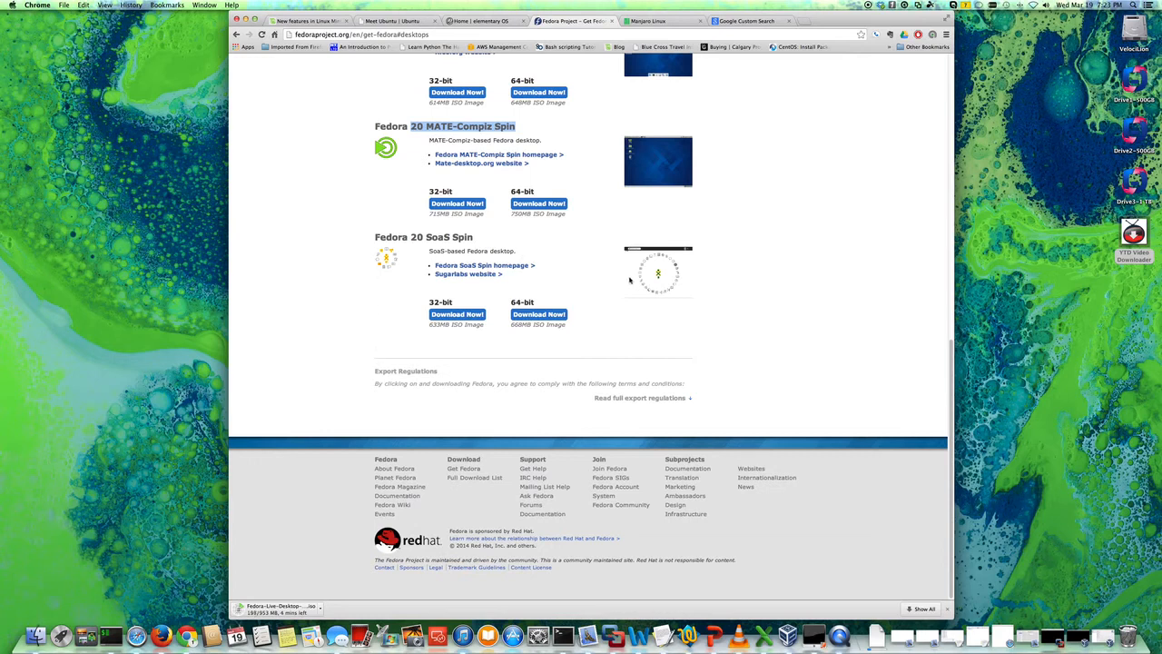
{"action": "scroll", "scroll_direction": "up", "scroll_amount": 3}
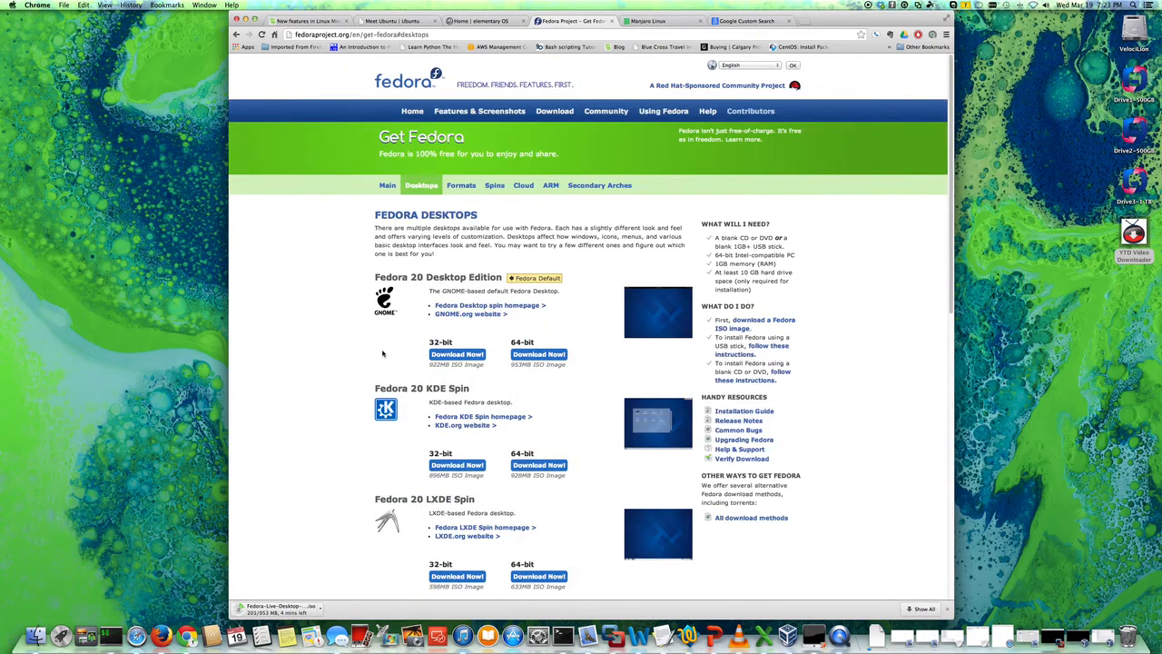
{"action": "mouse_move", "coordinate": [435, 300]}
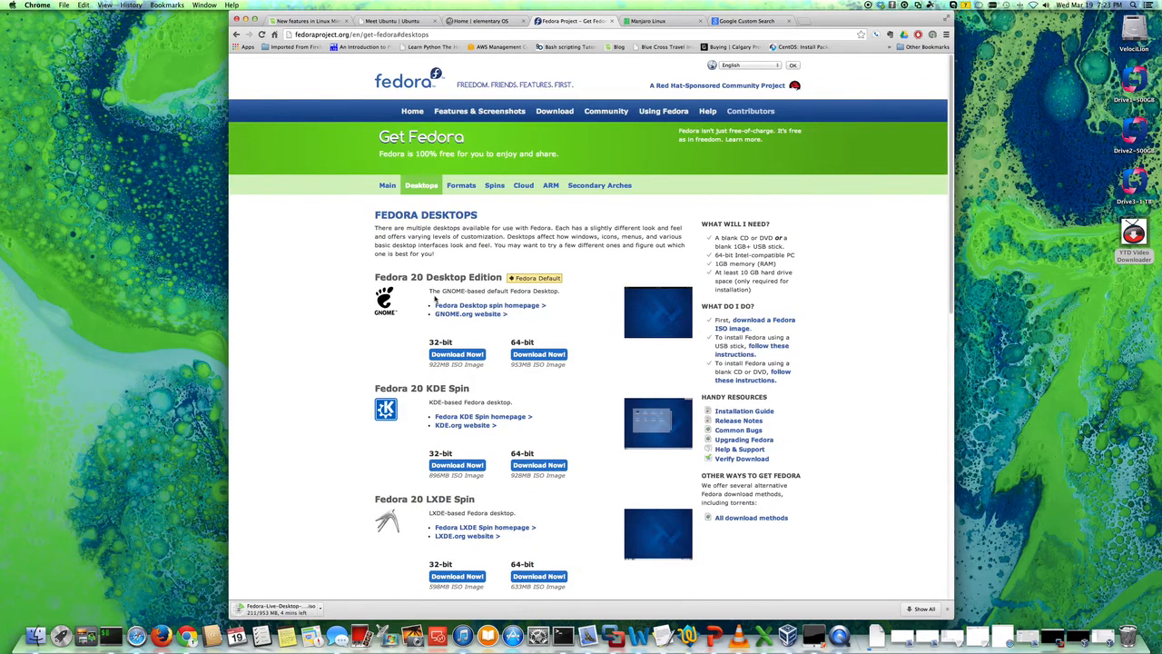
{"action": "scroll", "scroll_direction": "down", "scroll_amount": 3}
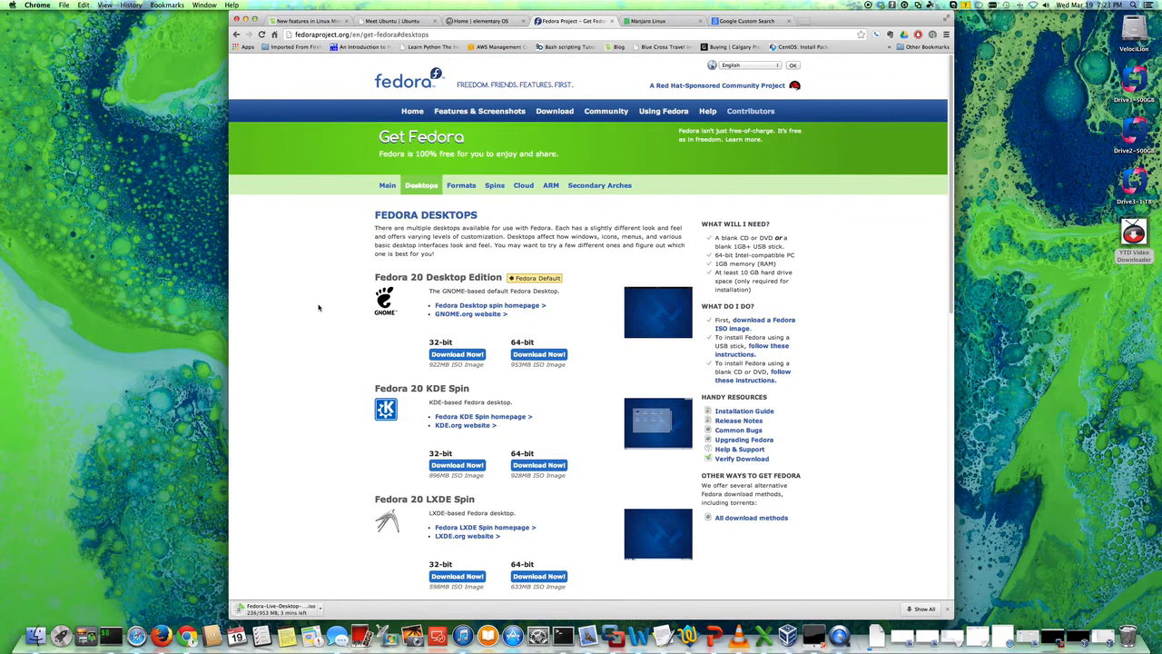
{"action": "mouse_move", "coordinate": [333, 316]}
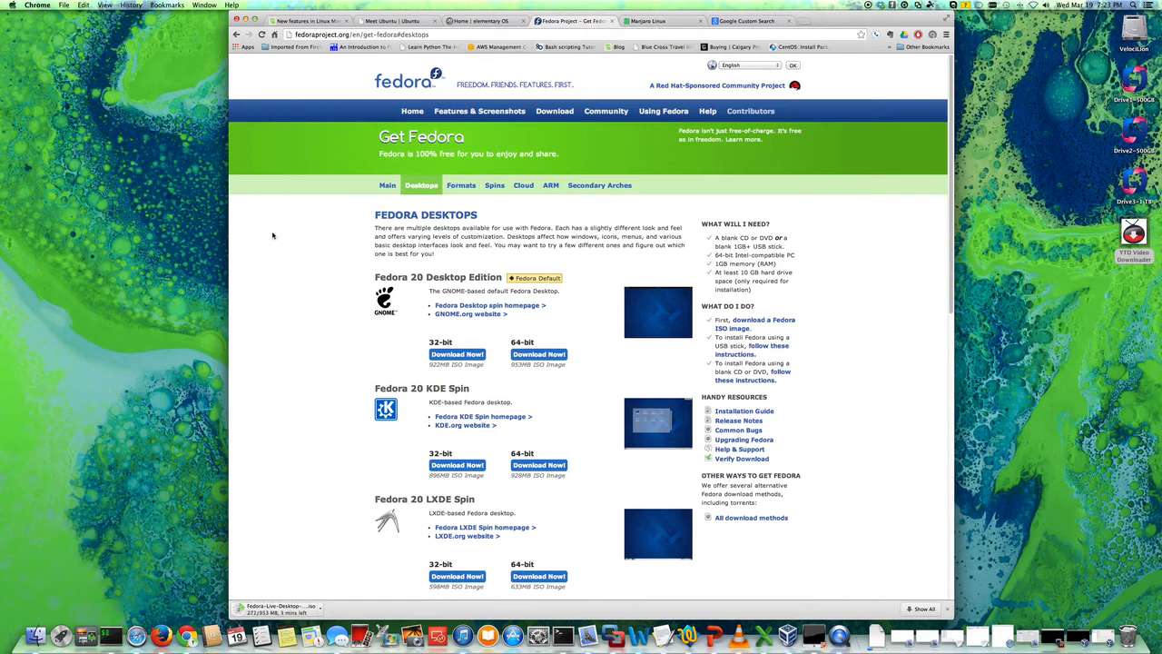
{"action": "mouse_move", "coordinate": [287, 241]}
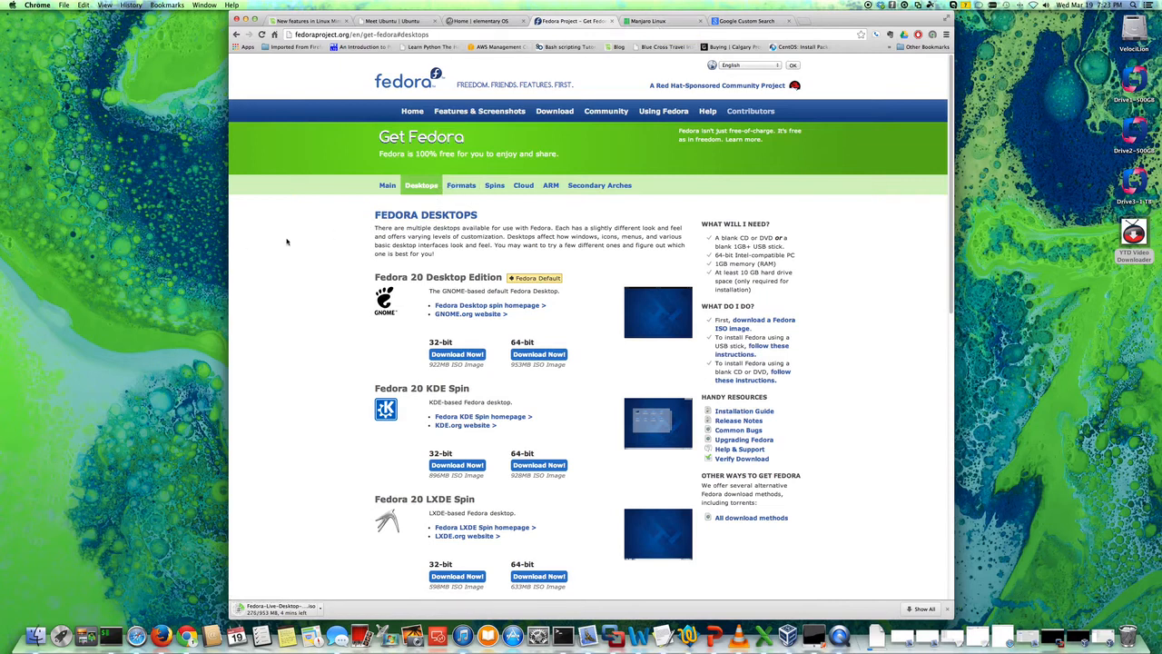
{"action": "mouse_move", "coordinate": [388, 185]}
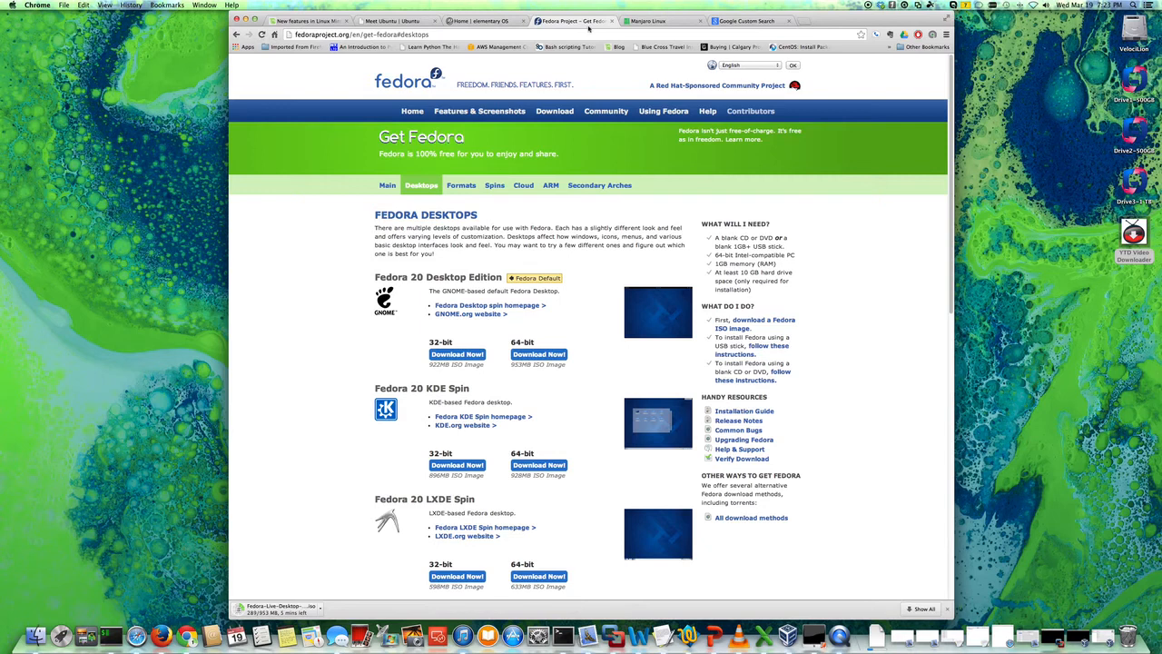
{"action": "mouse_move", "coordinate": [572, 20]}
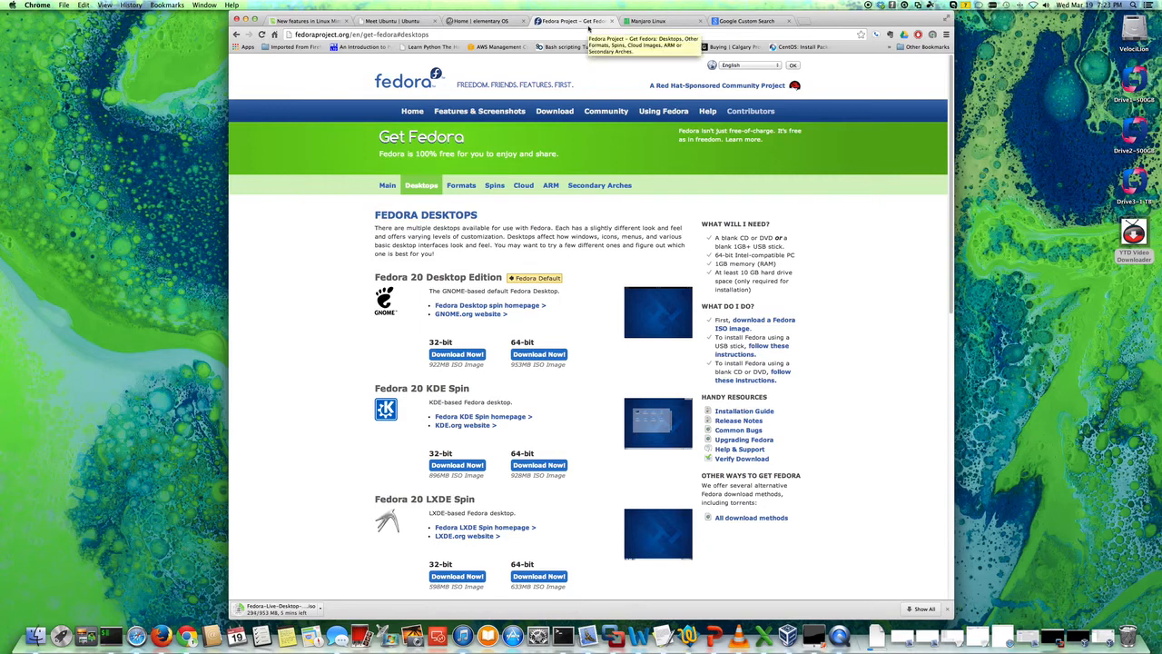
{"action": "mouse_move", "coordinate": [313, 270]}
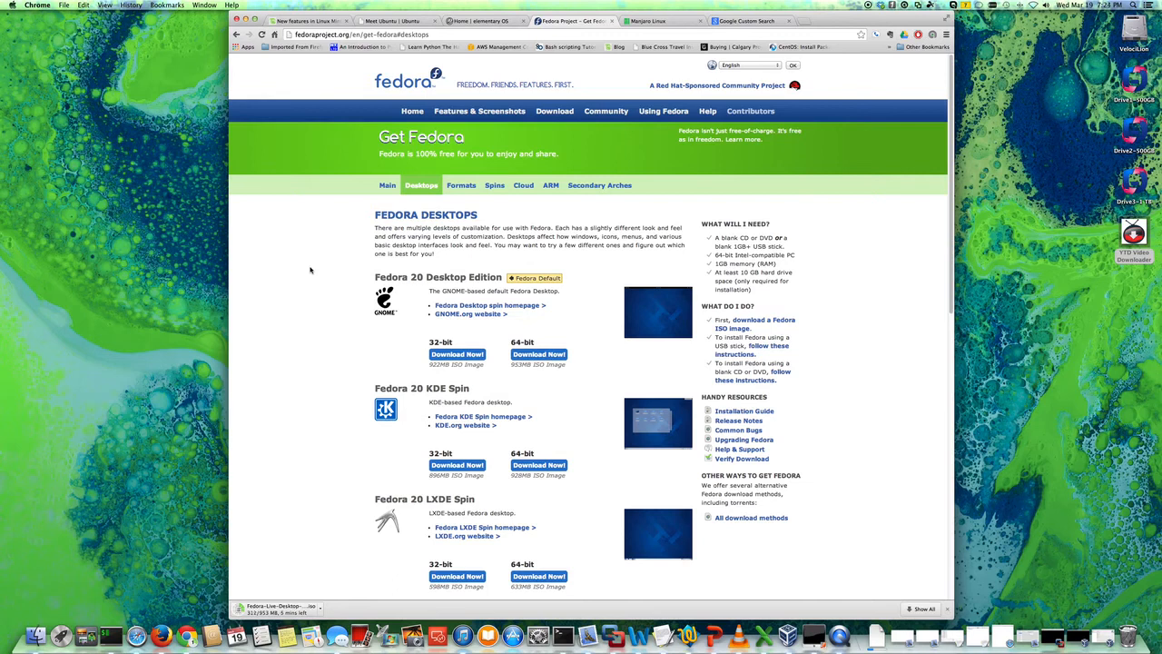
{"action": "mouse_move", "coordinate": [636, 30]}
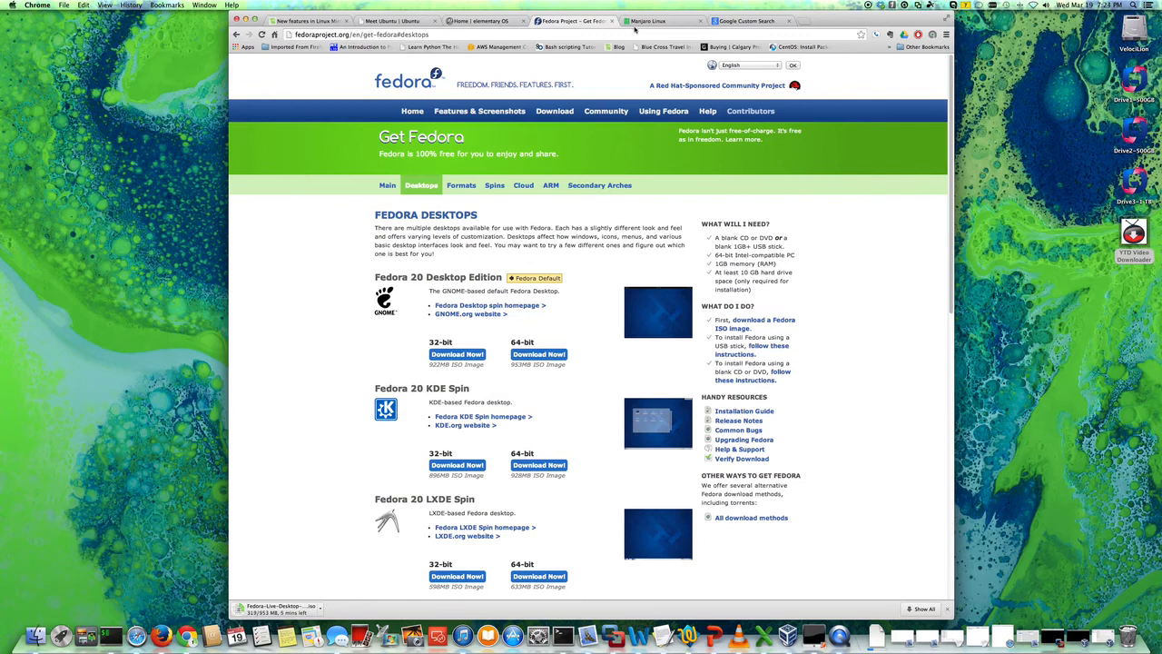
Switch to the Manjaro Linux tab and scroll down to its news posts and back up
{"action": "left_click", "coordinate": [661, 20]}
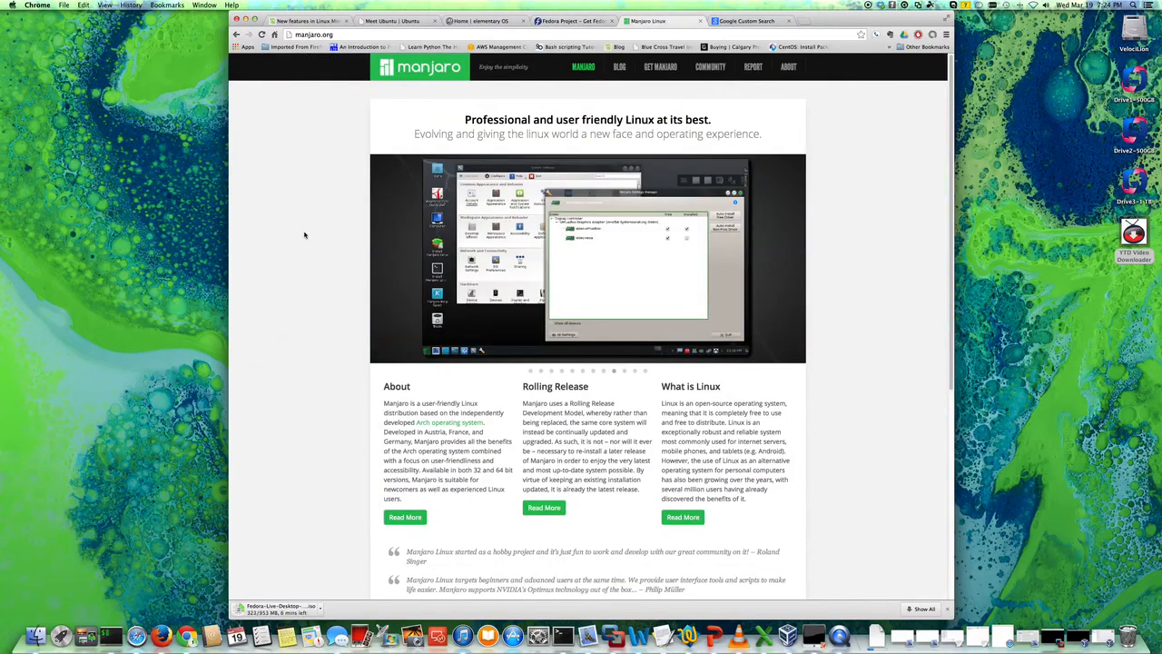
{"action": "scroll", "scroll_direction": "down", "scroll_amount": 3}
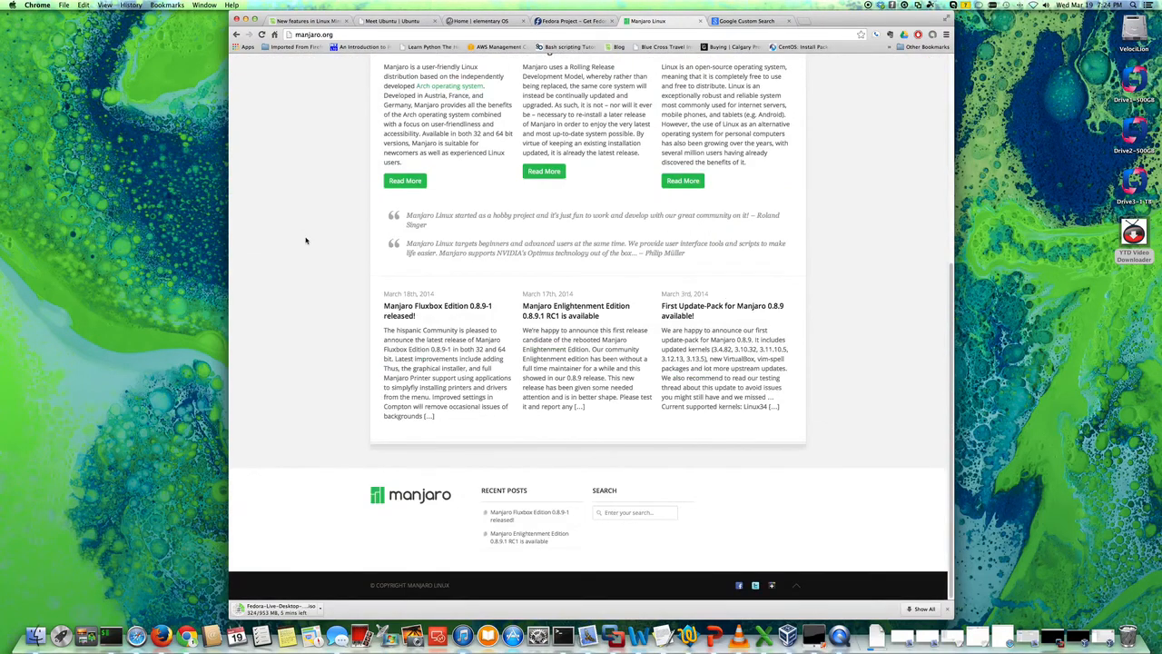
{"action": "scroll", "scroll_direction": "up", "scroll_amount": 3}
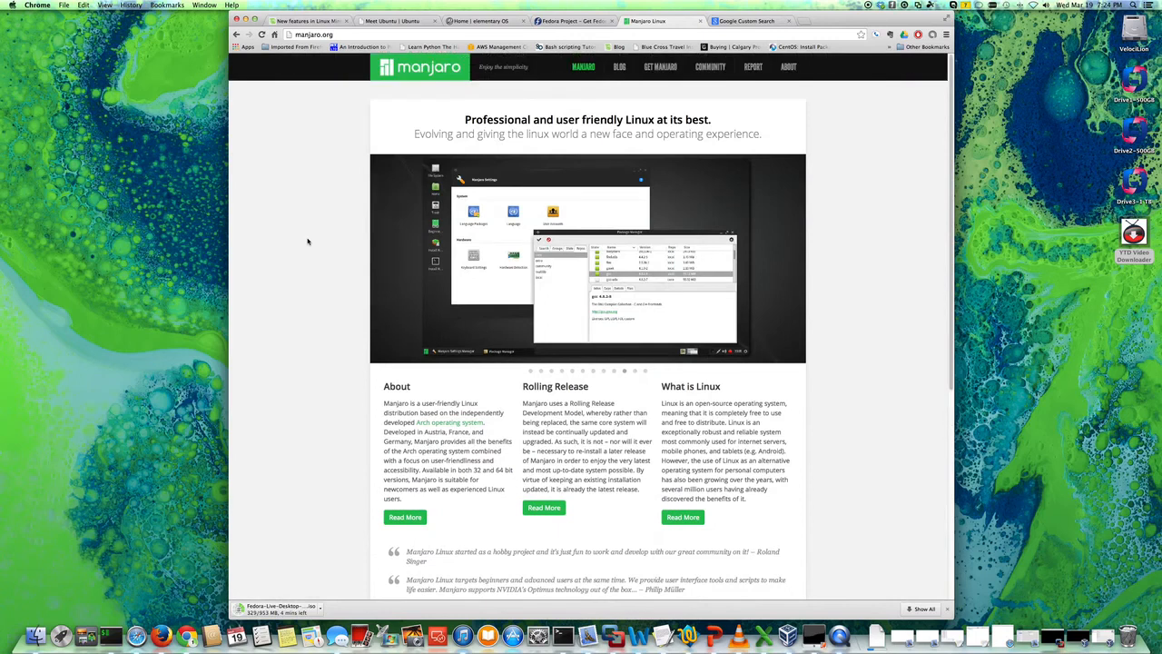